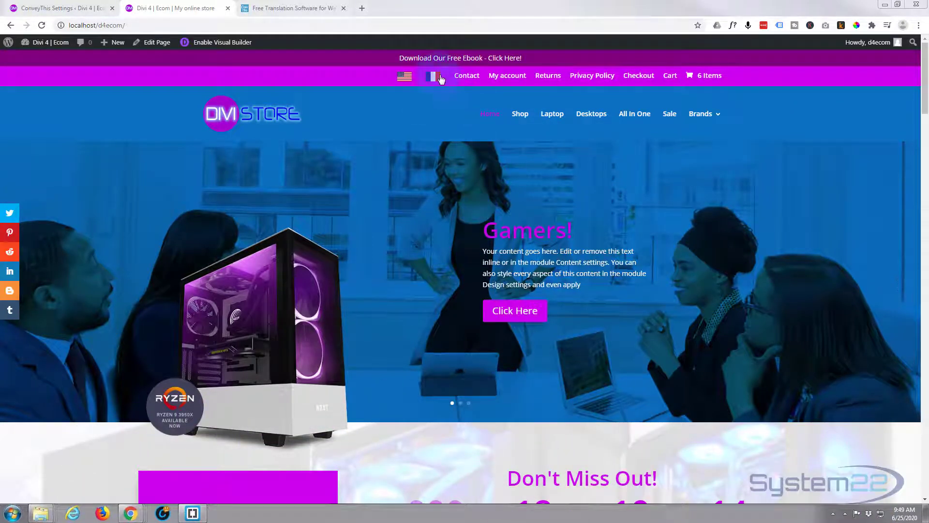
Step: Switch the store to French with the secondary-menu flag and scroll the translated /fr/ page
left_click(431, 77)
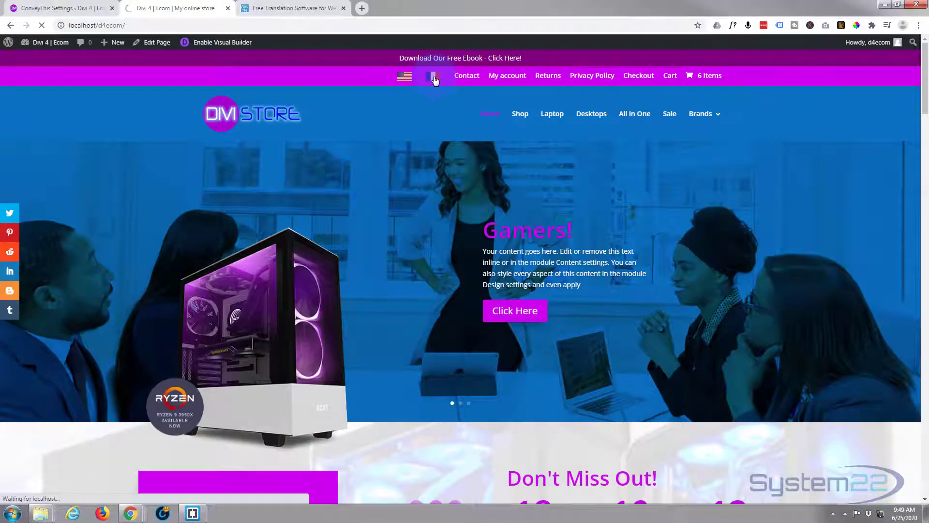
left_click(430, 76)
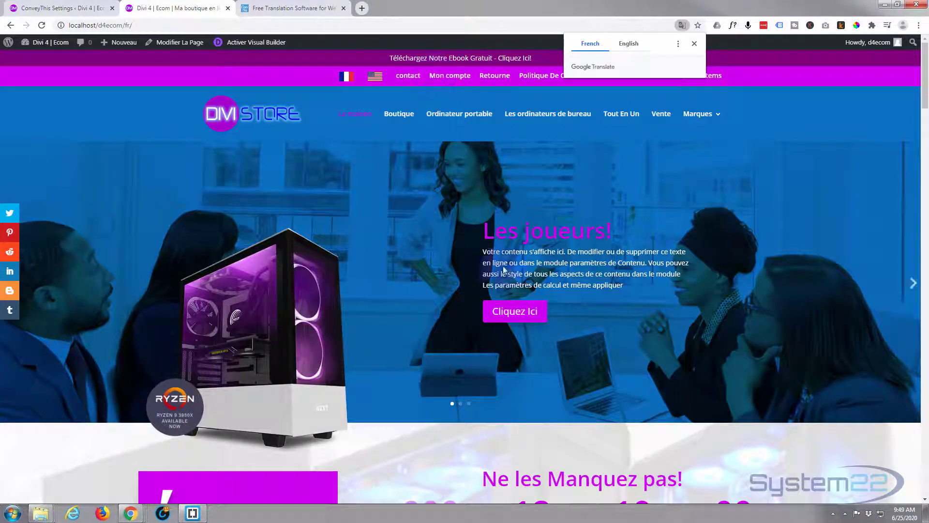
scroll("down", 3)
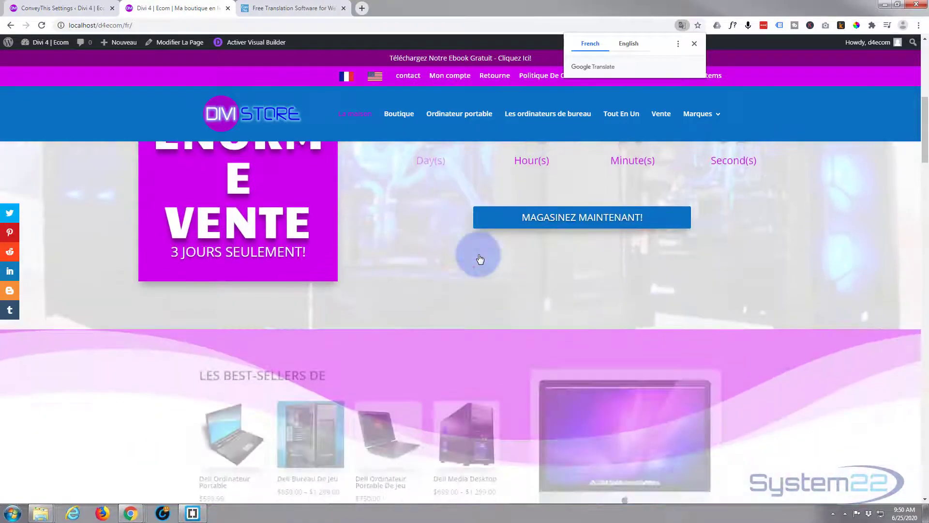
scroll("down", 3)
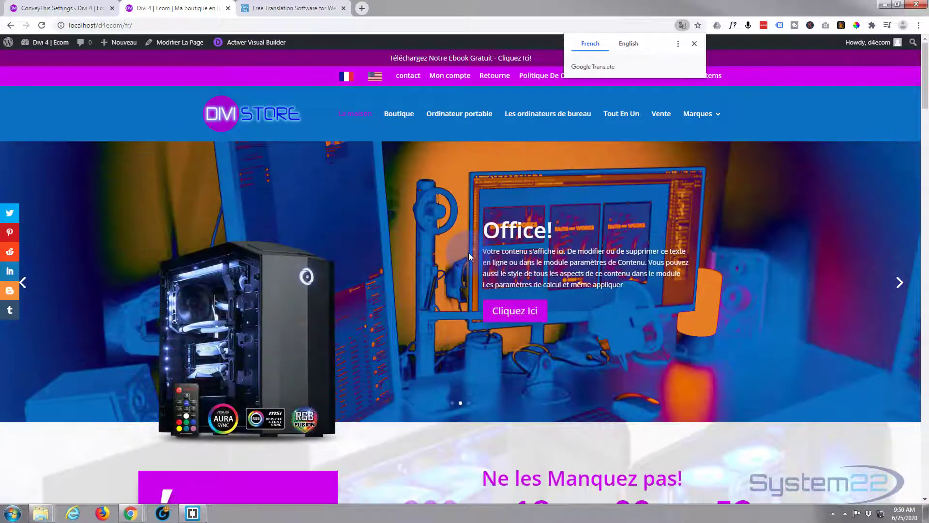
mouse_move(694, 44)
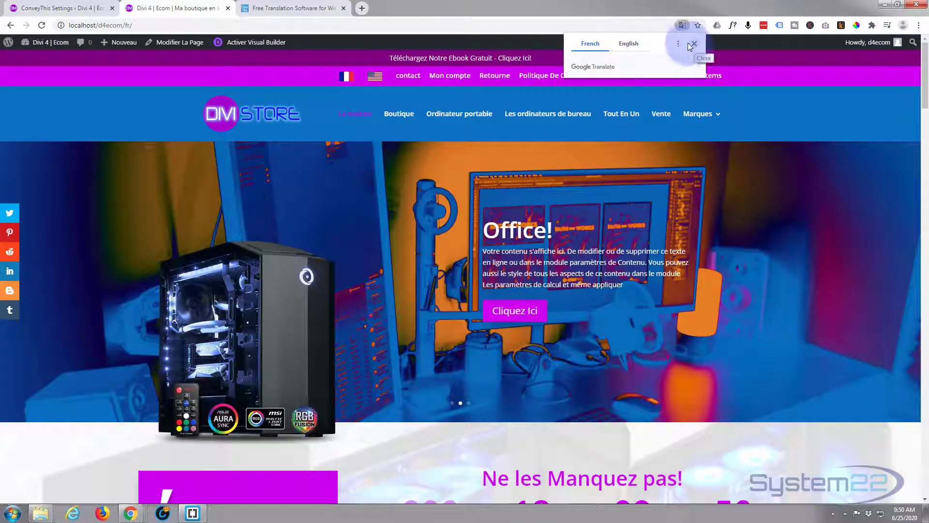
Step: Dismiss Chrome's translate offer, browse the French page, and bring the store back in English
left_click(693, 45)
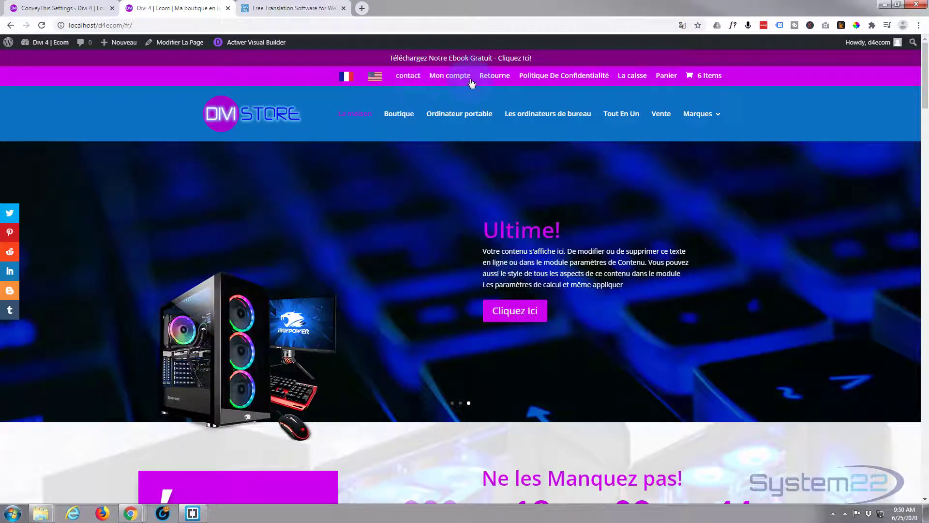
mouse_move(489, 169)
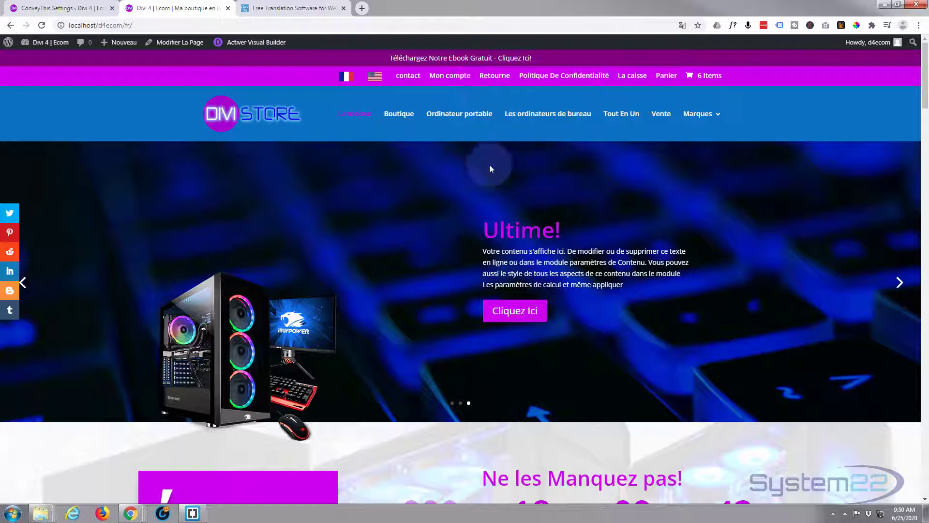
mouse_move(468, 167)
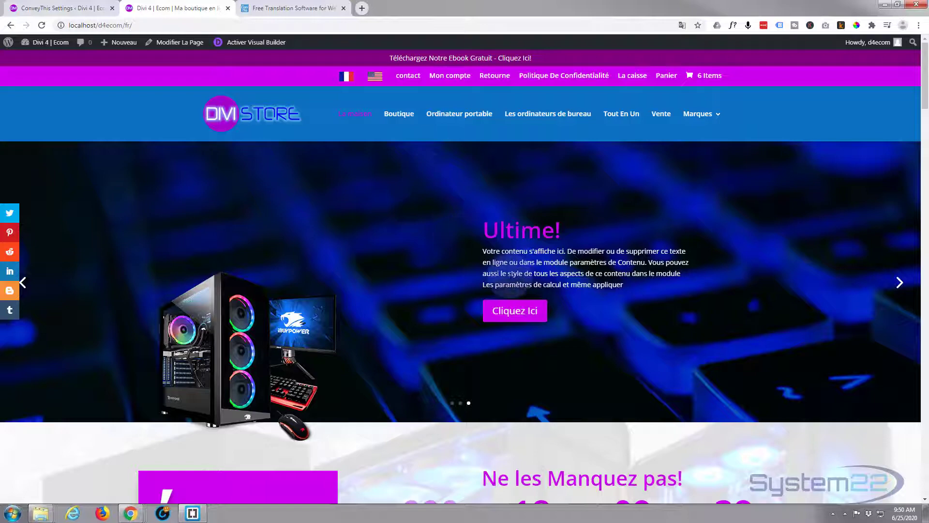
scroll("down", 3)
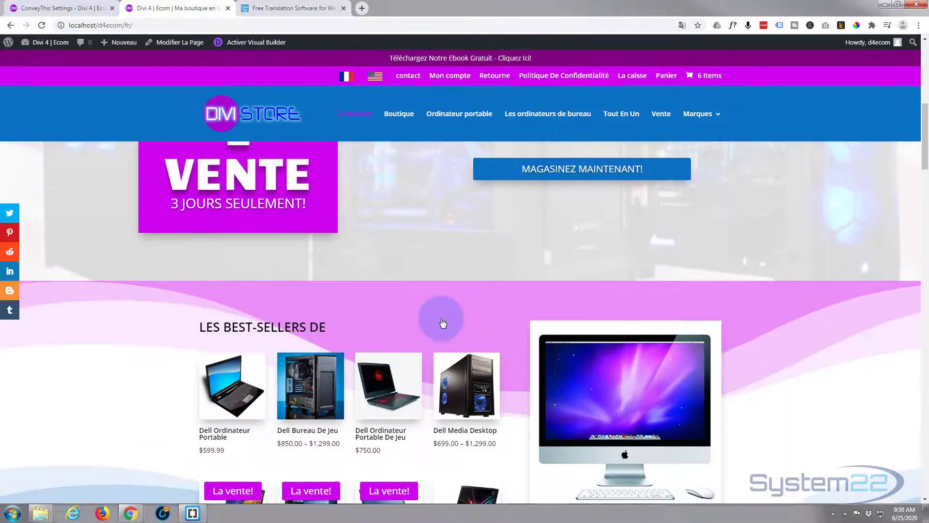
scroll("down", 3)
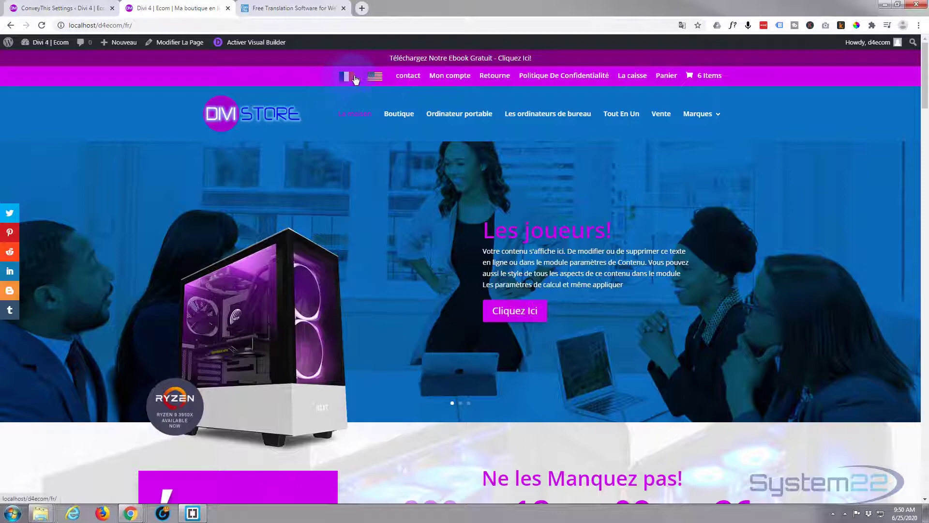
left_click(374, 76)
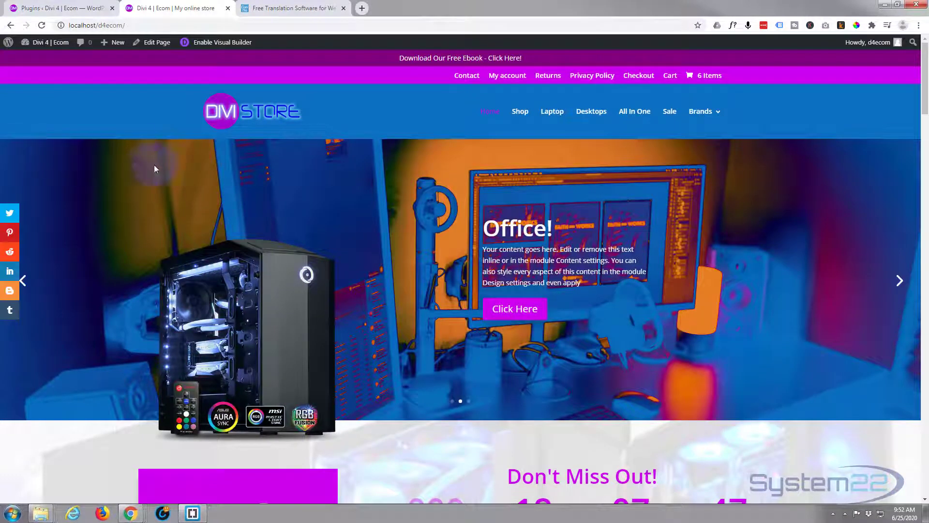
mouse_move(419, 287)
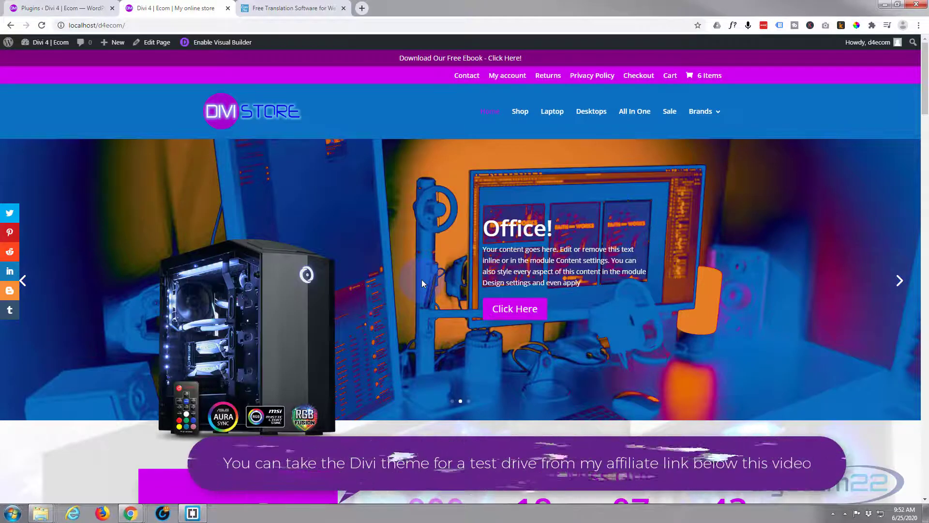
Step: Bring up the conveythis.com home page in its browser tab
left_click(291, 8)
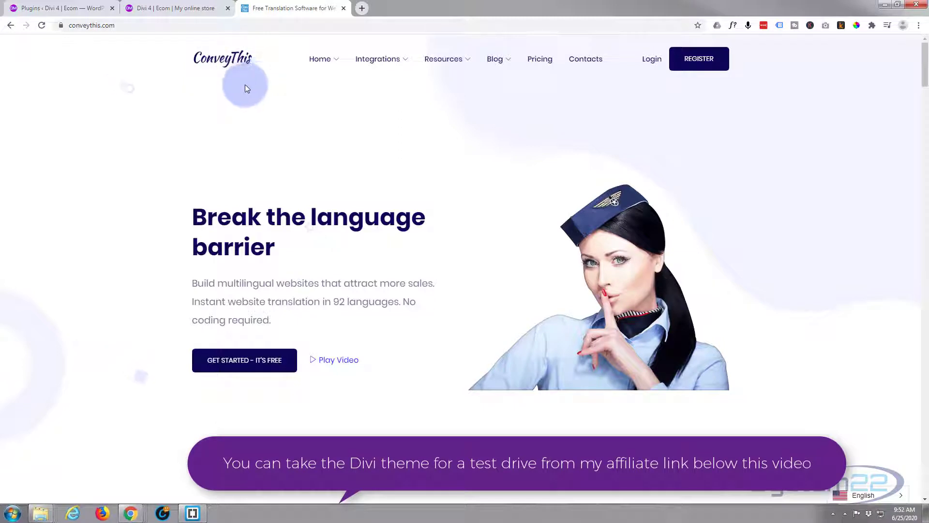
mouse_move(217, 93)
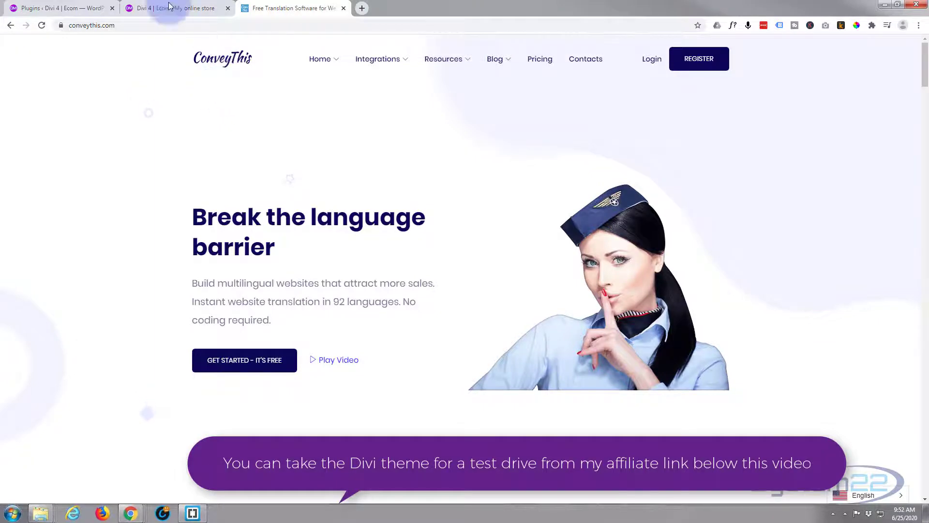
Step: In WordPress admin, search Plugins > Add New for 'Conv' to find ConveyThis
left_click(56, 8)
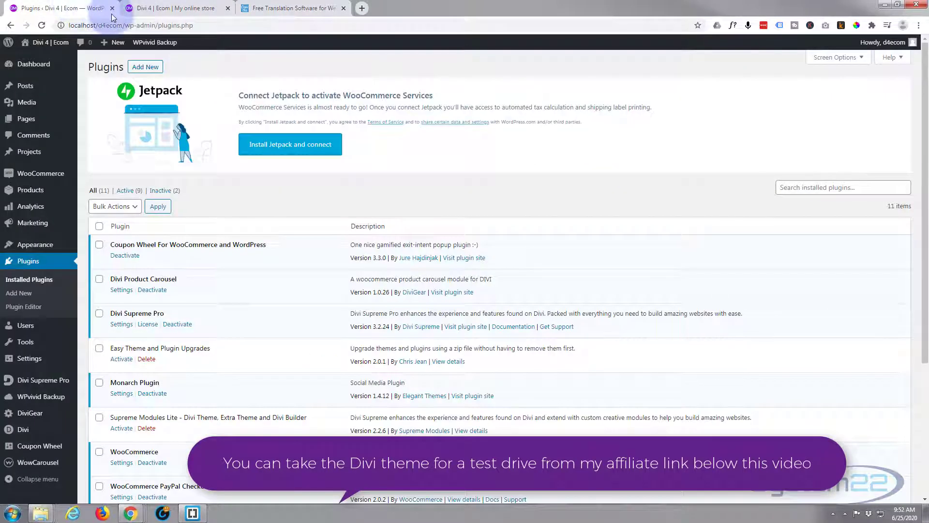
mouse_move(28, 261)
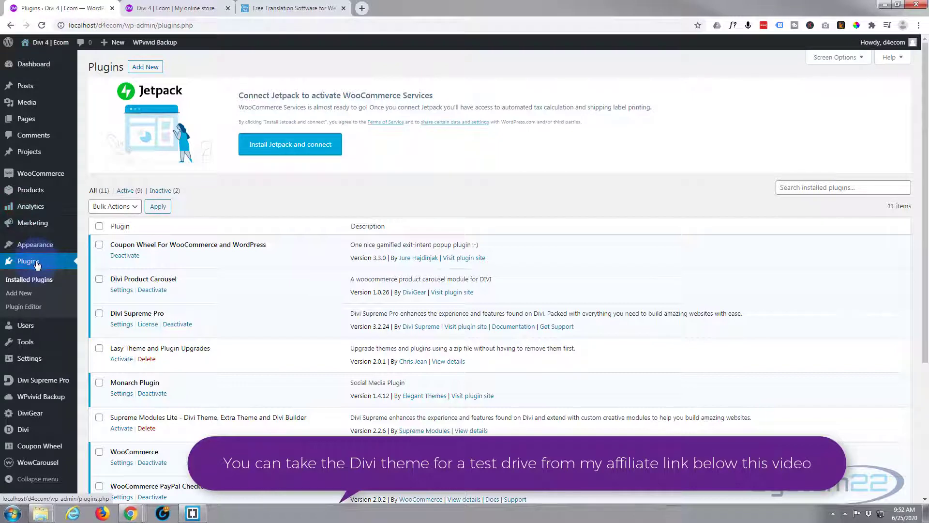
left_click(145, 67)
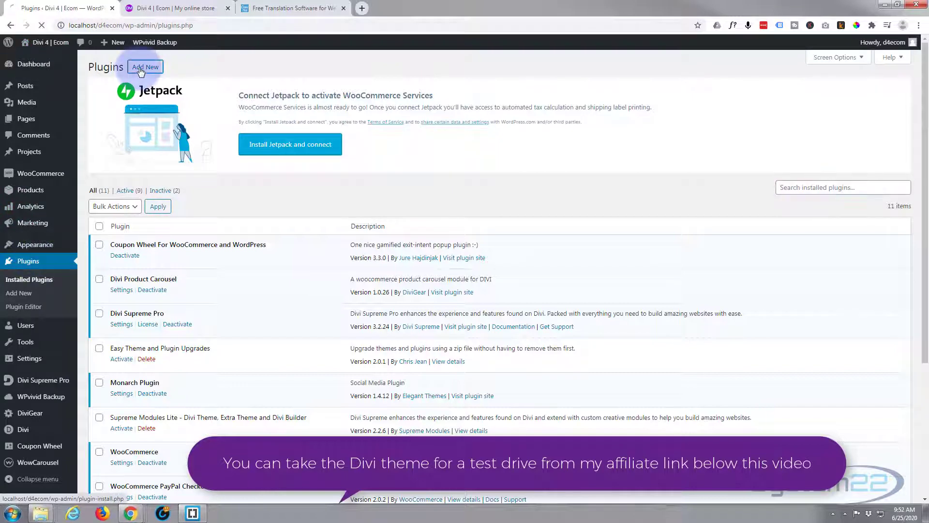
left_click(145, 66)
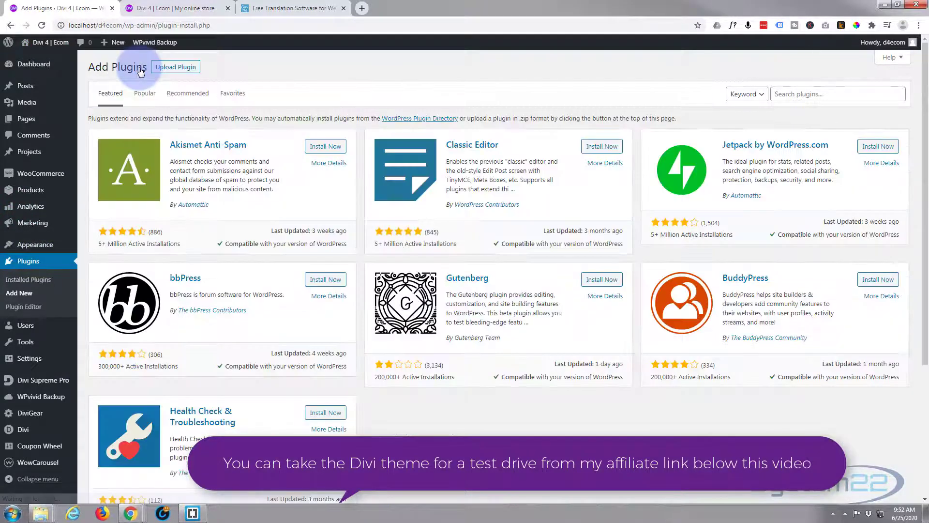
type("C")
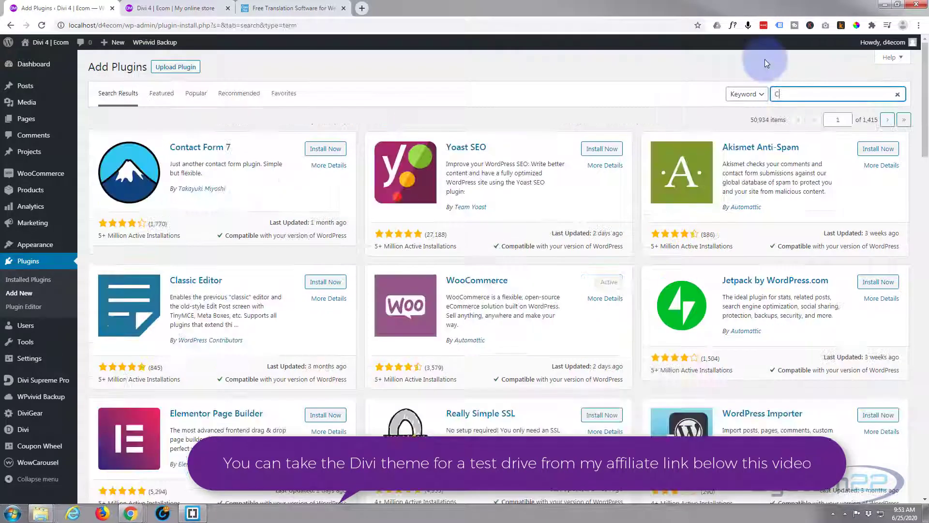
type("onveyThis")
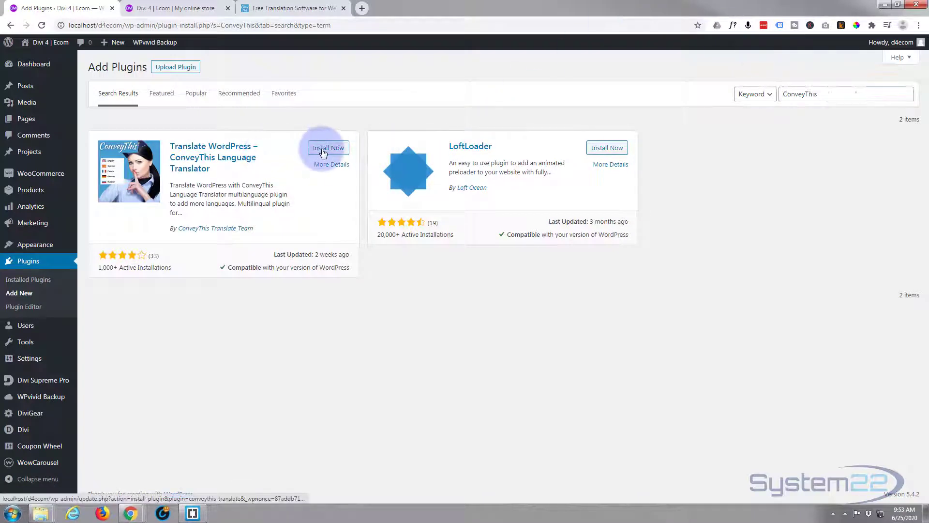
Step: Install and activate the ConveyThis Language Translator plugin, then follow its configuration notice link
left_click(327, 148)
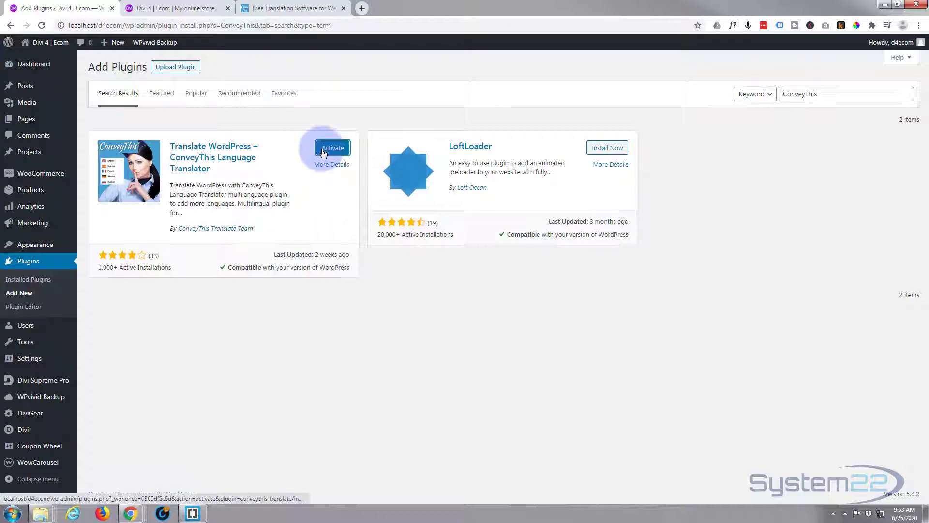
left_click(332, 147)
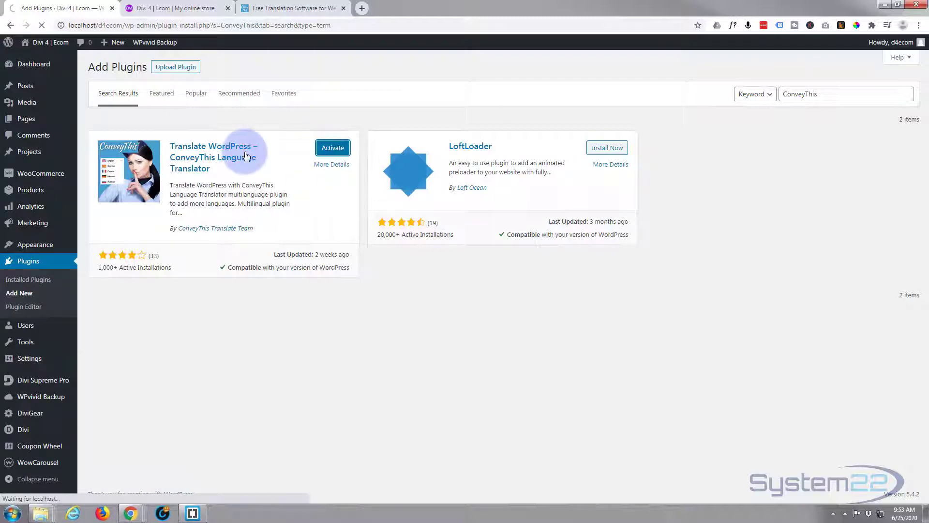
left_click(333, 148)
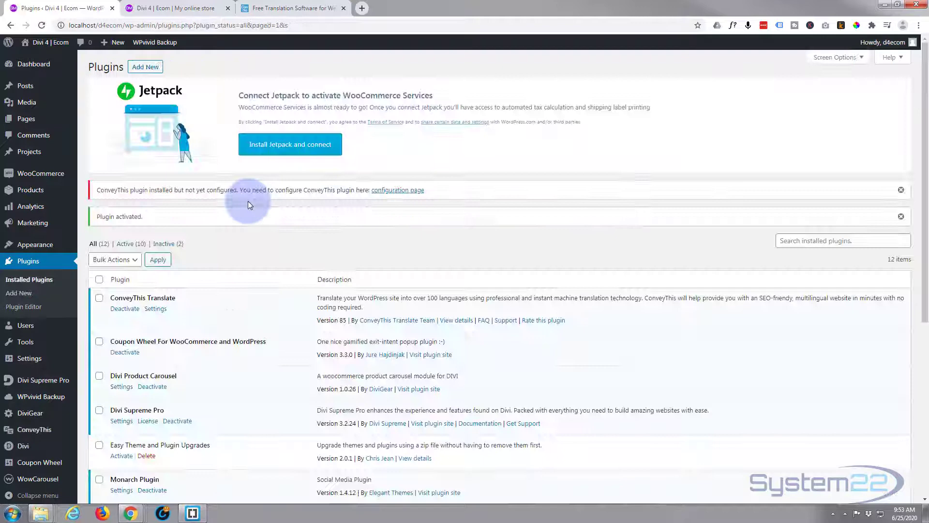
mouse_move(121, 193)
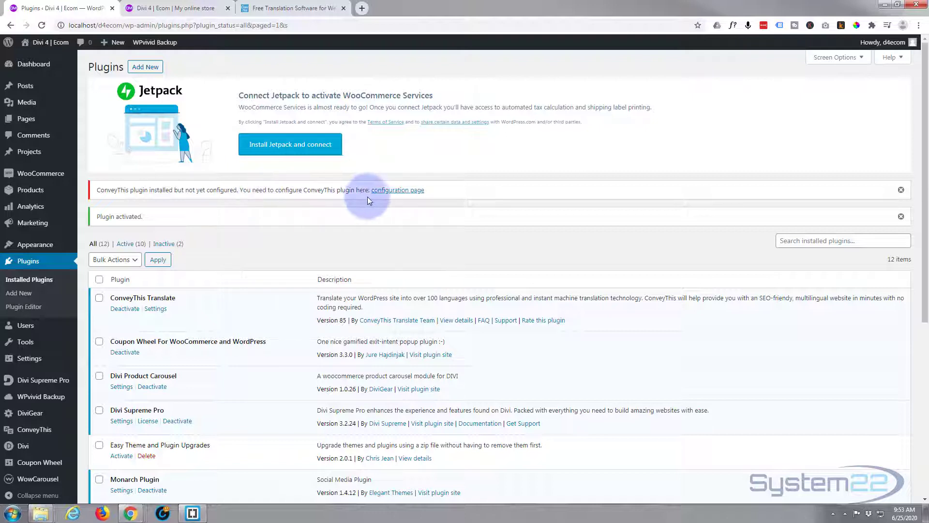
mouse_move(397, 189)
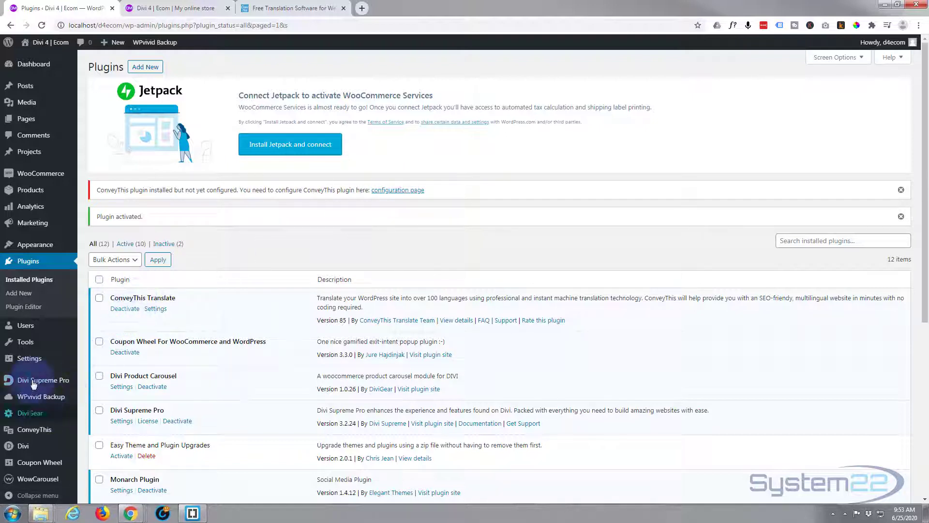
mouse_move(29, 413)
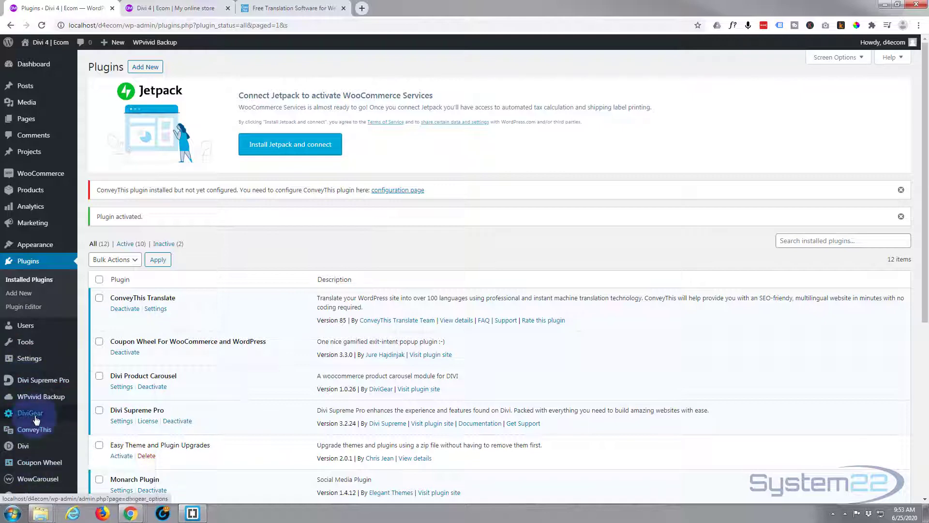
scroll("down", 3)
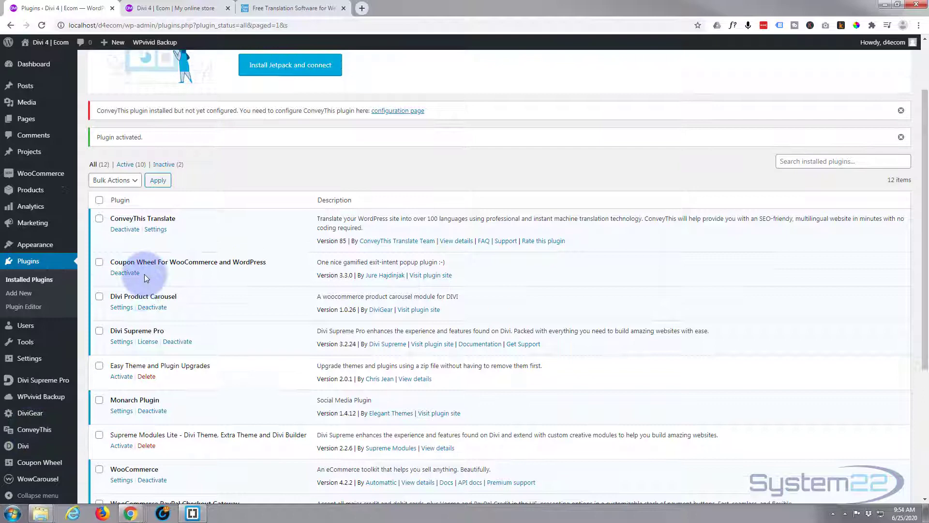
left_click(397, 189)
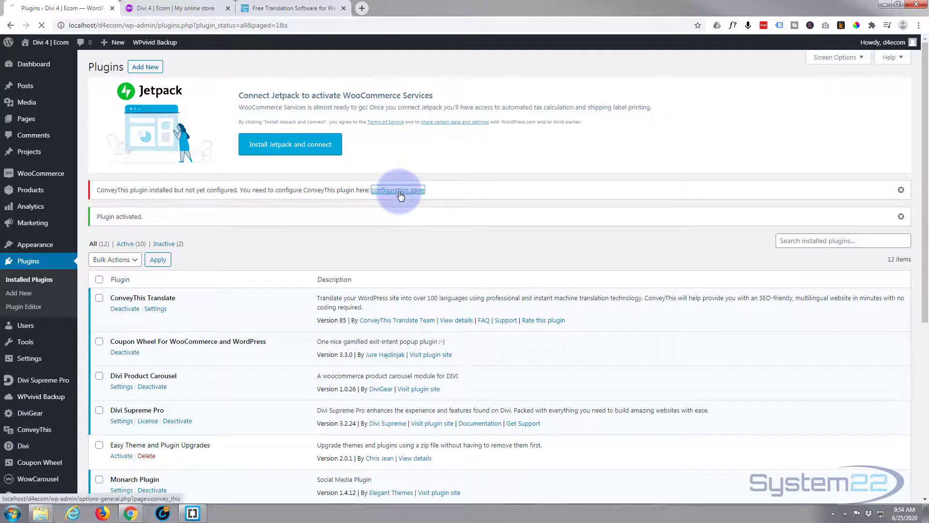
left_click(396, 190)
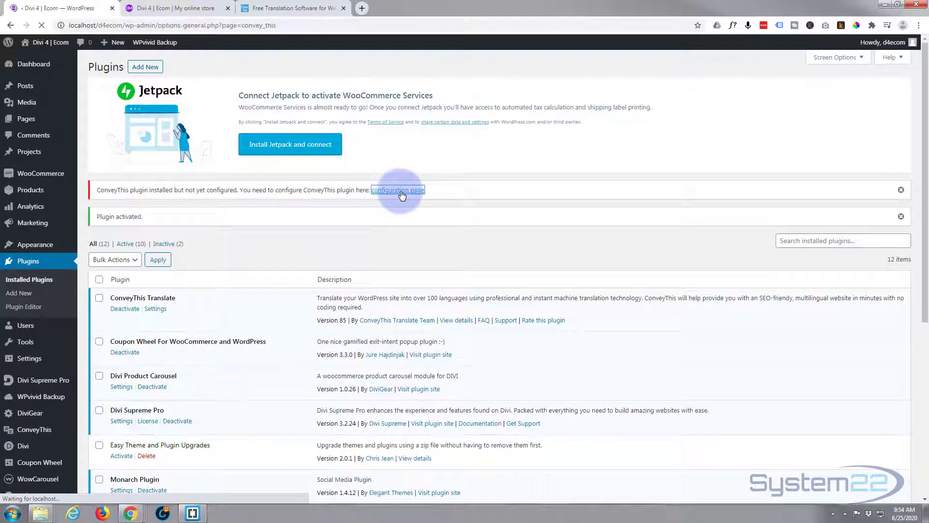
left_click(396, 190)
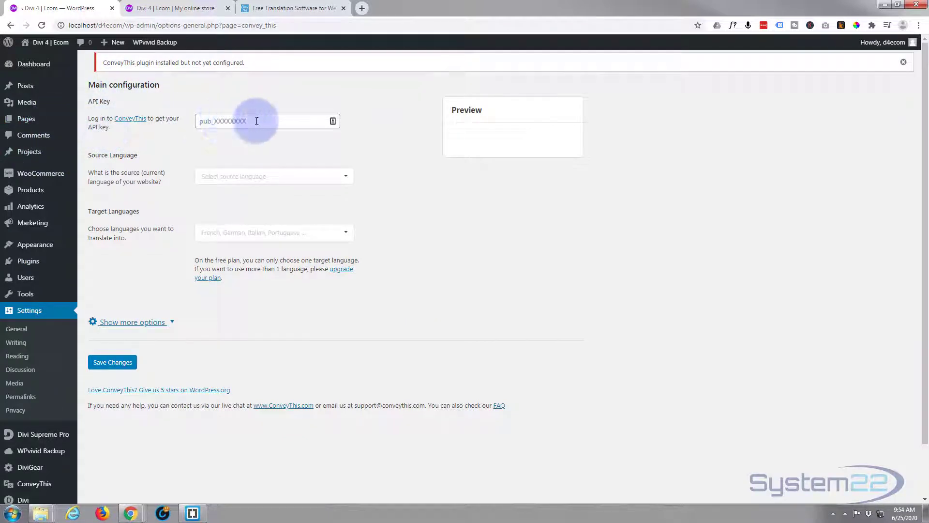
mouse_move(130, 118)
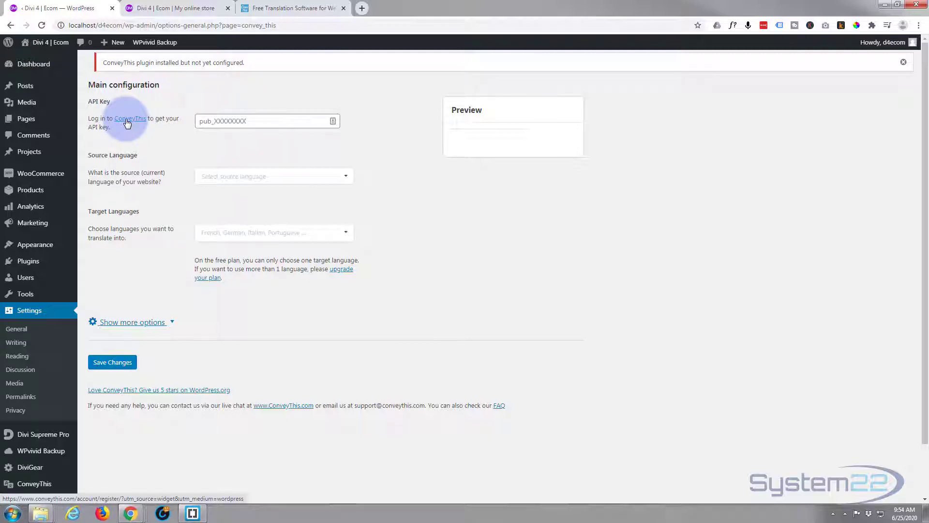
Step: Open the ConveyThis account dashboard and copy the API key
left_click(130, 118)
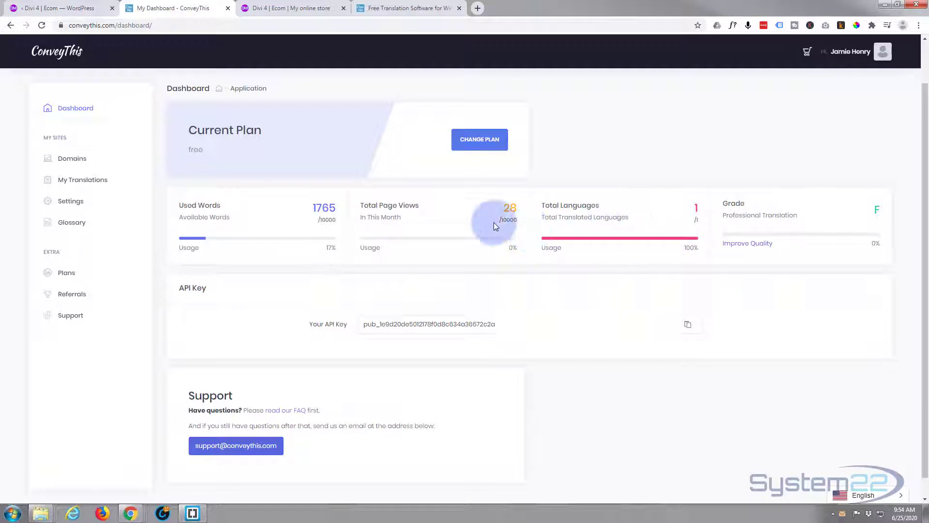
mouse_move(338, 225)
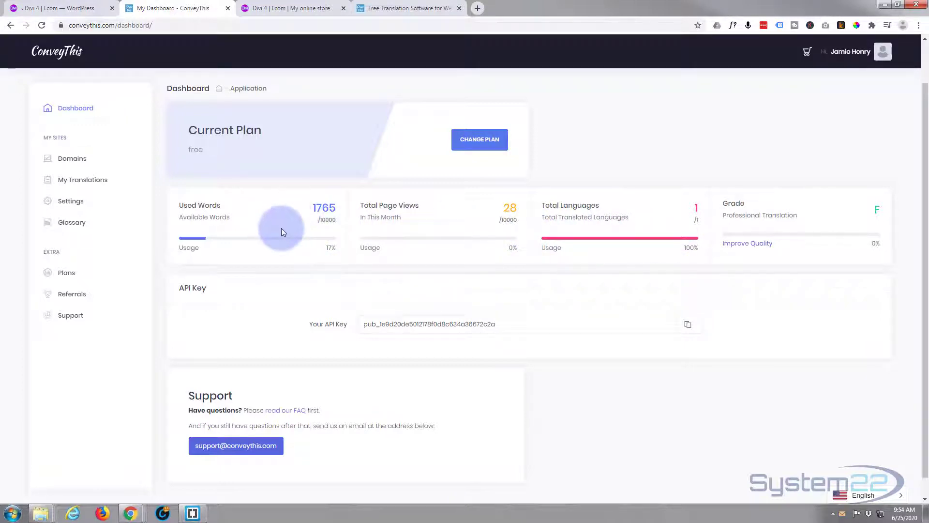
scroll("down", 3)
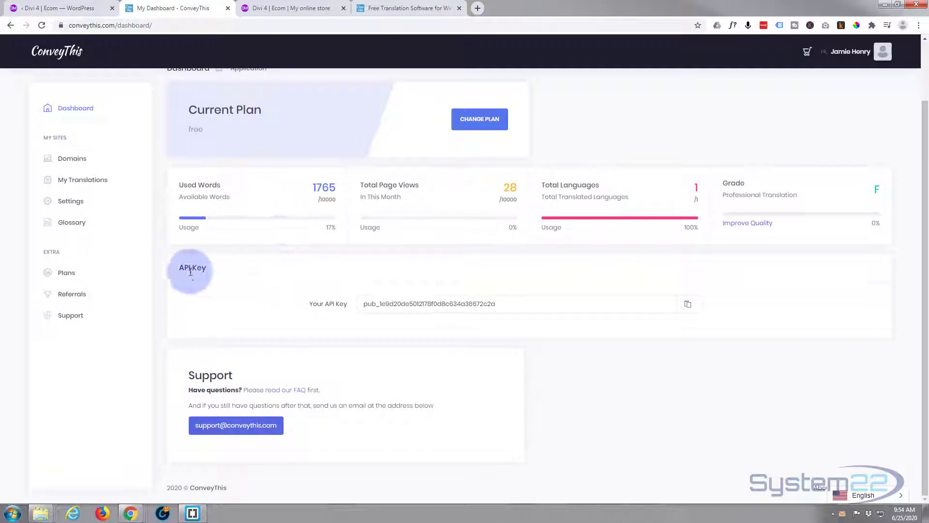
mouse_move(211, 269)
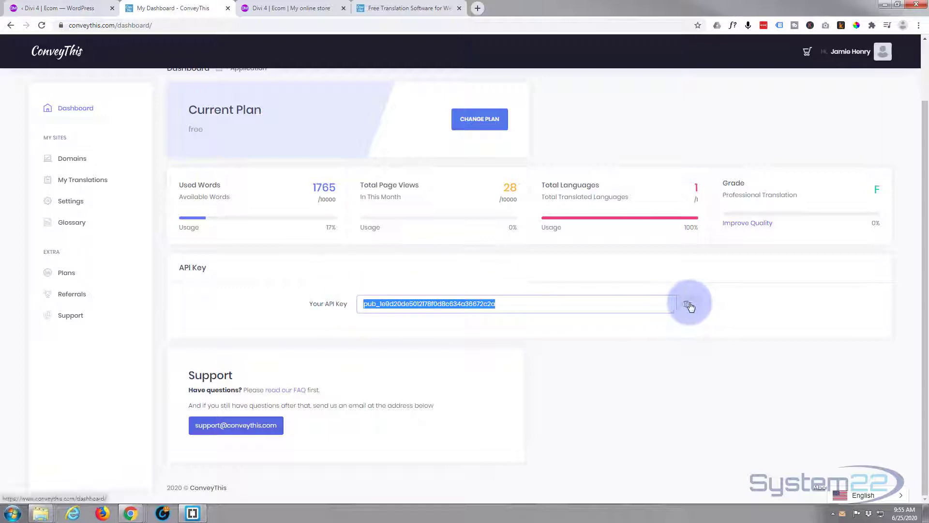
left_click(689, 303)
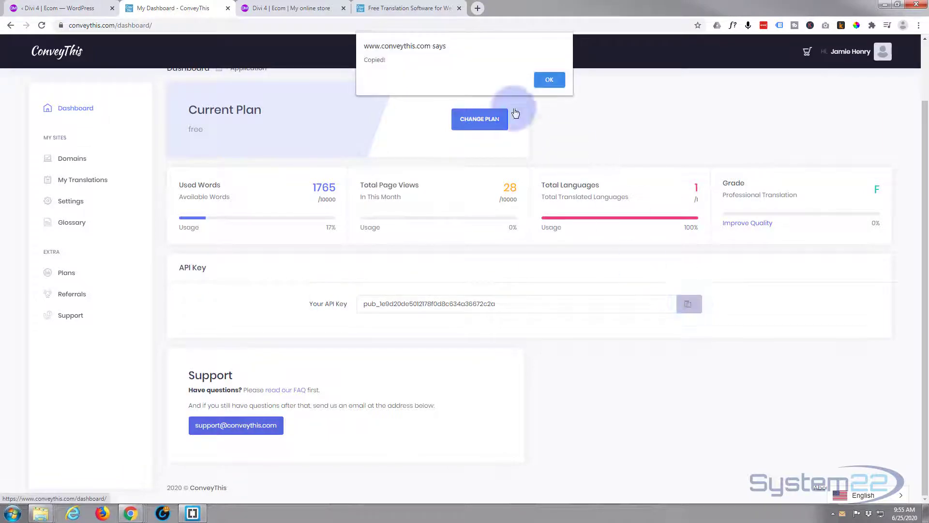
left_click(549, 80)
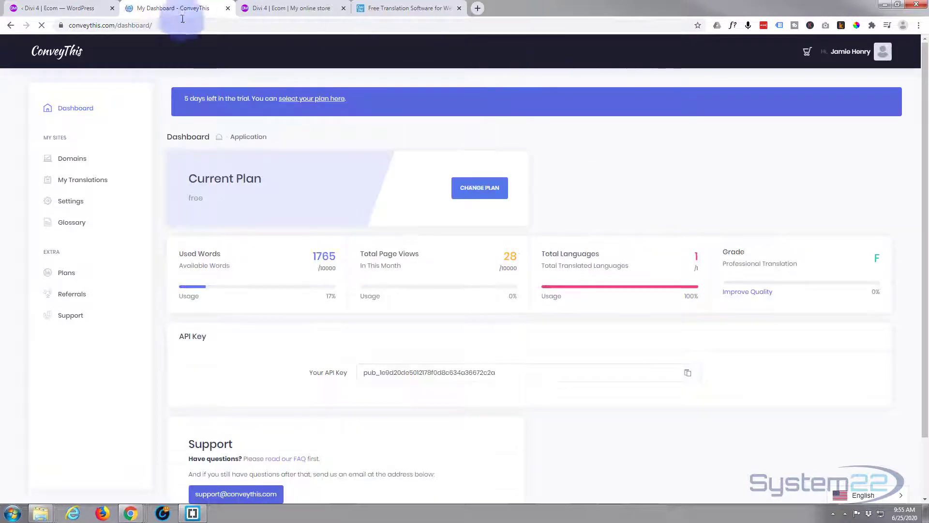
left_click(53, 7)
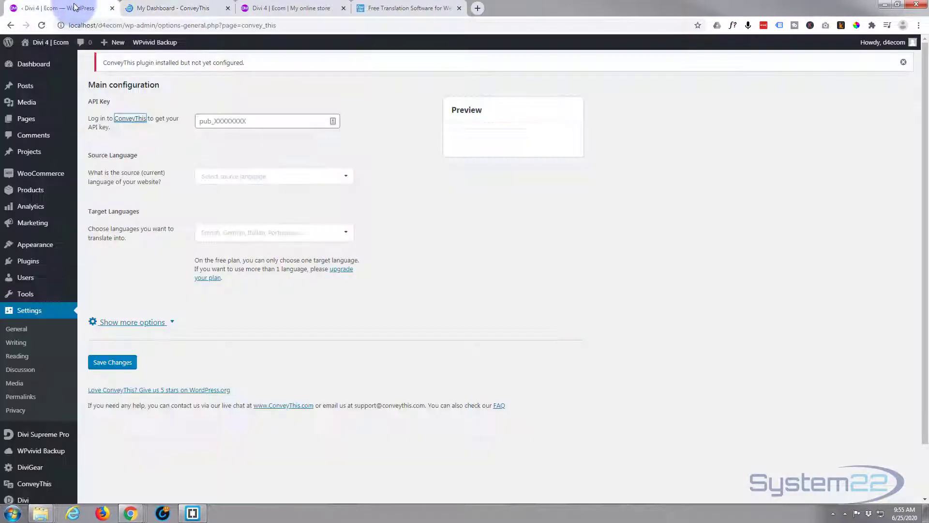
left_click(267, 121)
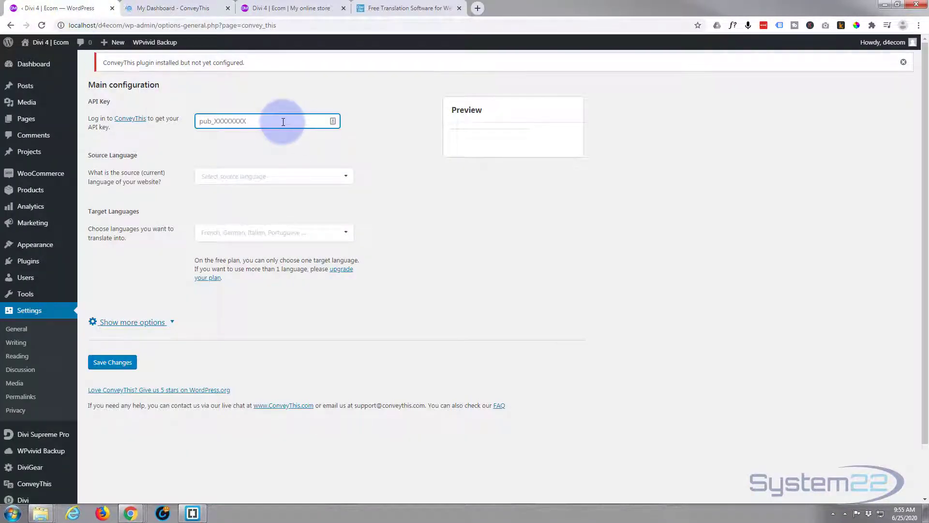
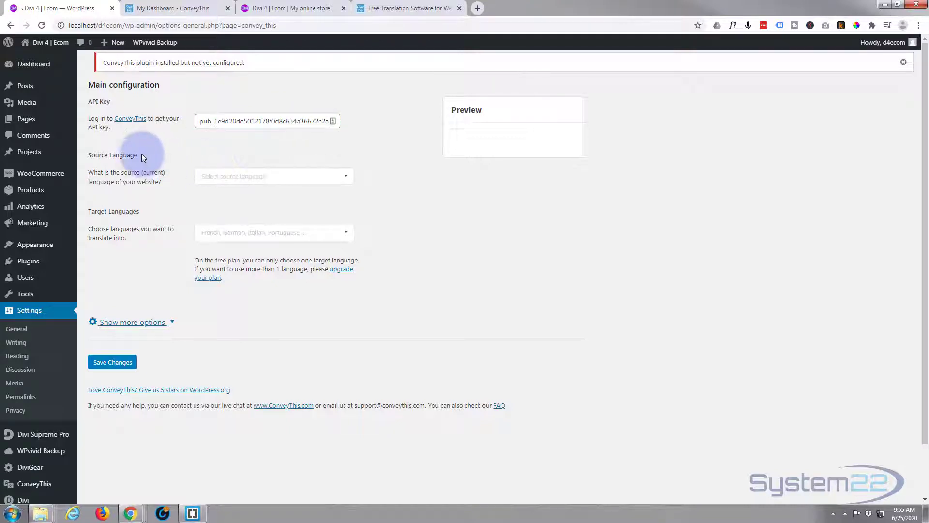
mouse_move(173, 160)
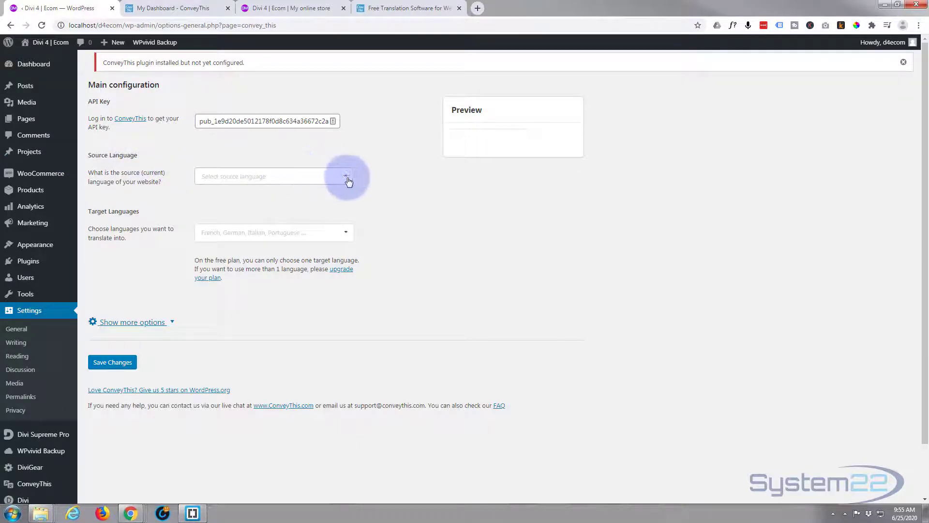
Step: Set English as the source language and French as the target language
left_click(346, 177)
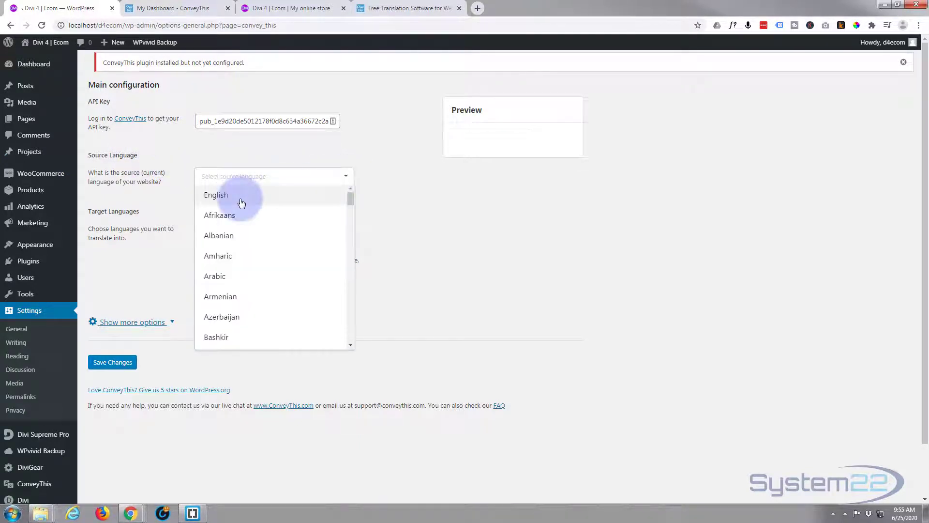
left_click(216, 195)
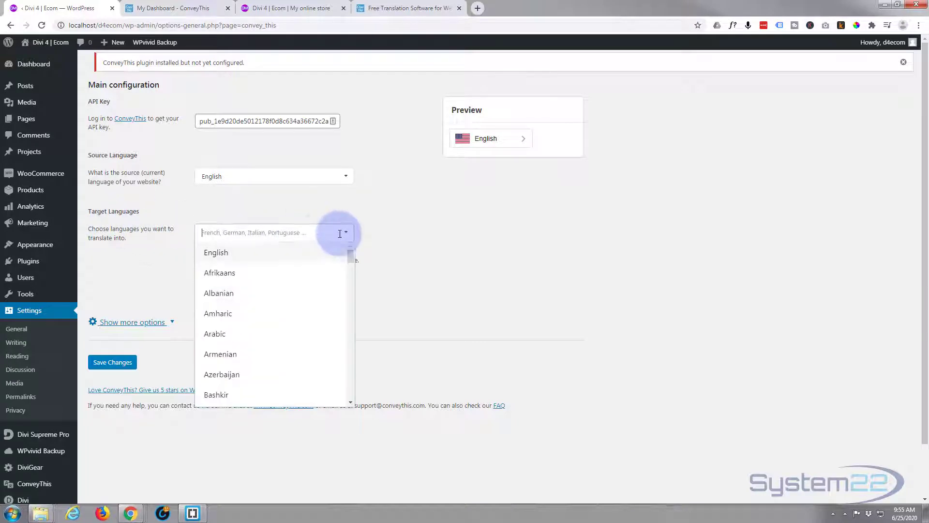
mouse_move(313, 236)
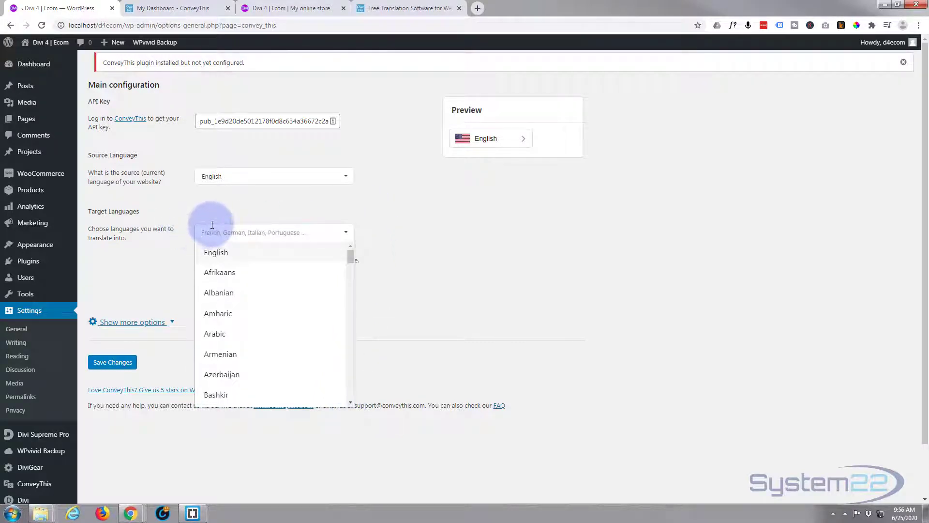
type("Fren")
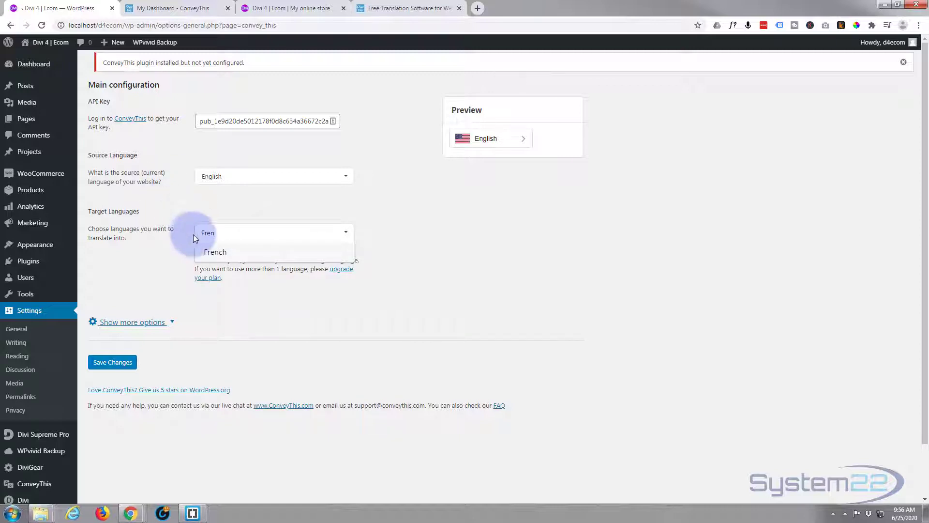
left_click(214, 251)
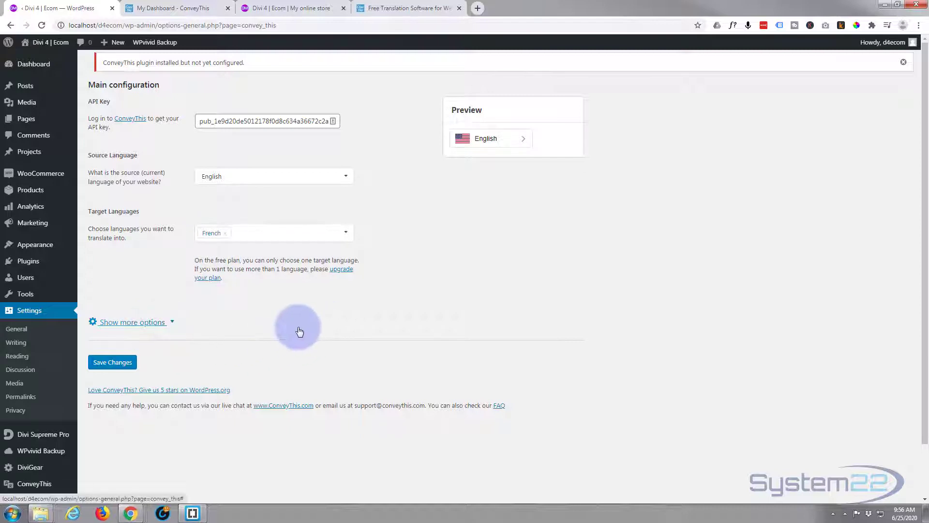
left_click(111, 362)
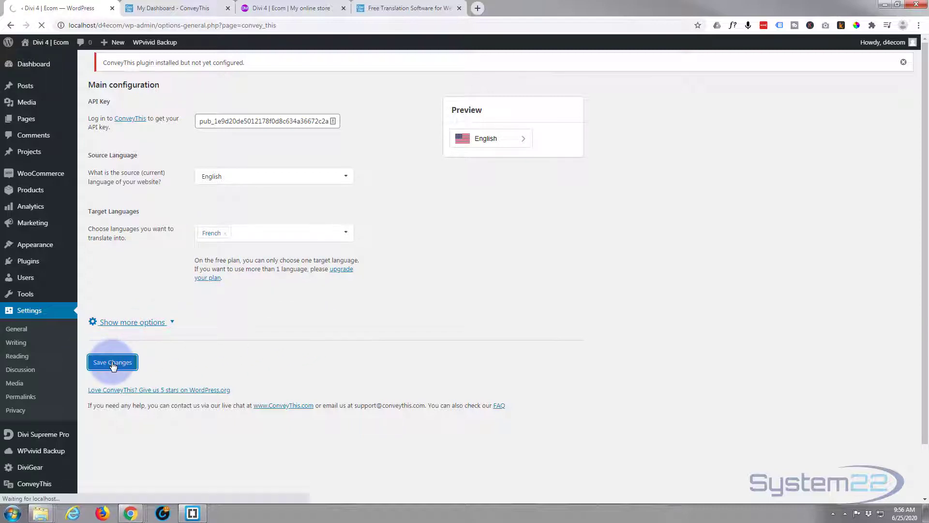
Step: Save the ConveyThis settings and return to the Divi store tab
left_click(112, 362)
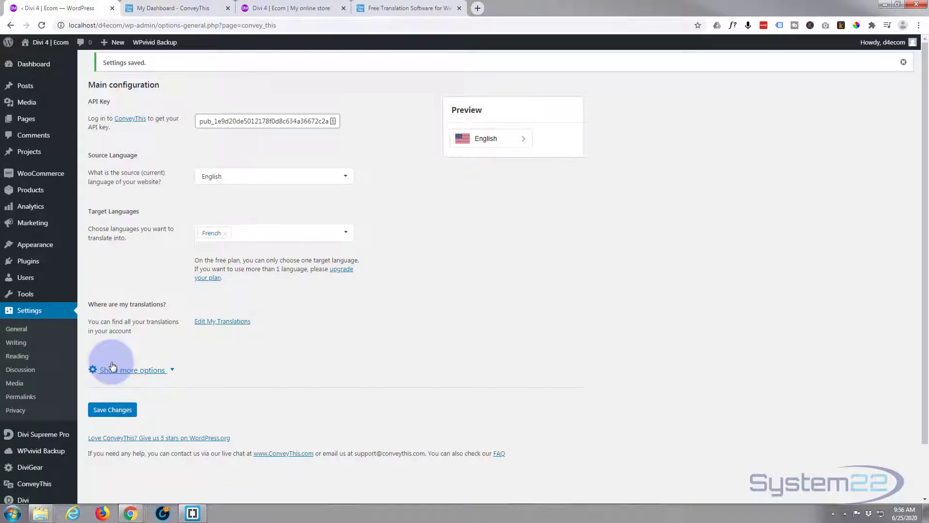
left_click(290, 7)
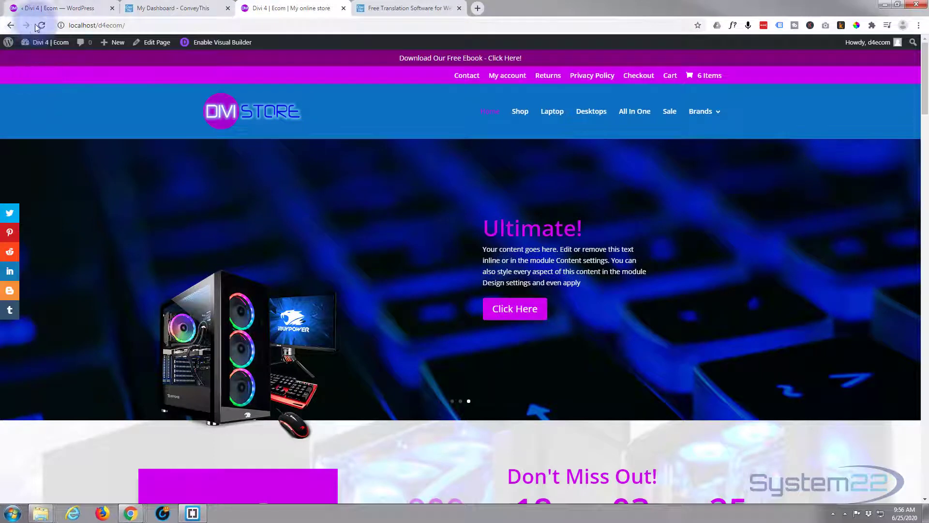
Step: Reload the store page so the Français/English ConveyThis switcher appears
left_click(41, 25)
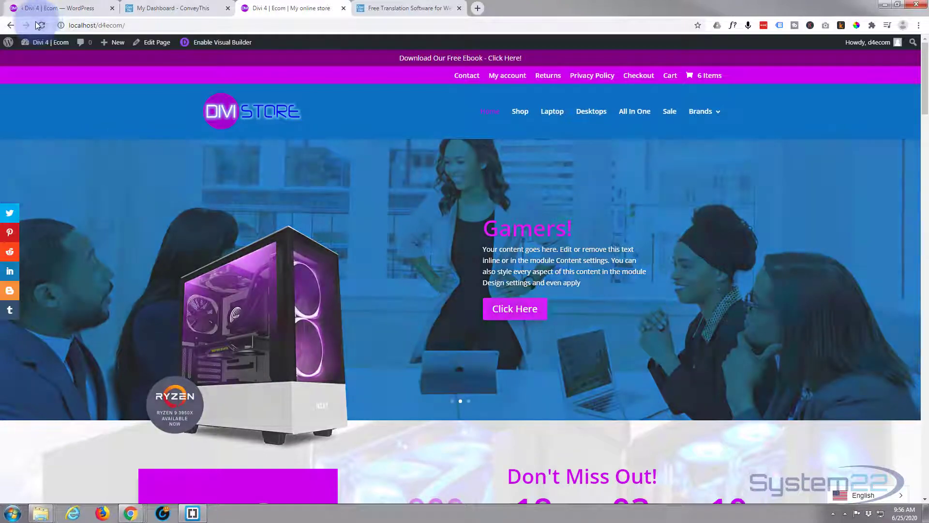
left_click(41, 24)
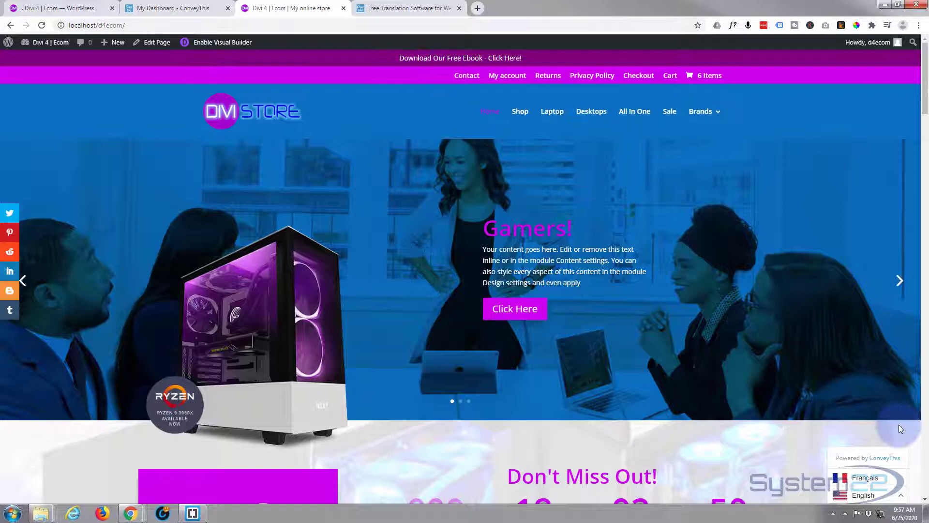
mouse_move(792, 465)
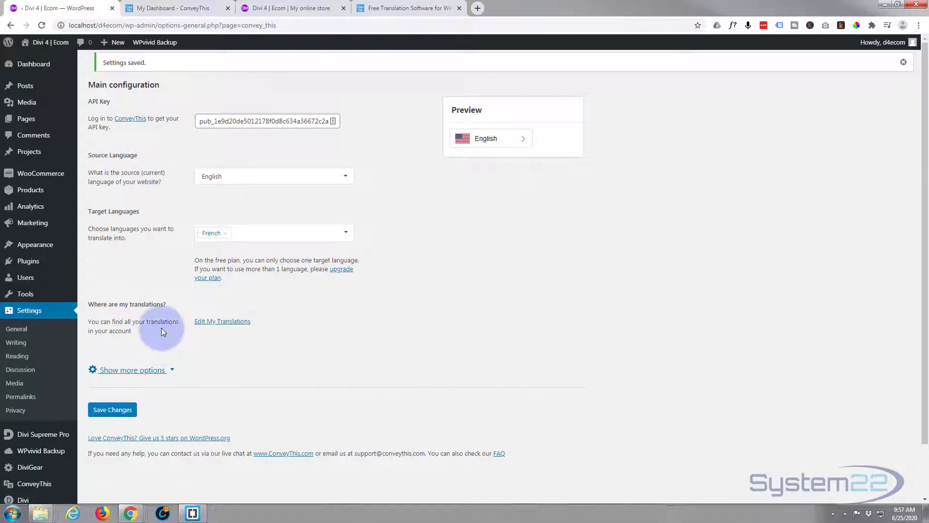
Step: Reveal and scroll through the additional ConveyThis options, then view the live store
left_click(131, 369)
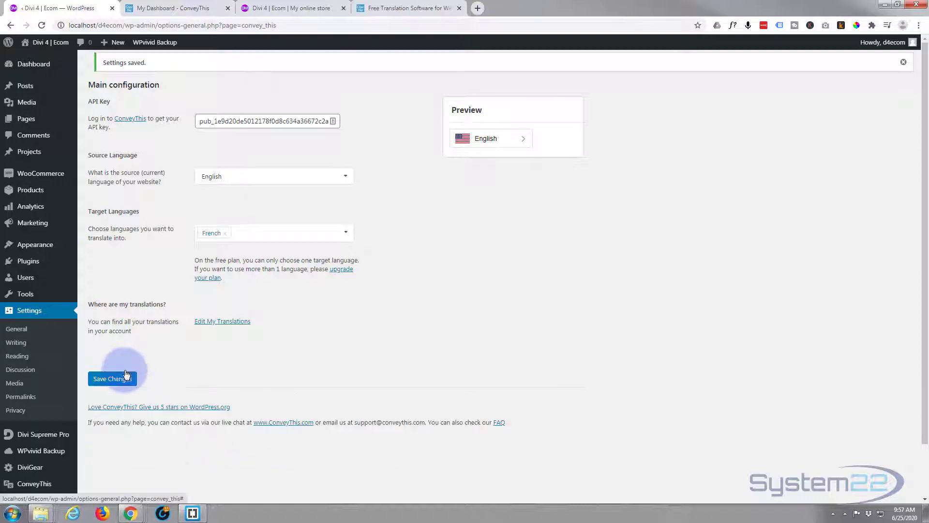
scroll("down", 3)
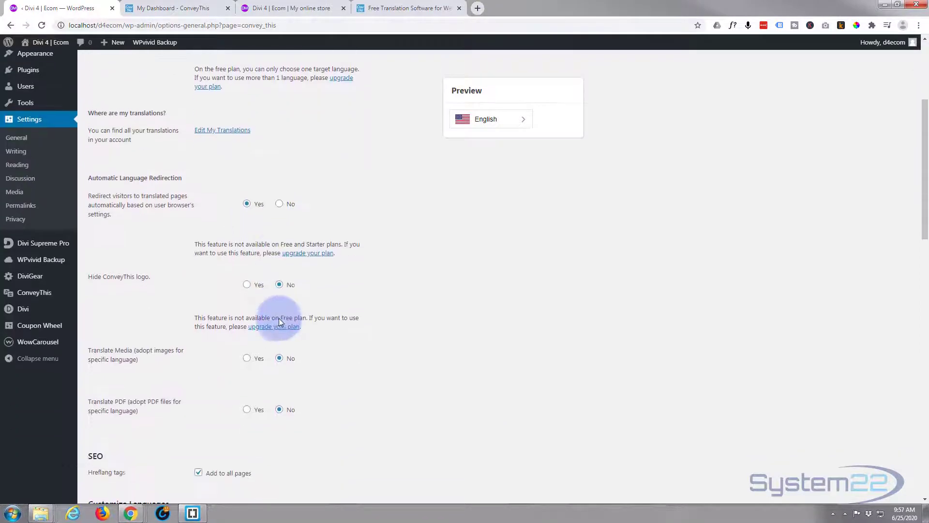
scroll("down", 3)
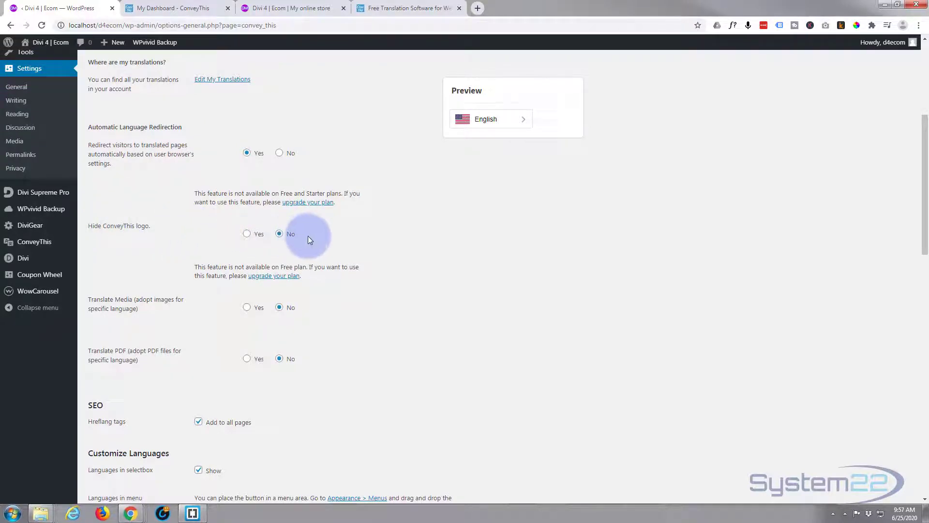
mouse_move(163, 259)
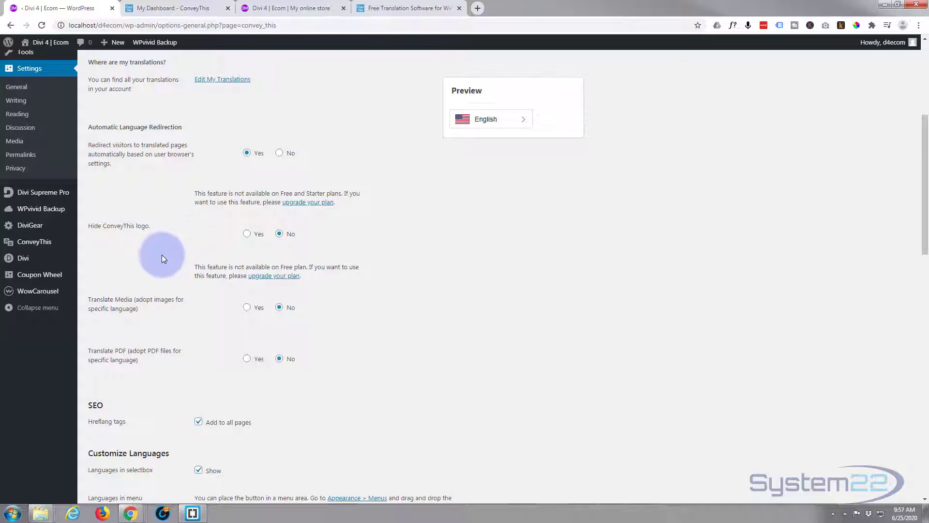
scroll("down", 3)
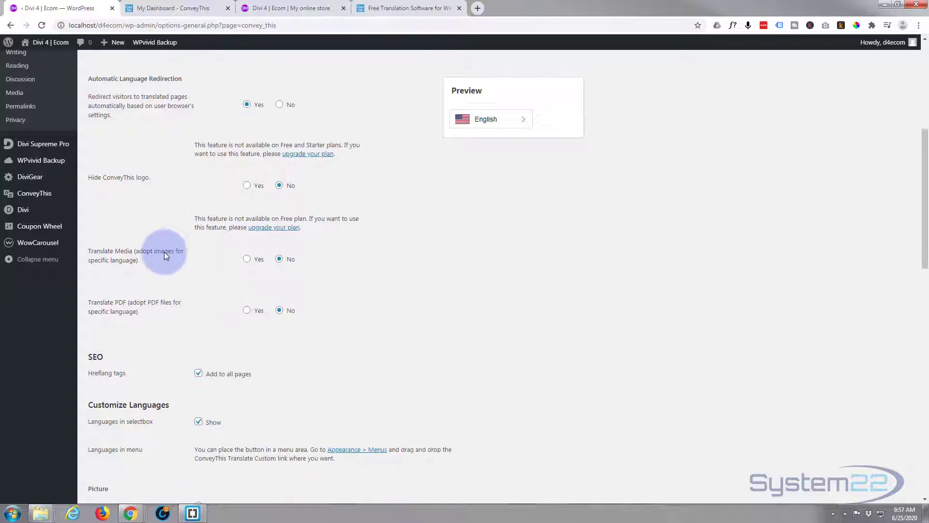
mouse_move(174, 273)
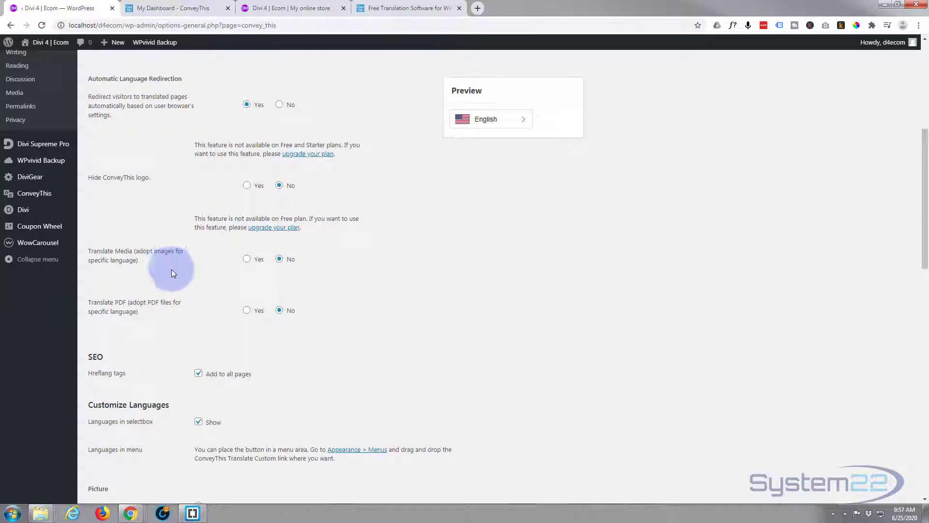
scroll("down", 3)
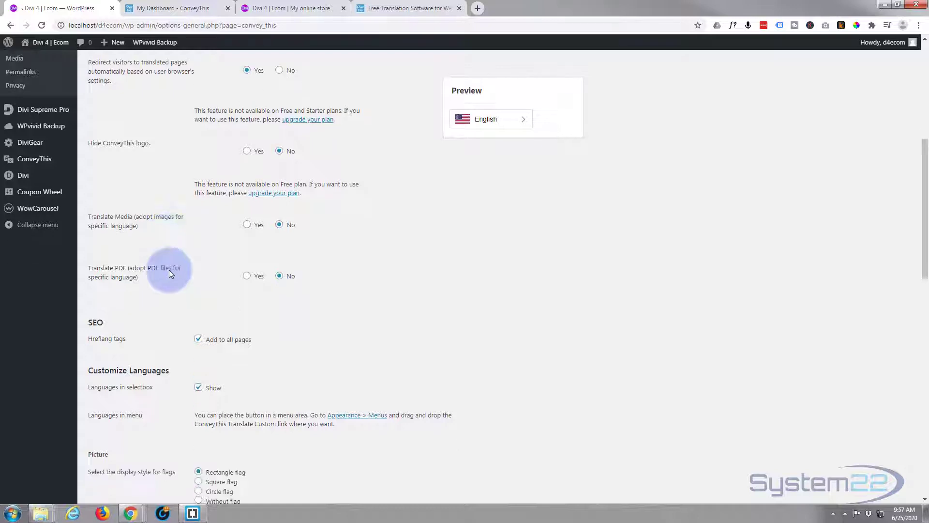
scroll("down", 3)
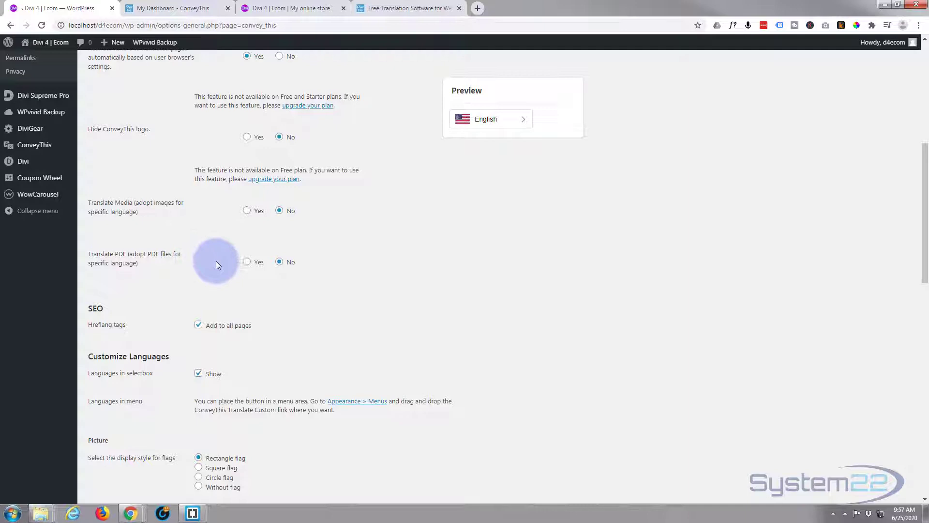
mouse_move(214, 270)
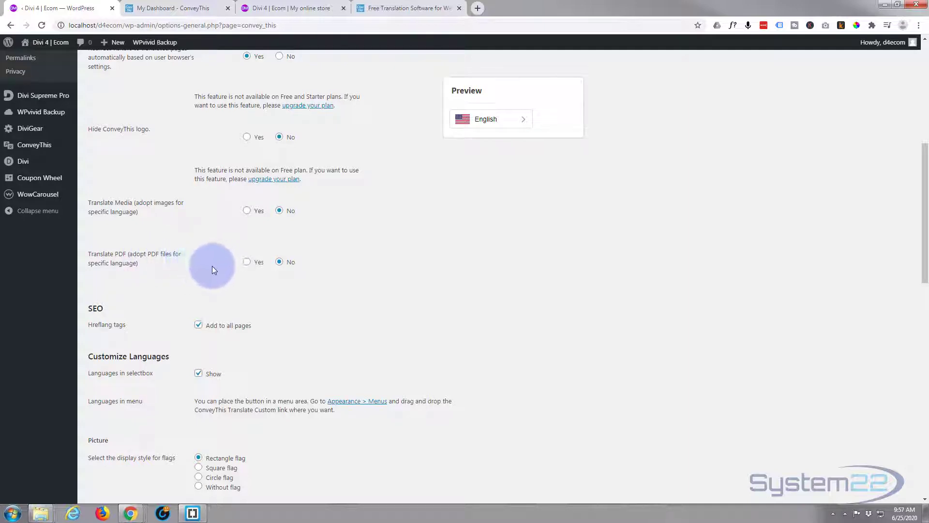
scroll("down", 3)
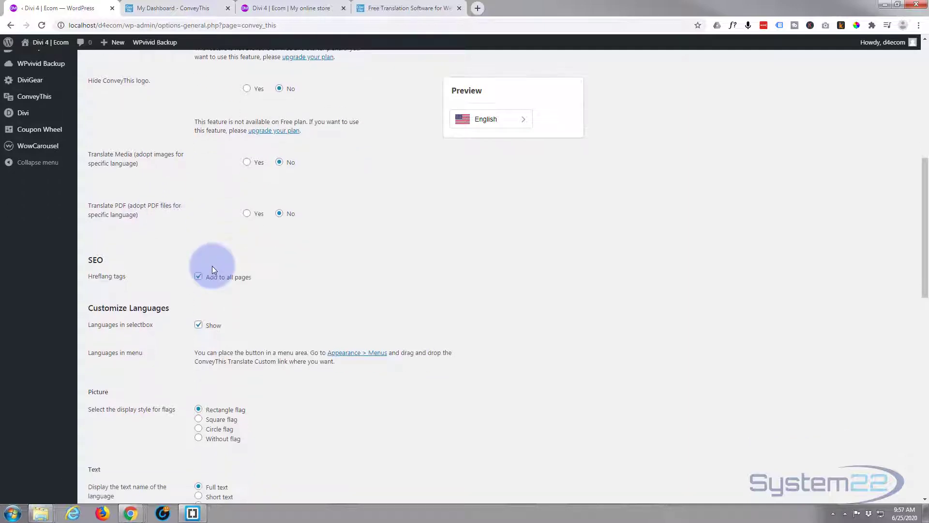
scroll("down", 3)
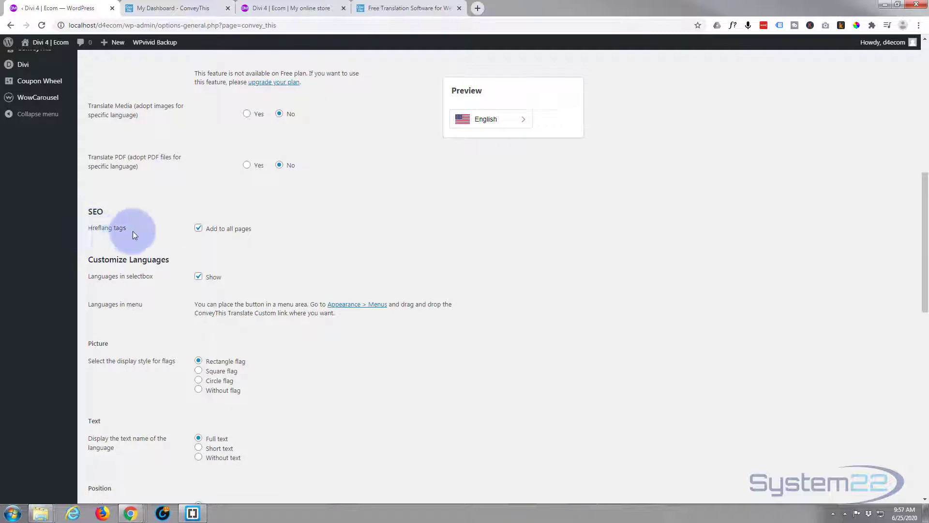
mouse_move(148, 234)
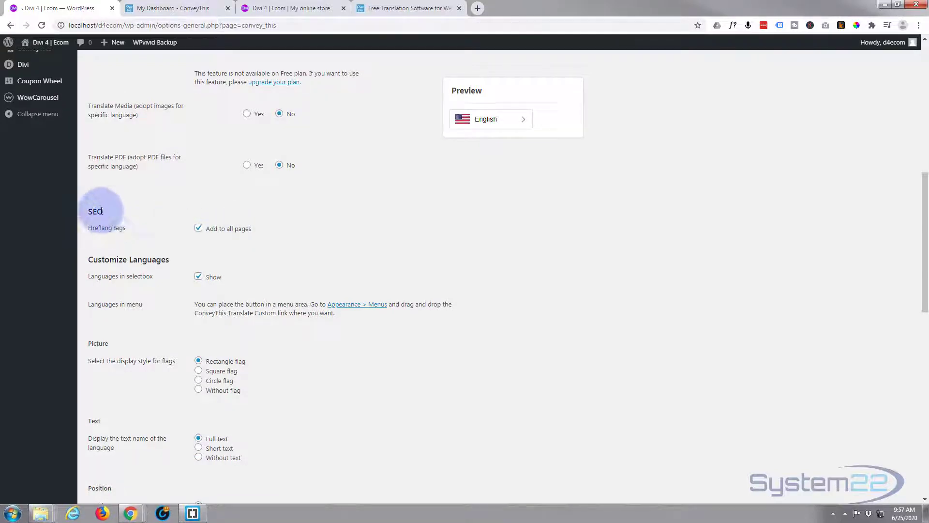
mouse_move(182, 231)
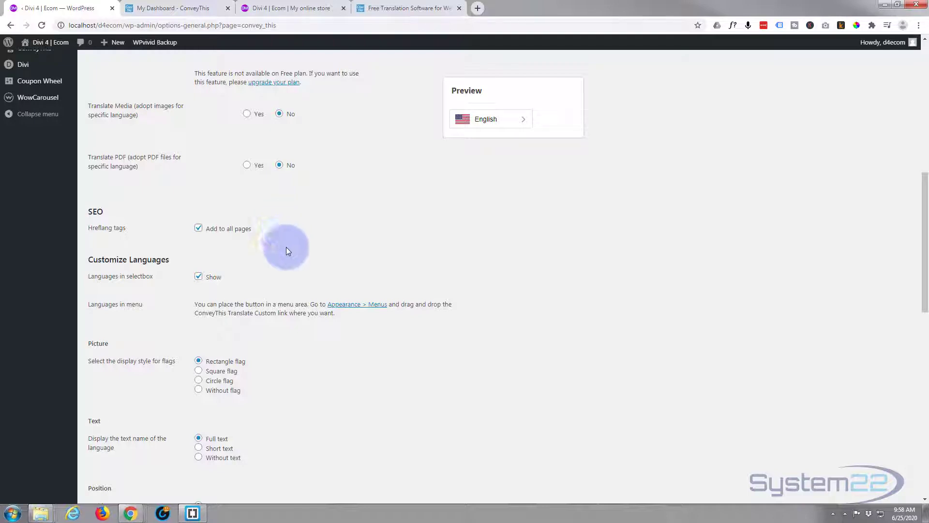
scroll("down", 3)
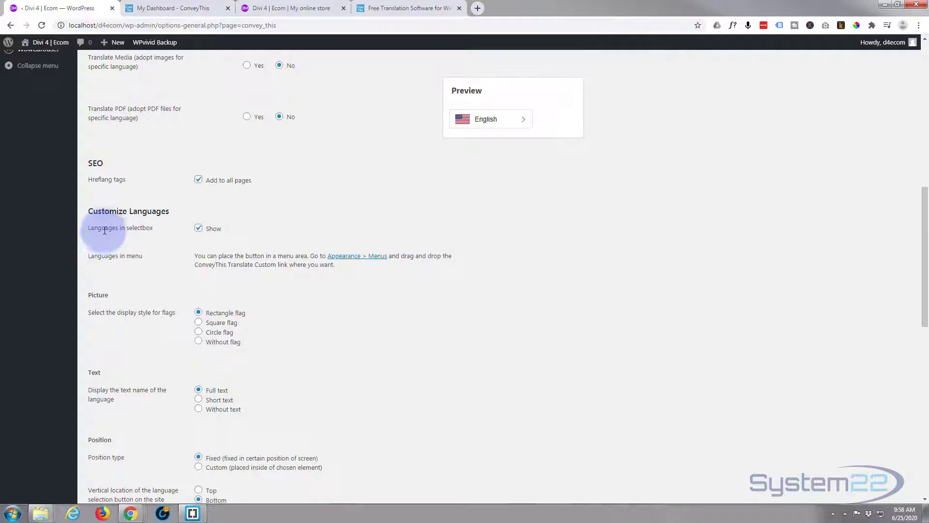
left_click(290, 8)
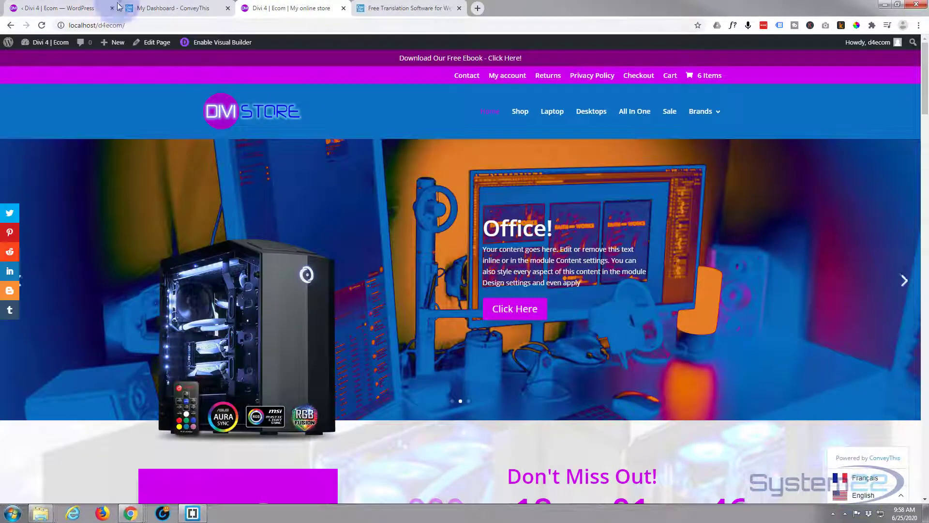
Step: Return to the ConveyThis settings page at its Customize Languages options
left_click(59, 8)
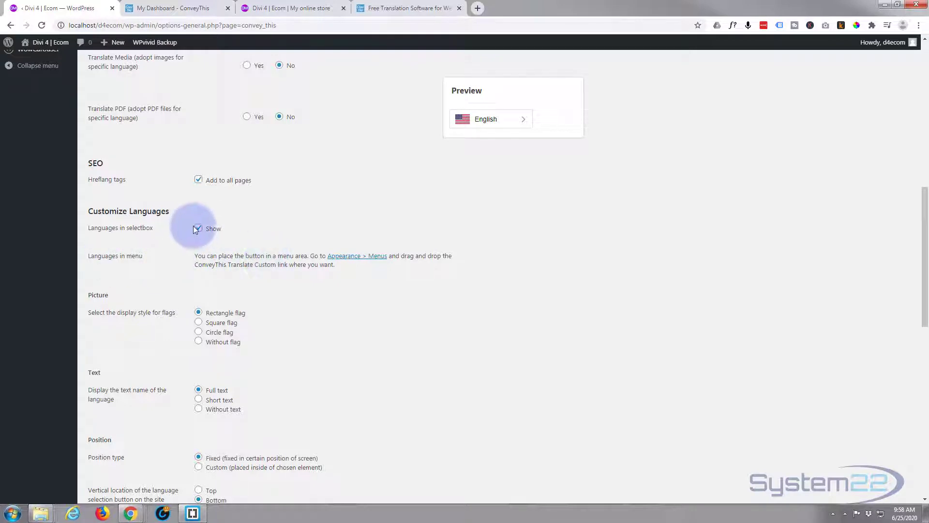
Step: Stop listing languages in the selectbox and use circle flags without text
left_click(198, 227)
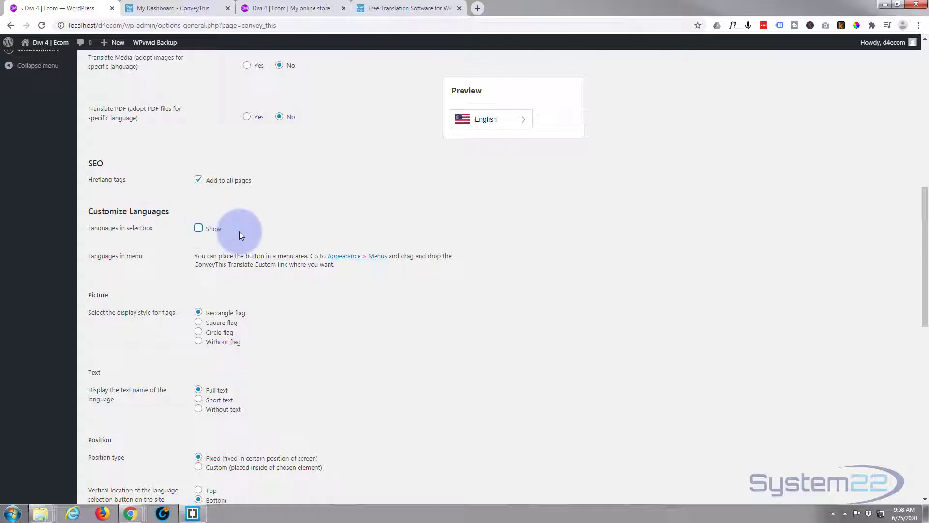
scroll("down", 3)
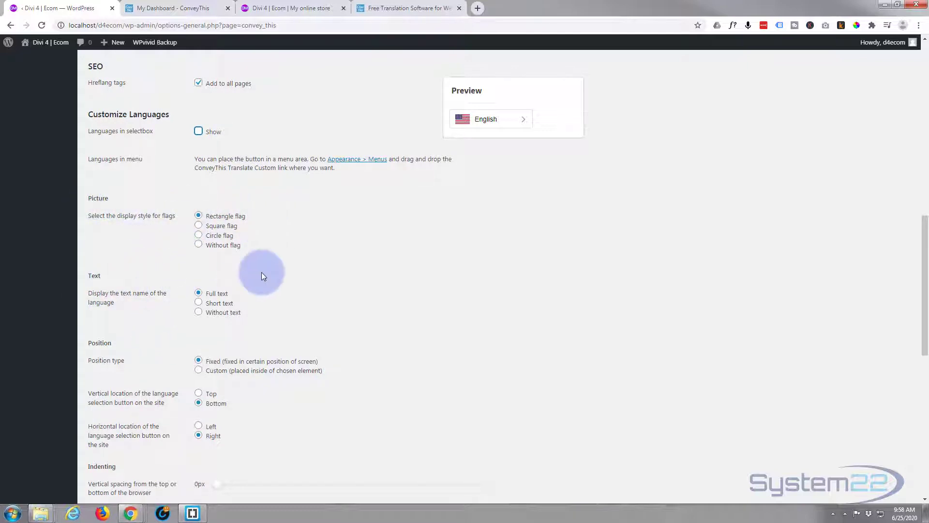
mouse_move(258, 241)
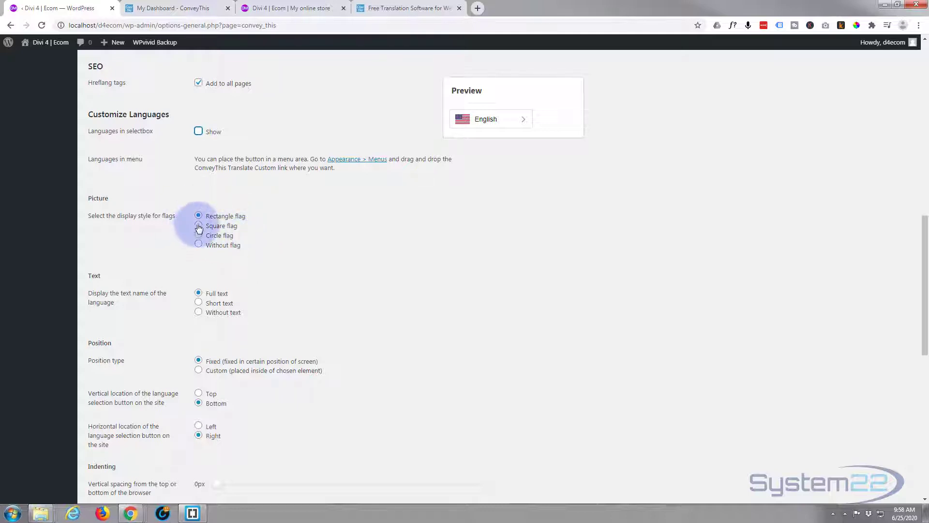
left_click(199, 235)
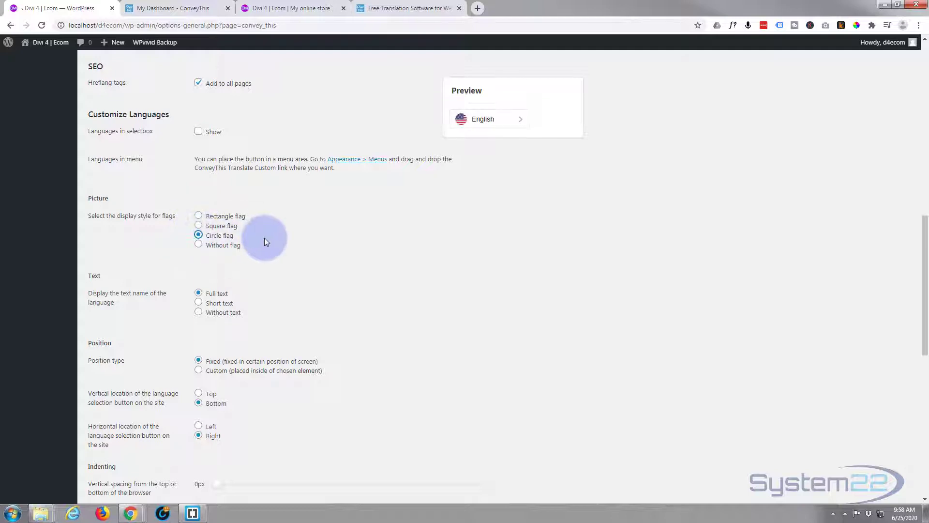
scroll("down", 3)
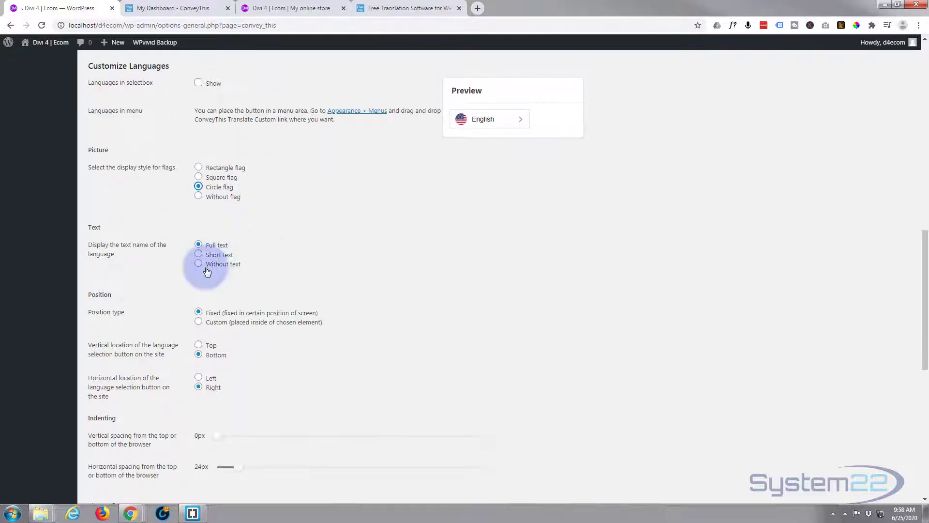
left_click(198, 264)
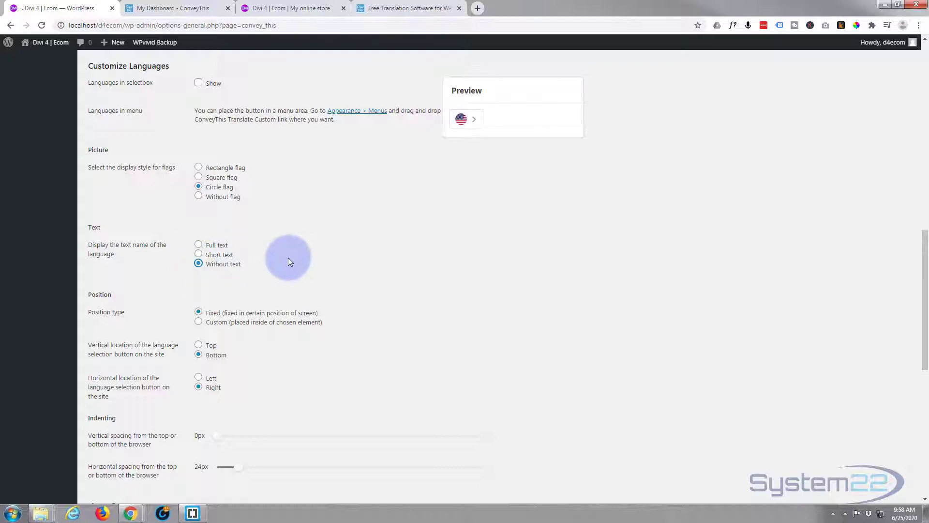
Step: Try the Custom position type, then set the switcher back to Fixed
scroll("down", 3)
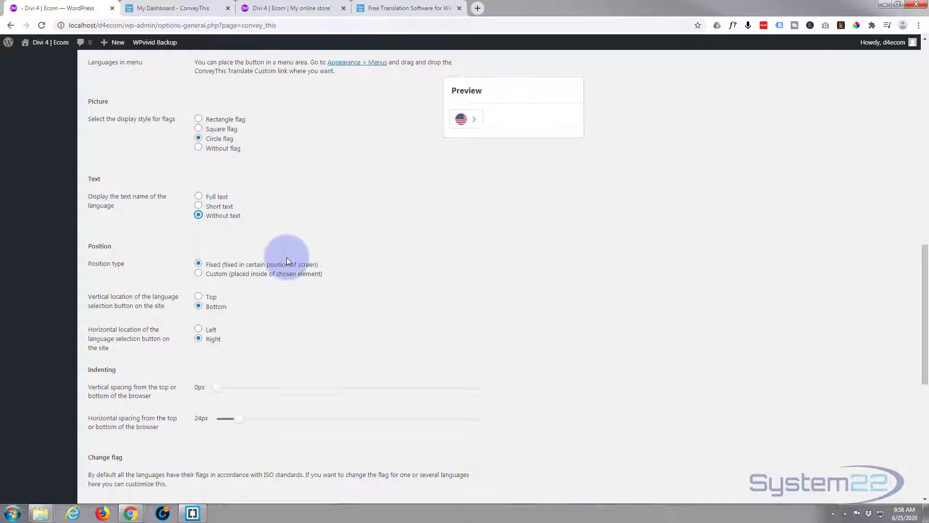
scroll("down", 3)
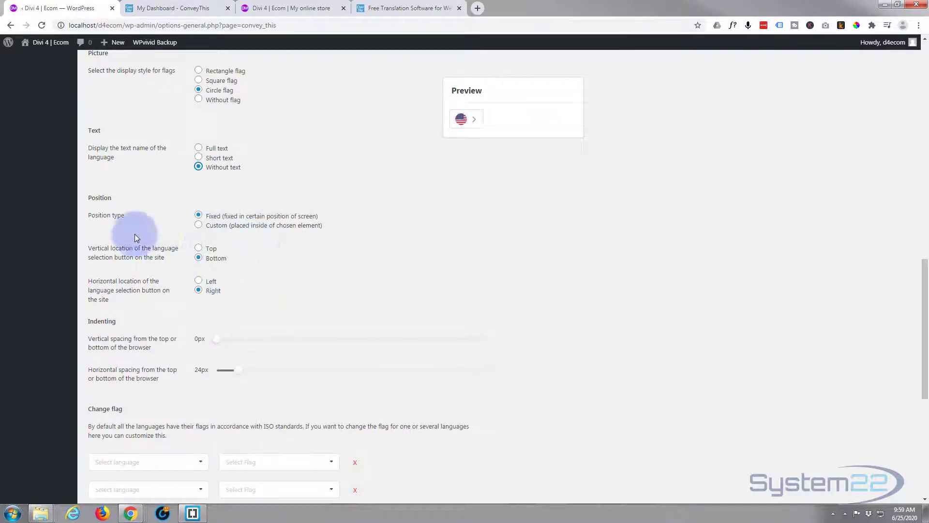
left_click(198, 225)
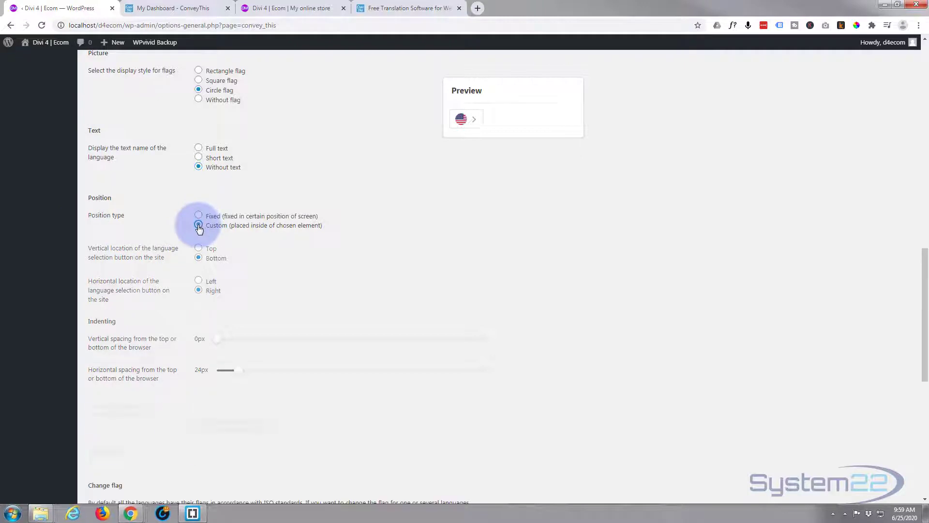
left_click(199, 225)
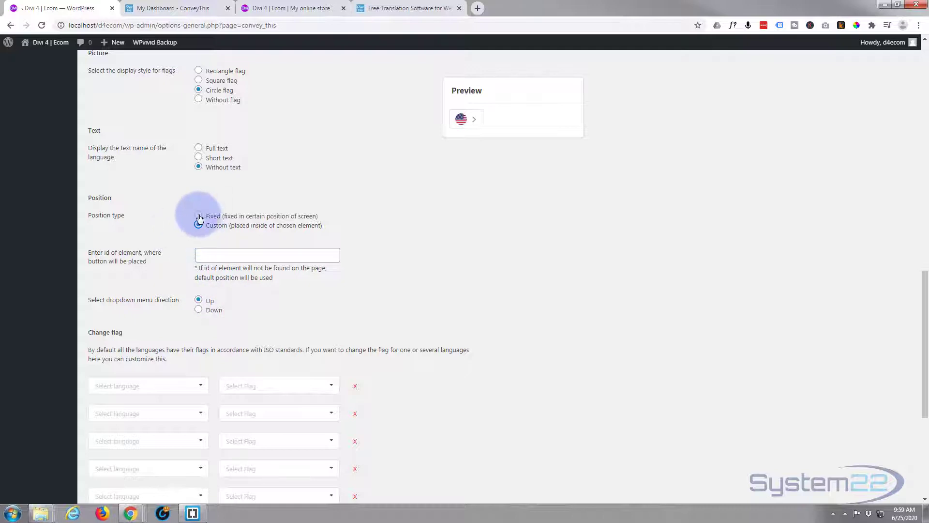
left_click(199, 216)
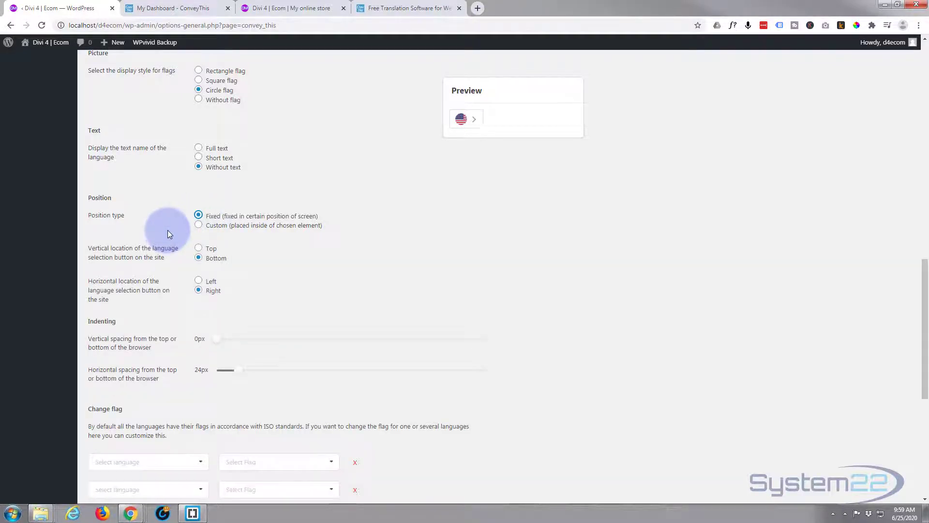
scroll("down", 3)
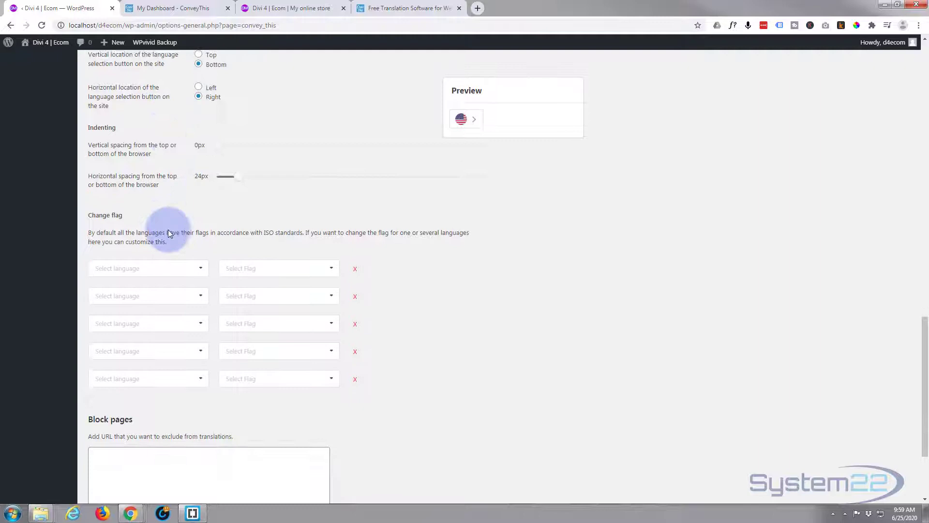
Step: Under Change flag, assign the United Kingdom flag to English
scroll("down", 3)
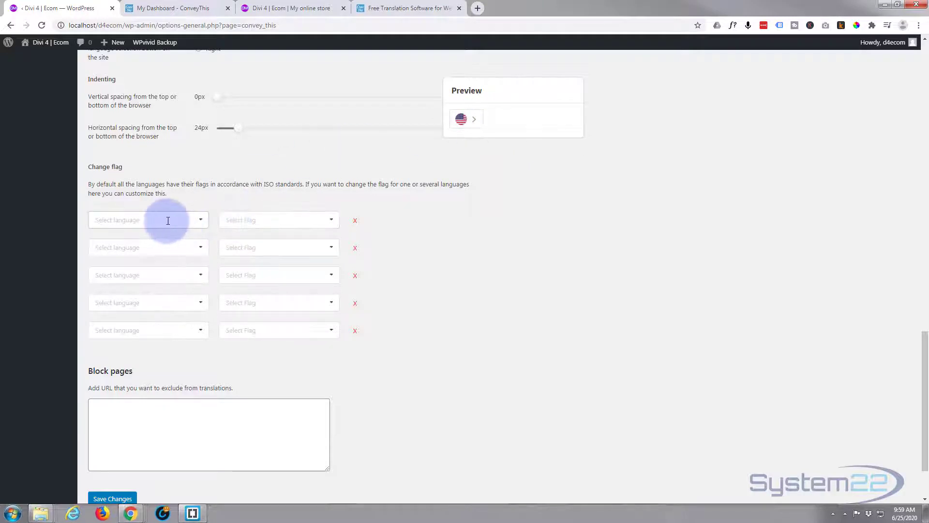
left_click(148, 220)
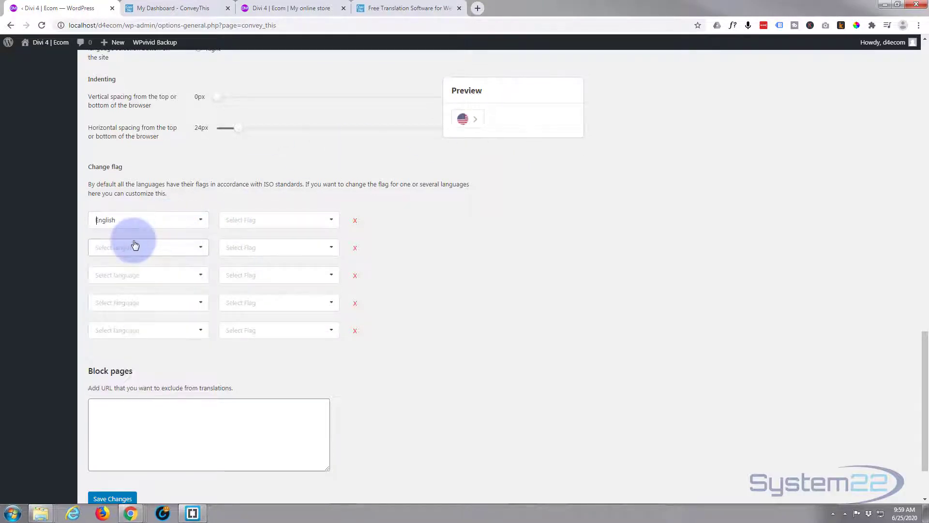
left_click(279, 220)
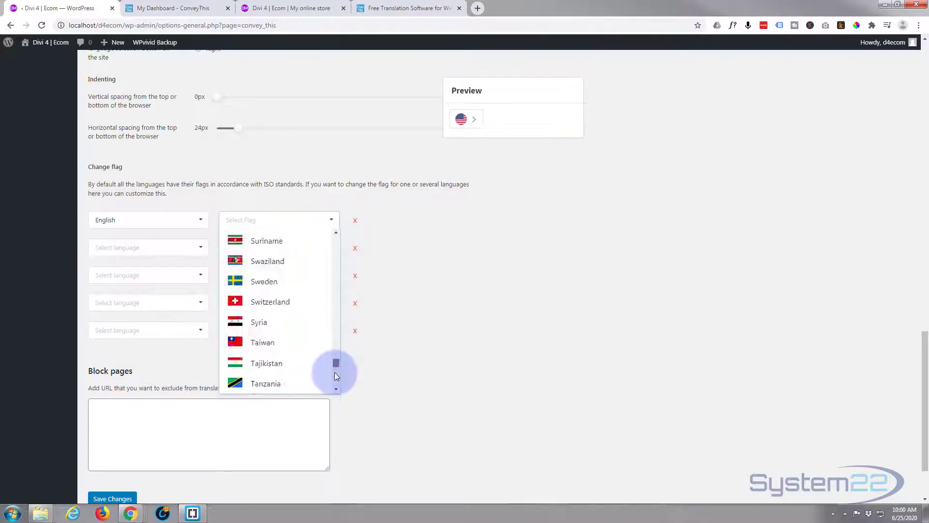
scroll("down", 3)
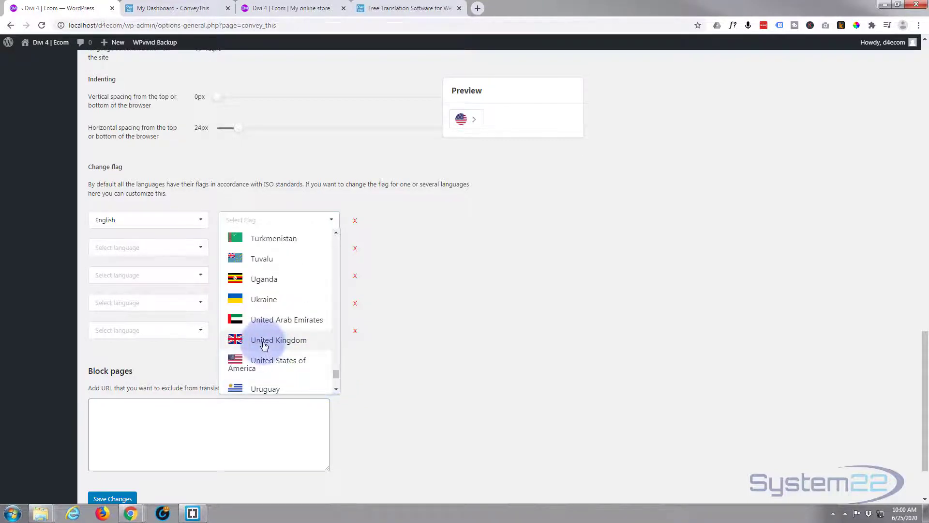
left_click(279, 340)
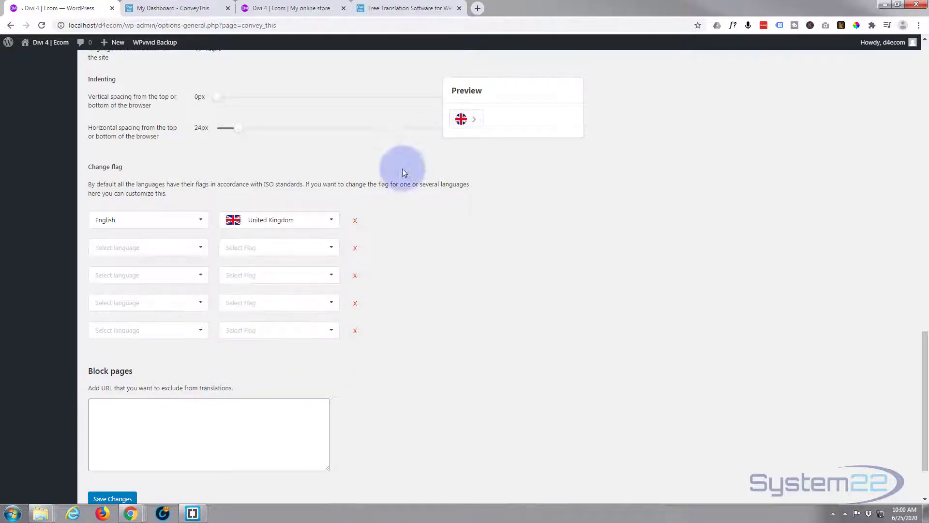
mouse_move(225, 166)
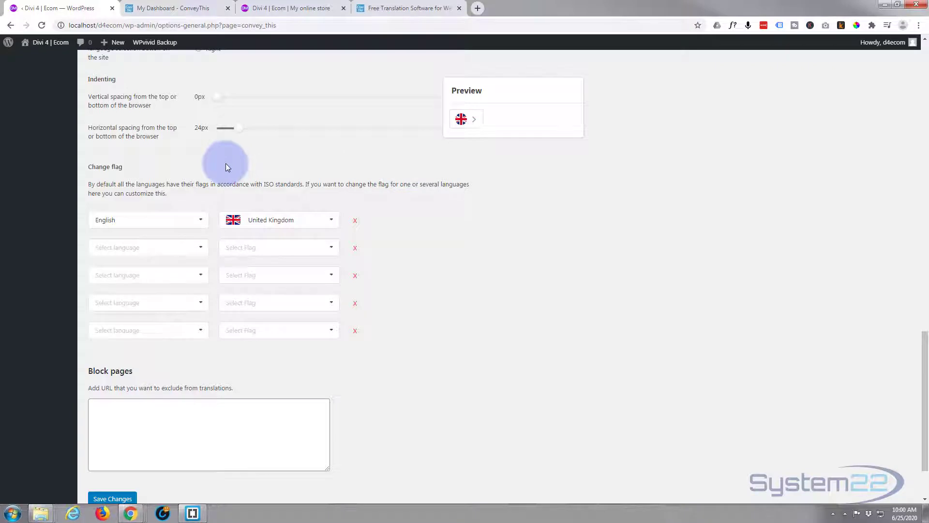
mouse_move(515, 129)
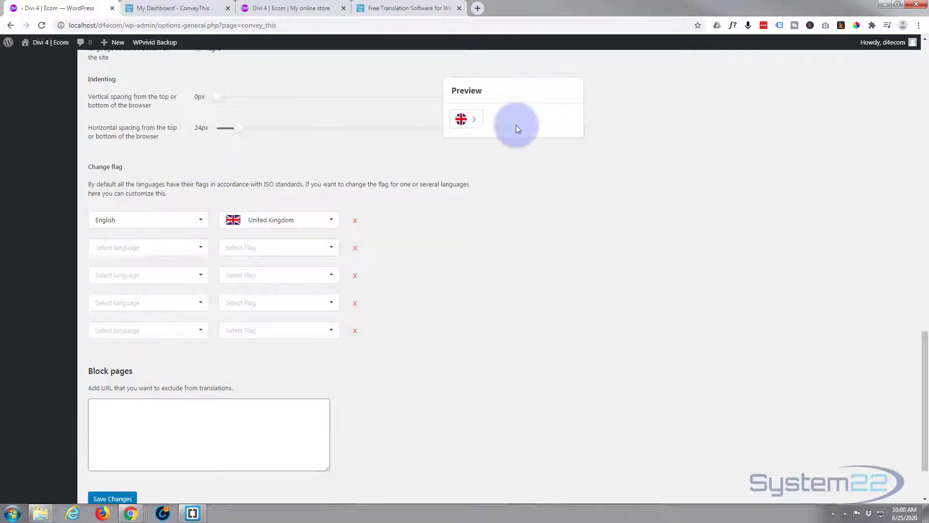
mouse_move(424, 262)
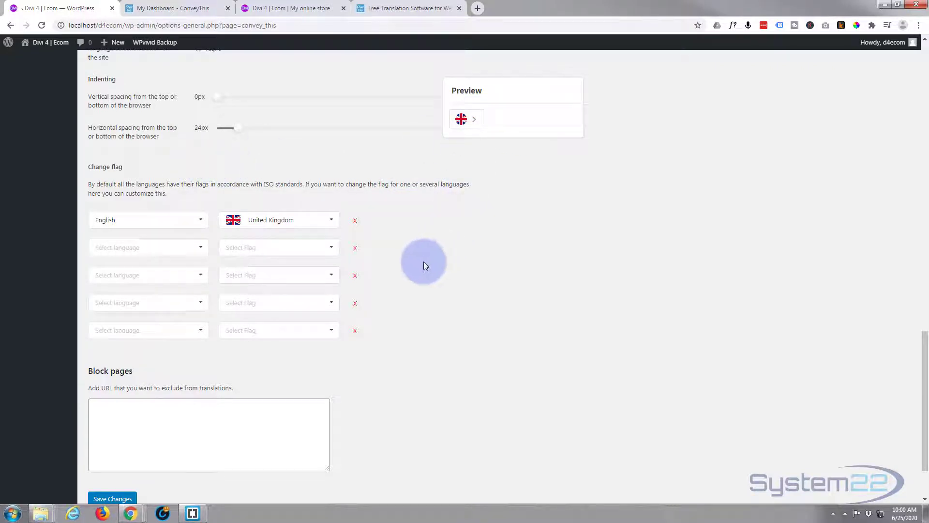
scroll("down", 3)
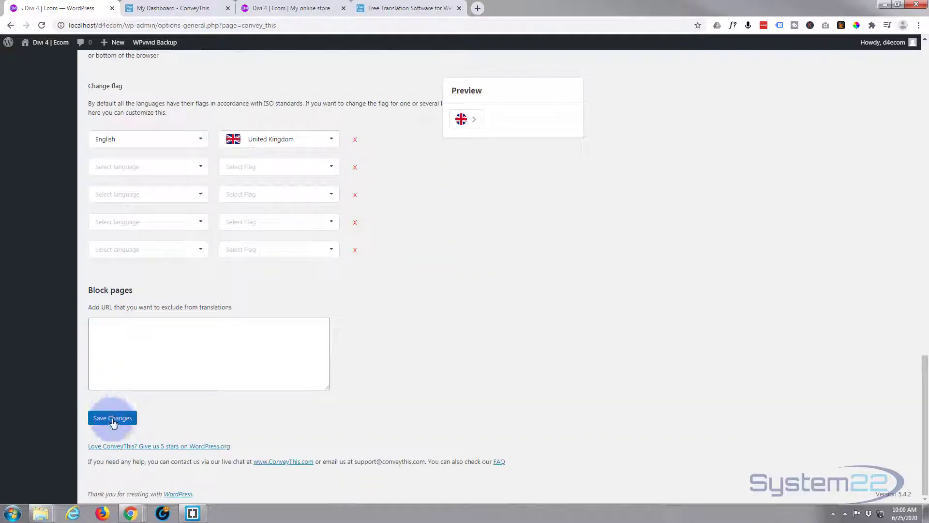
Step: Save the ConveyThis settings and go to Appearance > Menus
left_click(112, 417)
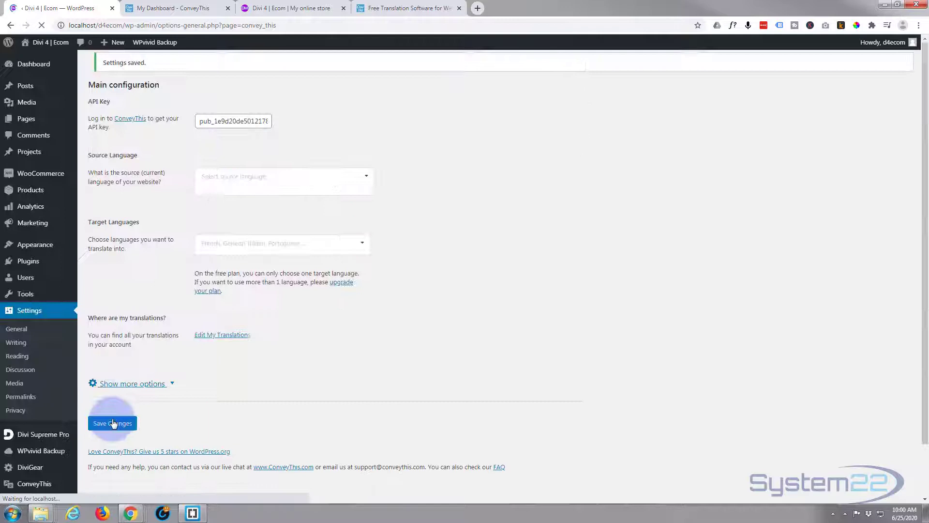
left_click(112, 422)
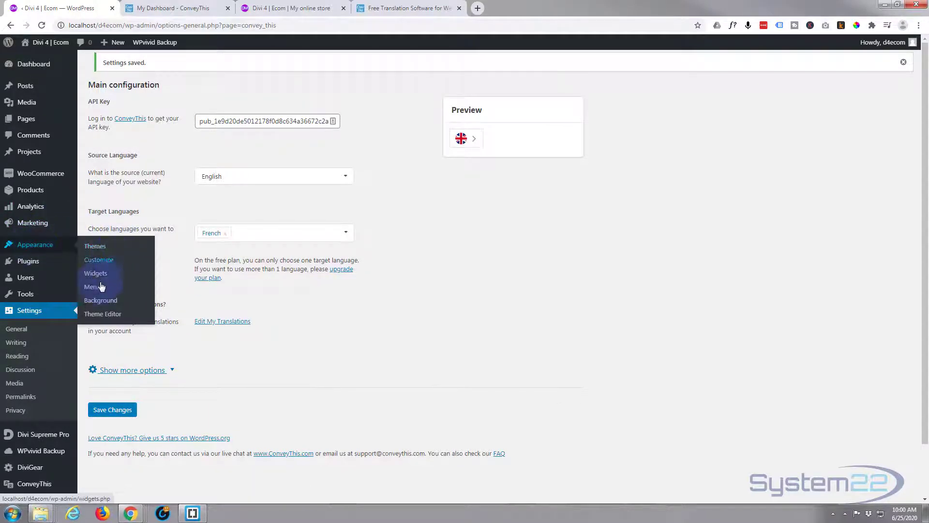
left_click(93, 287)
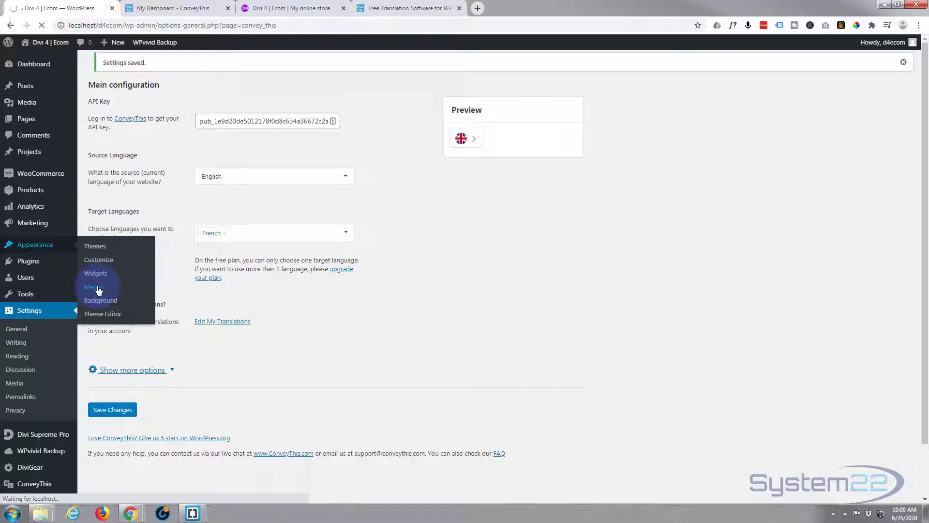
left_click(93, 287)
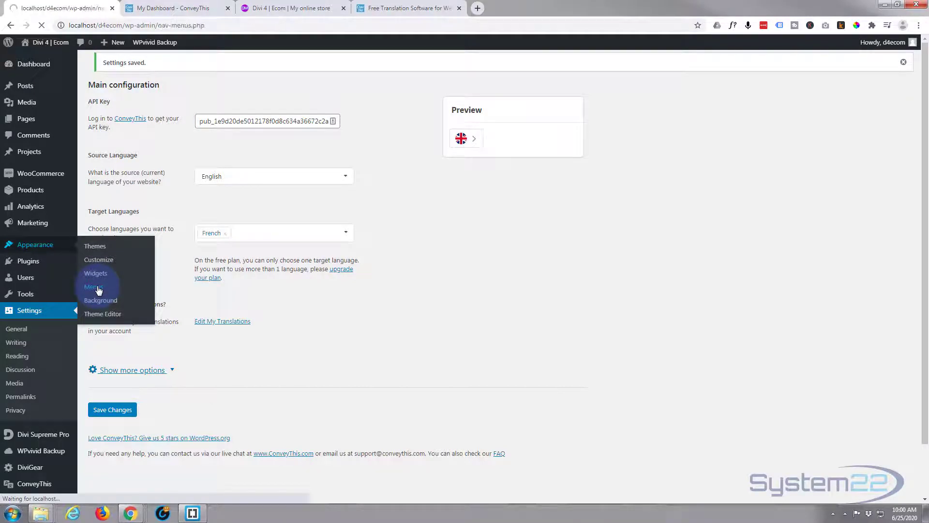
left_click(93, 287)
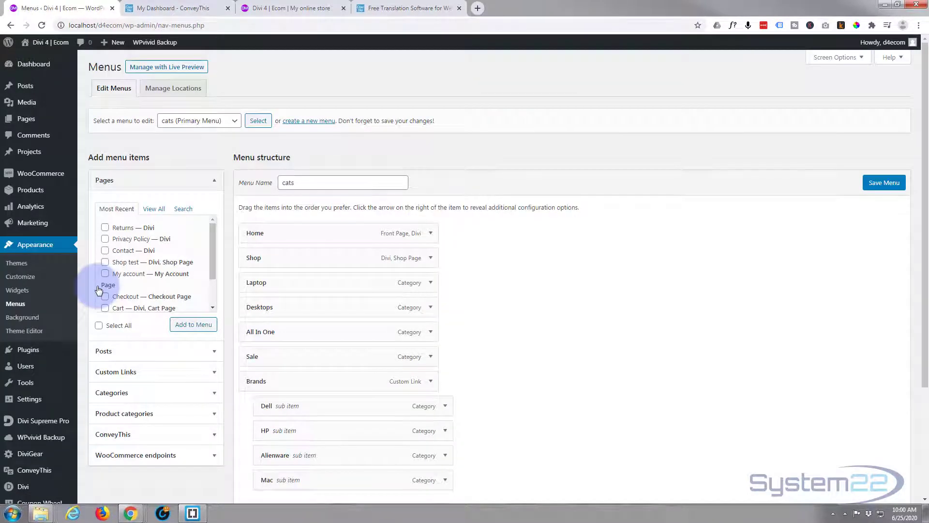
mouse_move(597, 243)
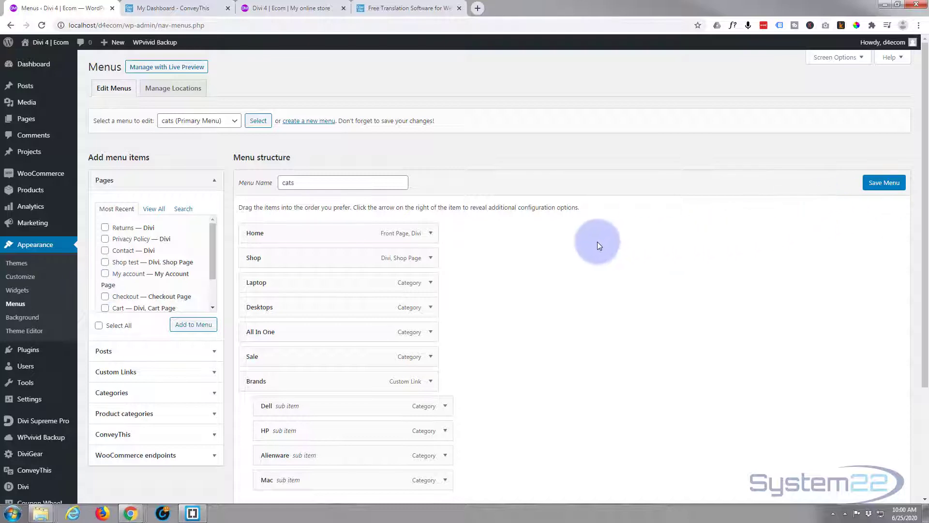
mouse_move(600, 246)
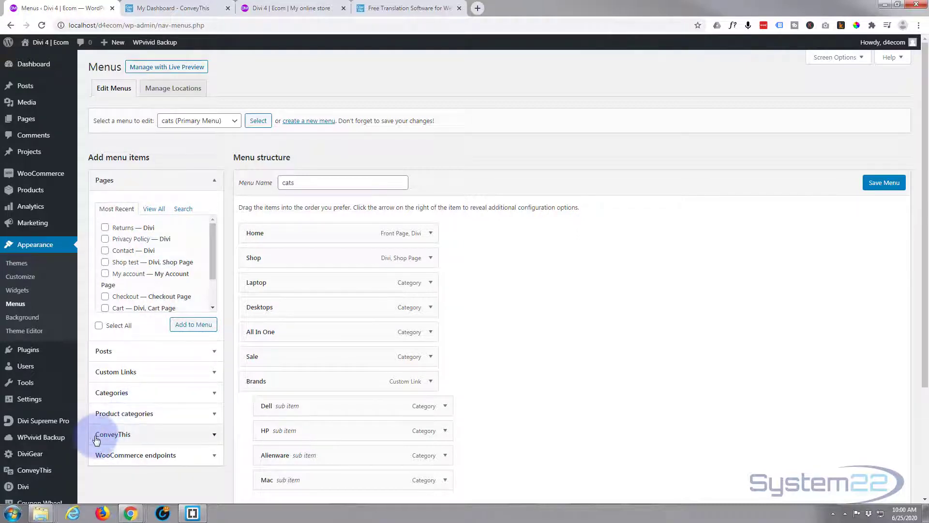
mouse_move(168, 446)
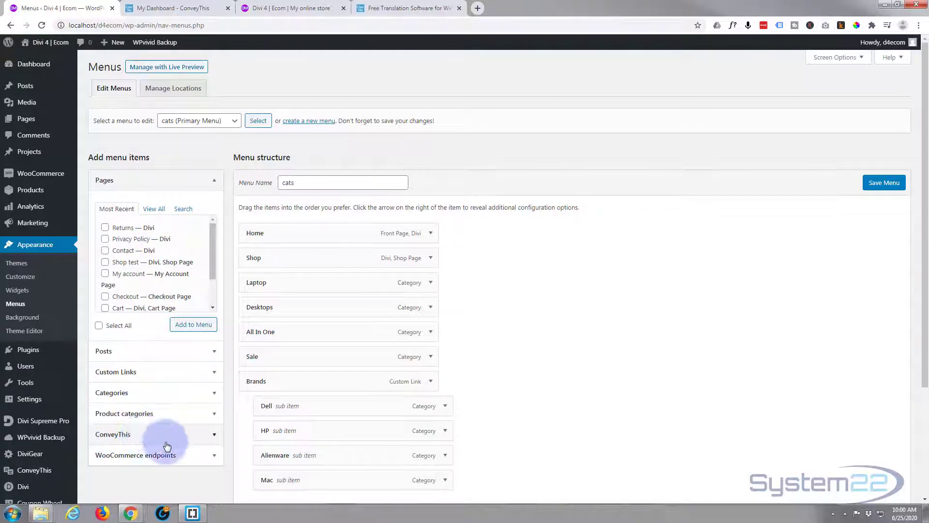
Step: Tick the ConveyThis English and French items and add them to the cats menu
left_click(113, 433)
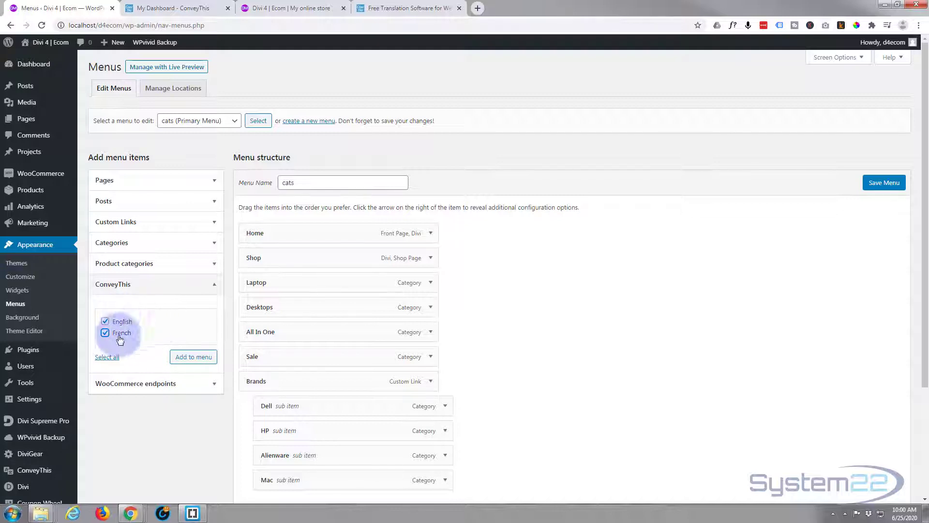
mouse_move(148, 324)
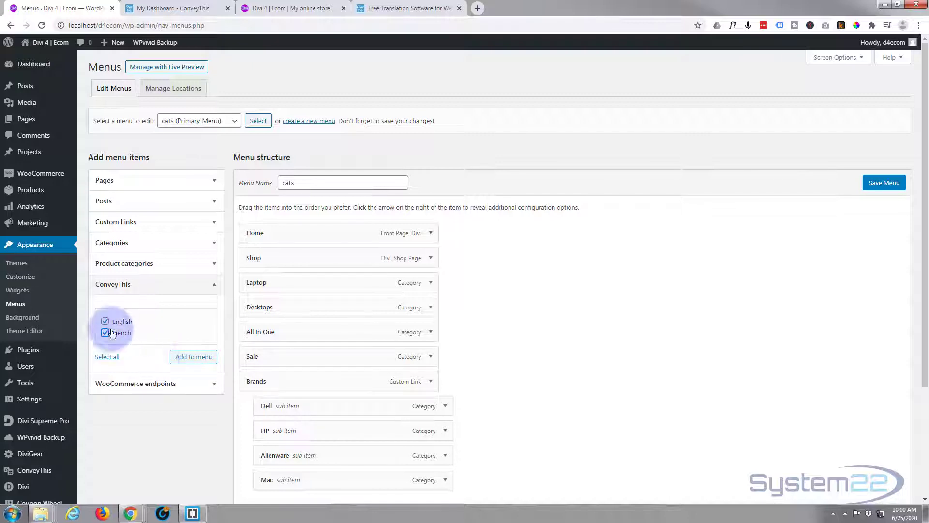
left_click(193, 356)
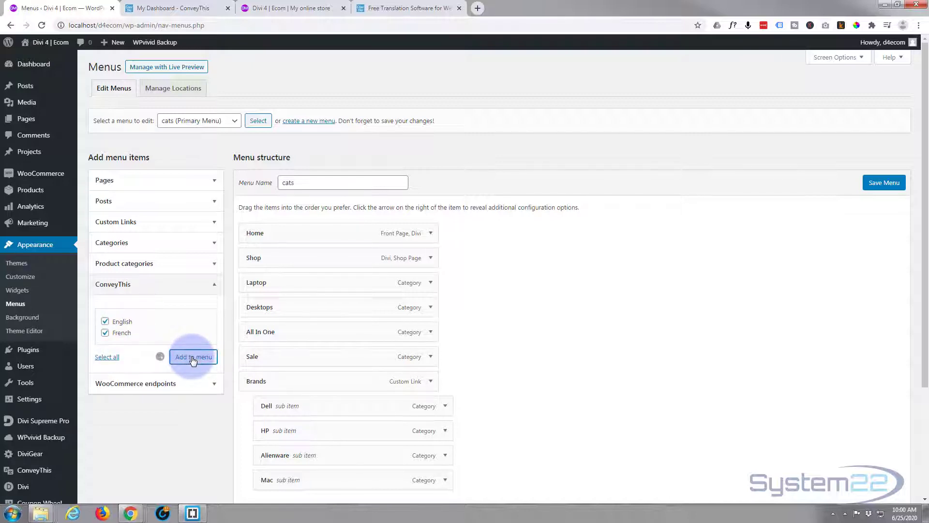
left_click(193, 356)
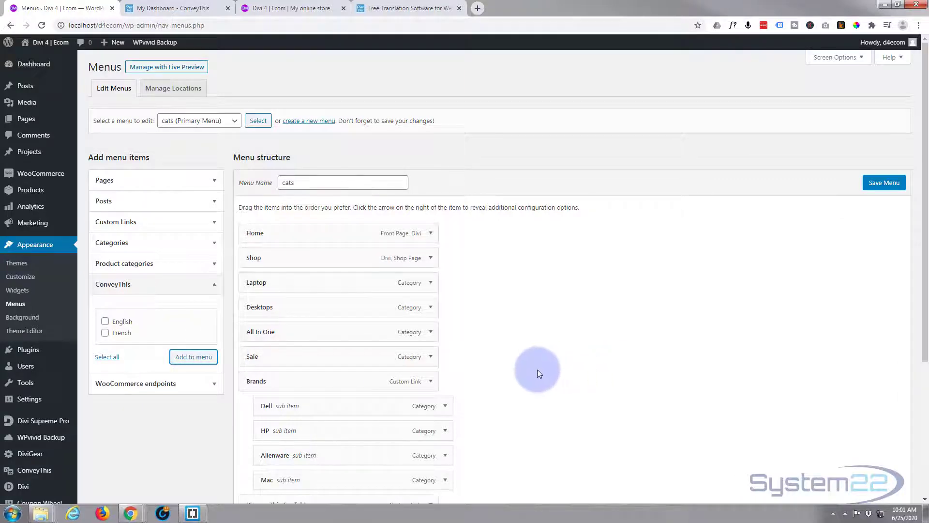
Step: Expand the ConveyThis English and French menu items and remove them from cats
scroll("down", 3)
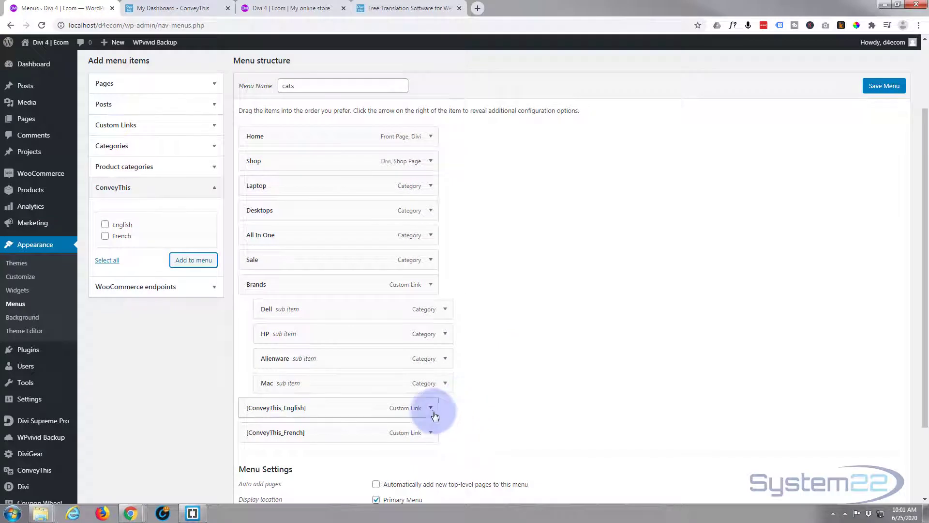
left_click(430, 407)
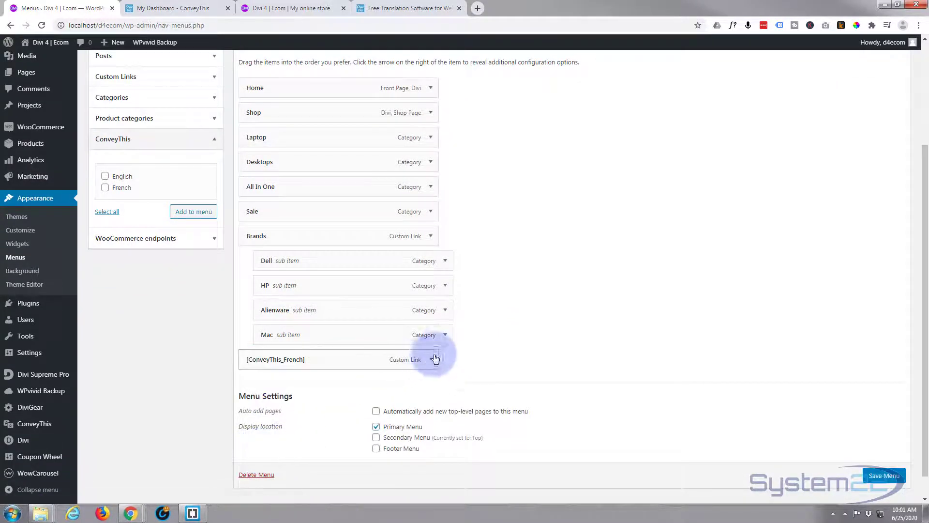
left_click(431, 359)
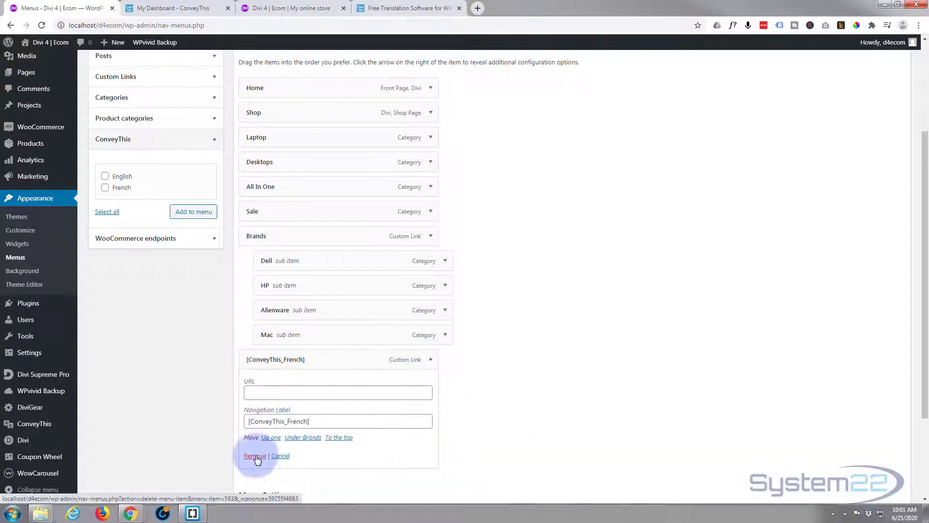
left_click(254, 455)
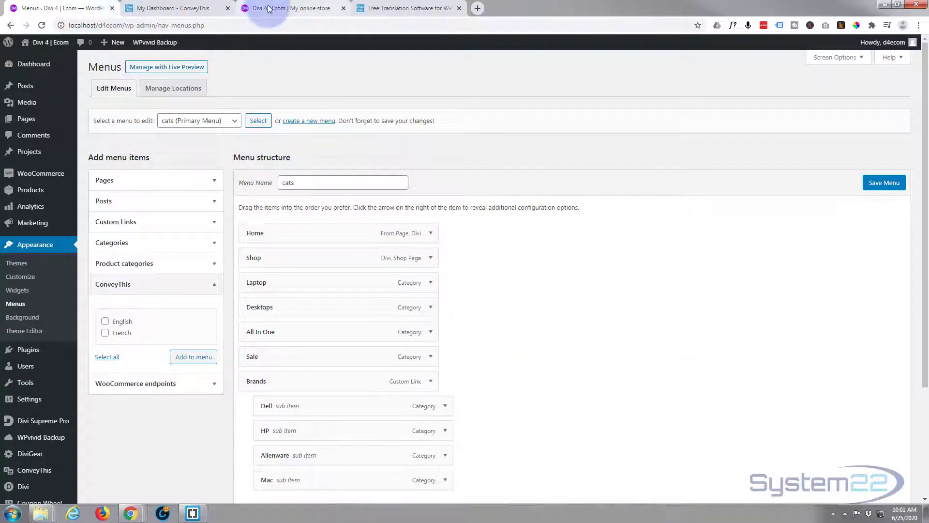
left_click(290, 8)
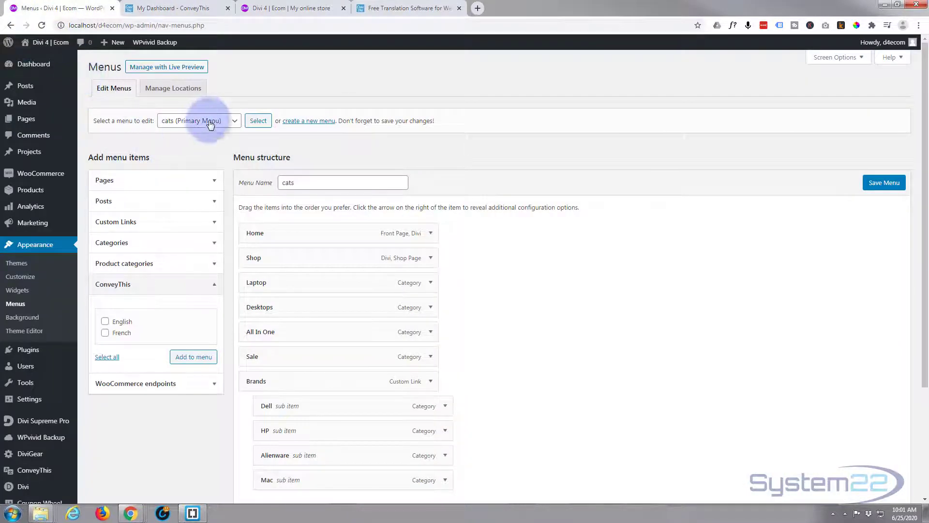
Step: Load the Top (Secondary Menu) for editing, leaving the cats menu unsaved
left_click(198, 120)
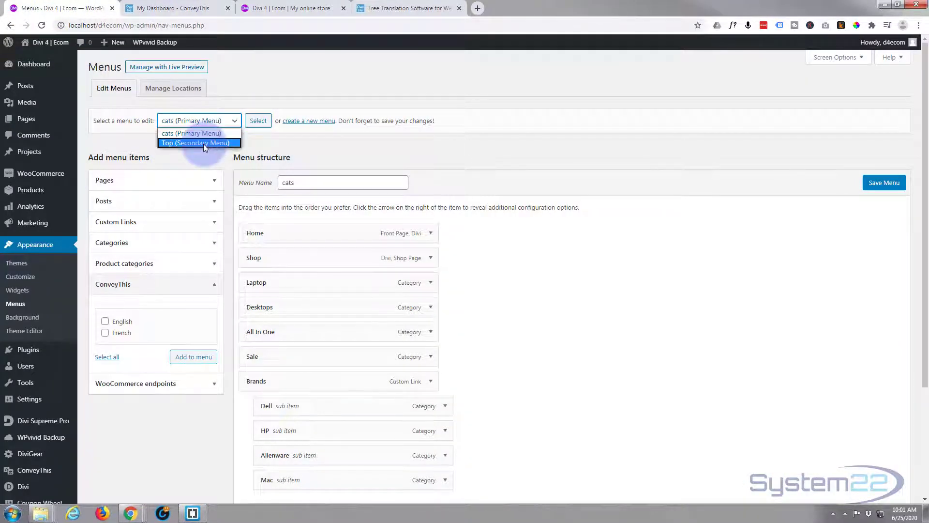
left_click(258, 120)
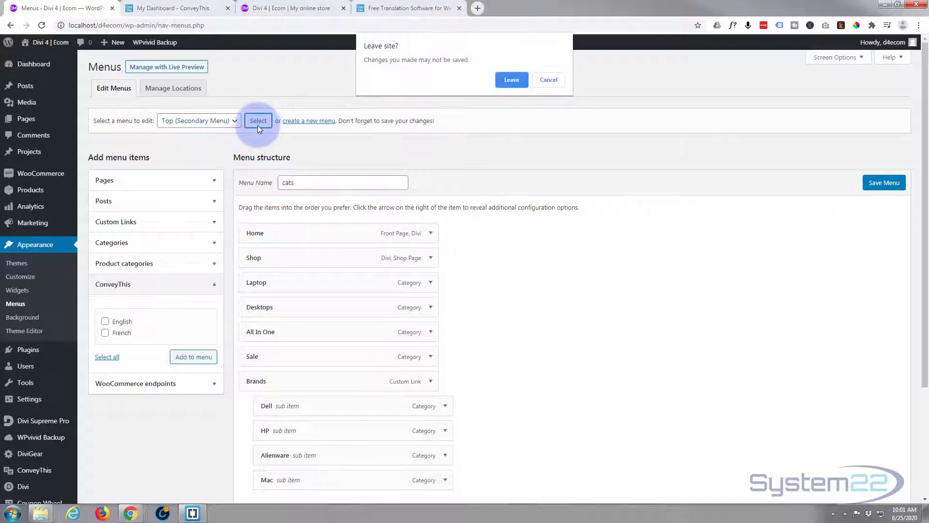
left_click(510, 79)
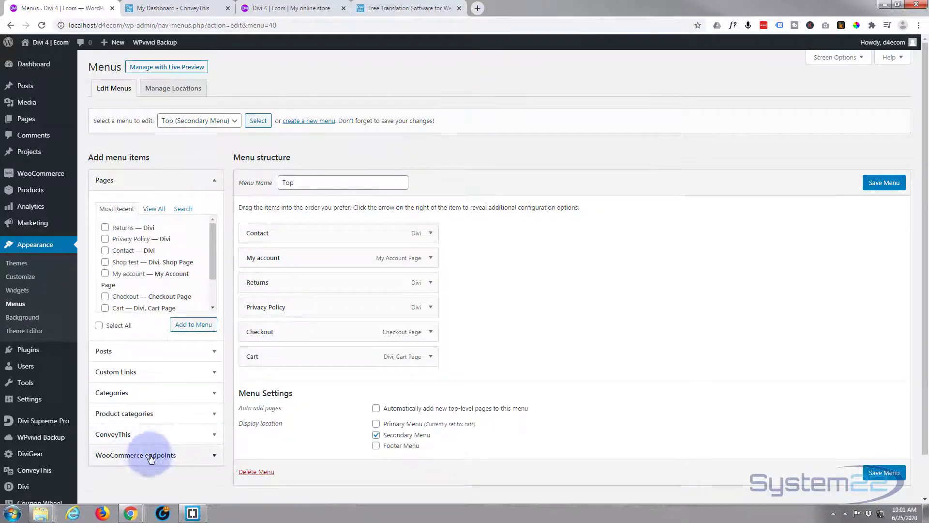
Step: Add ConveyThis English and French to Top, move them before Contact, and save
left_click(156, 434)
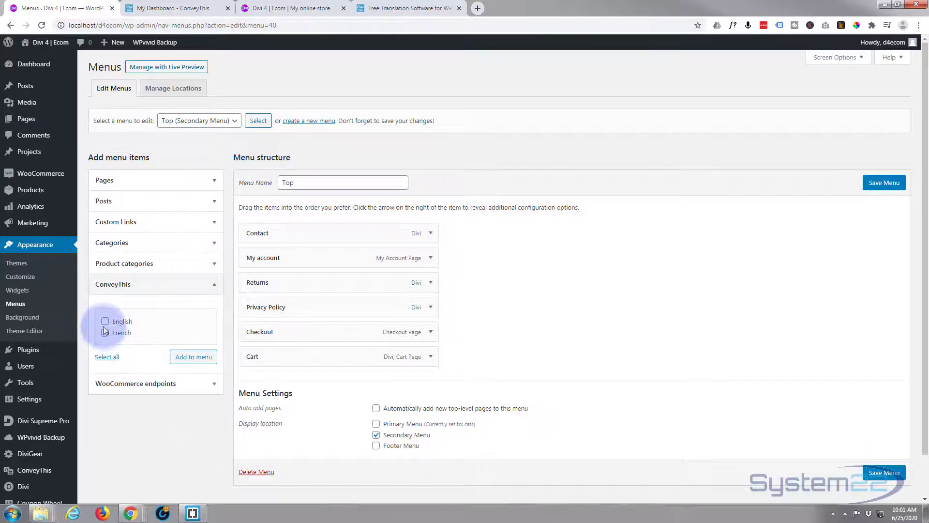
left_click(106, 356)
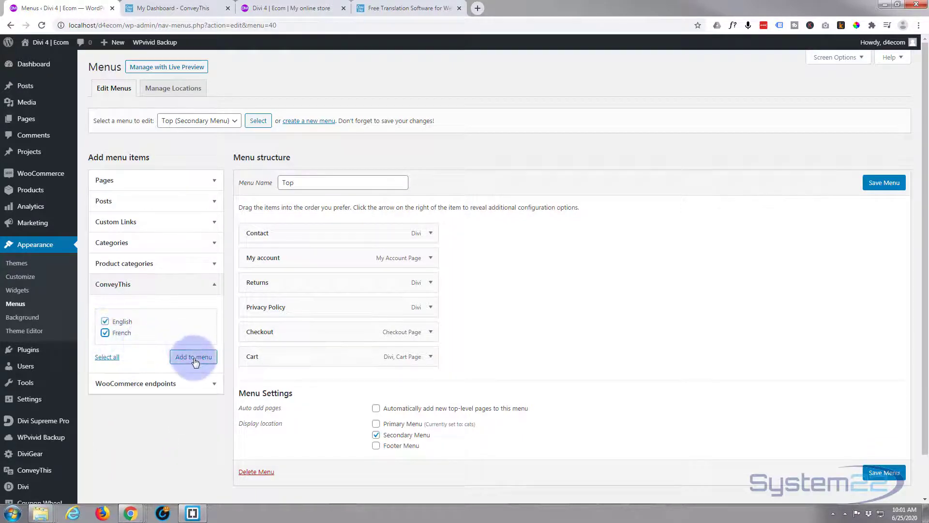
left_click(193, 357)
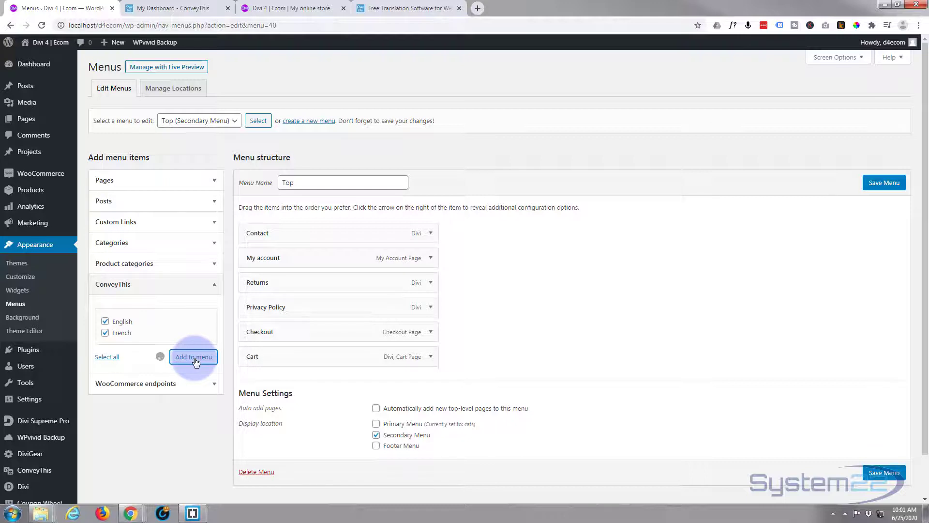
left_click(193, 356)
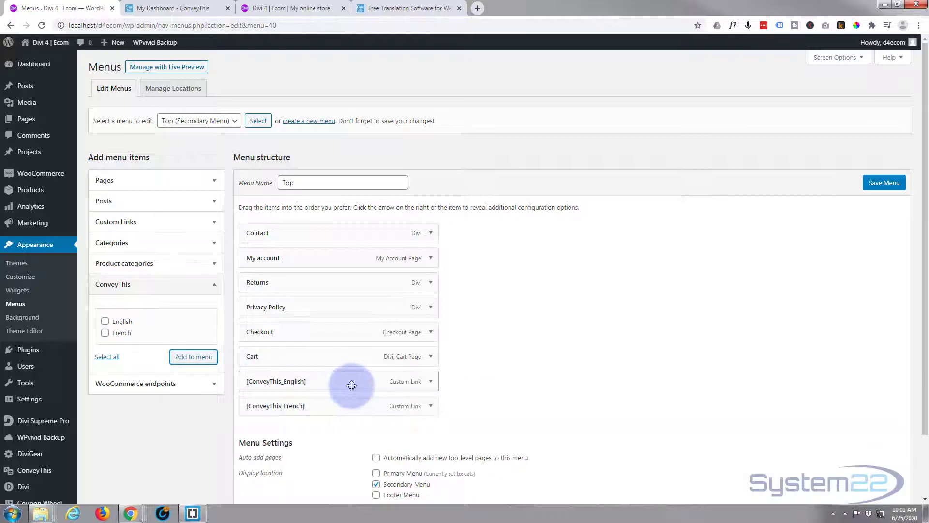
left_click_drag(351, 380, 338, 232)
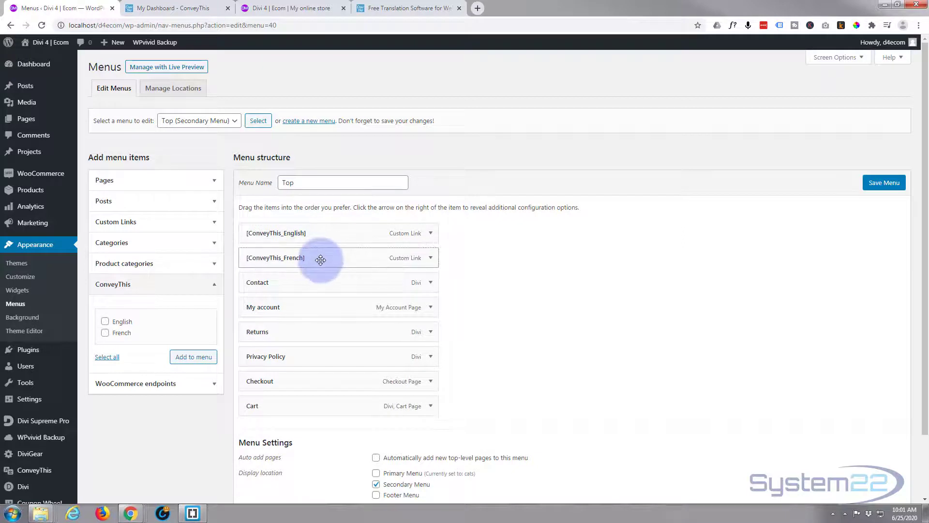
left_click(883, 182)
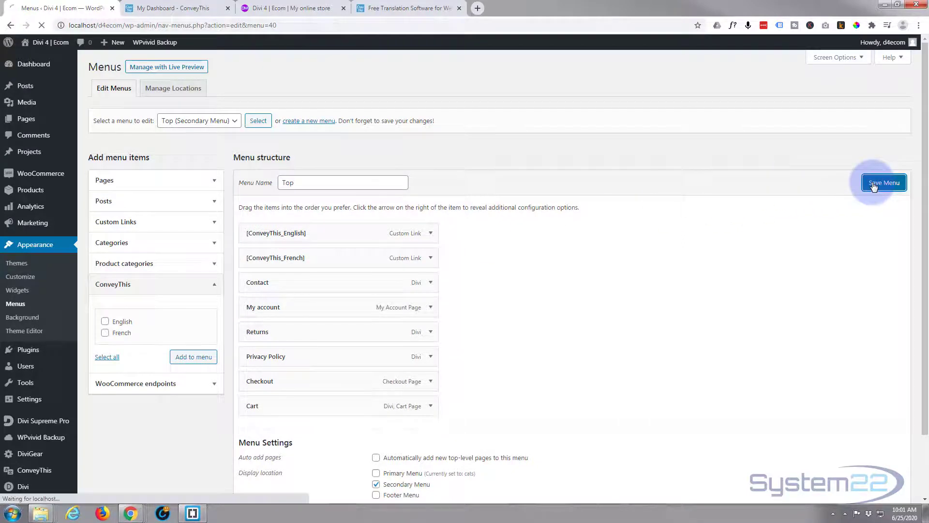
left_click(883, 182)
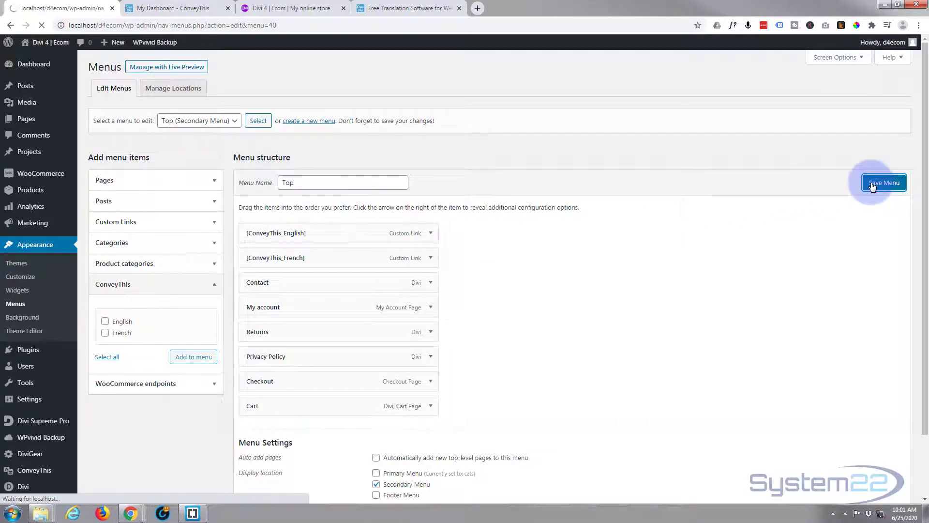
left_click(883, 183)
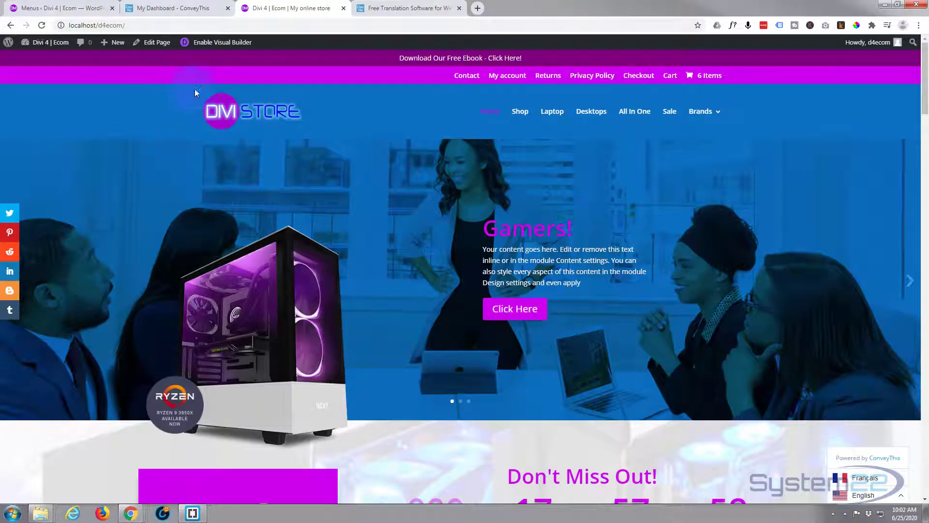
mouse_move(385, 80)
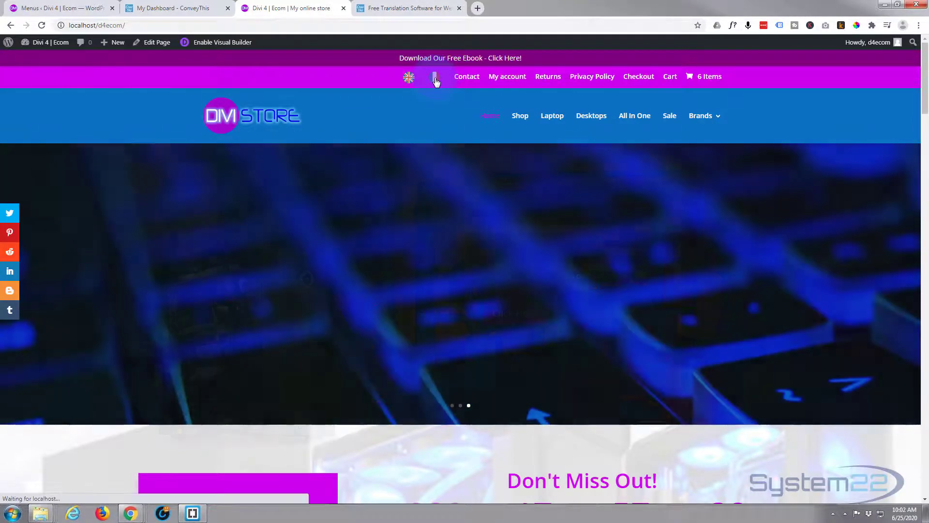
Step: Switch the store to French with the flag in the secondary menu
left_click(407, 77)
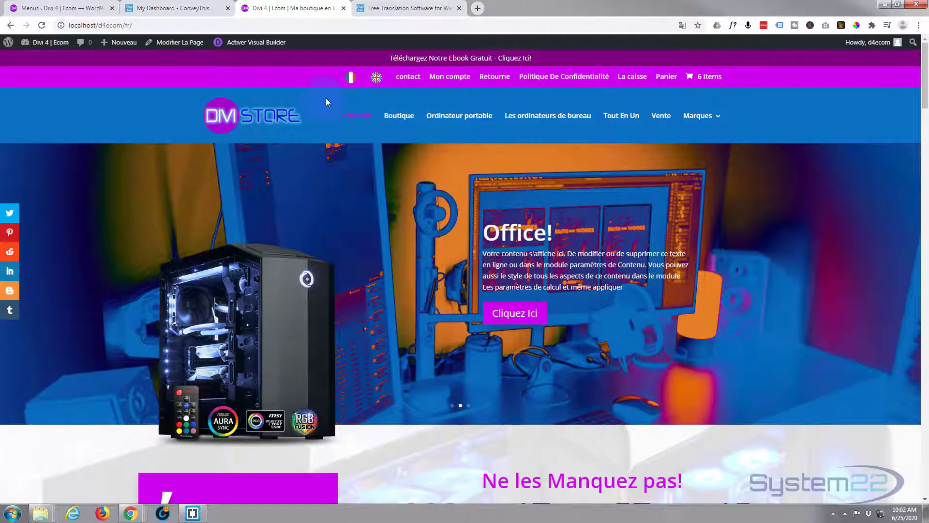
scroll("down", 3)
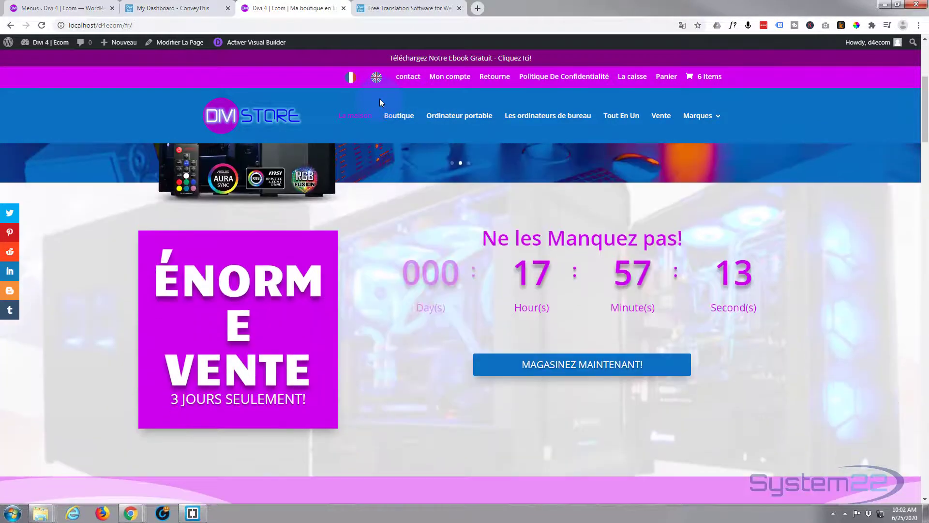
scroll("down", 3)
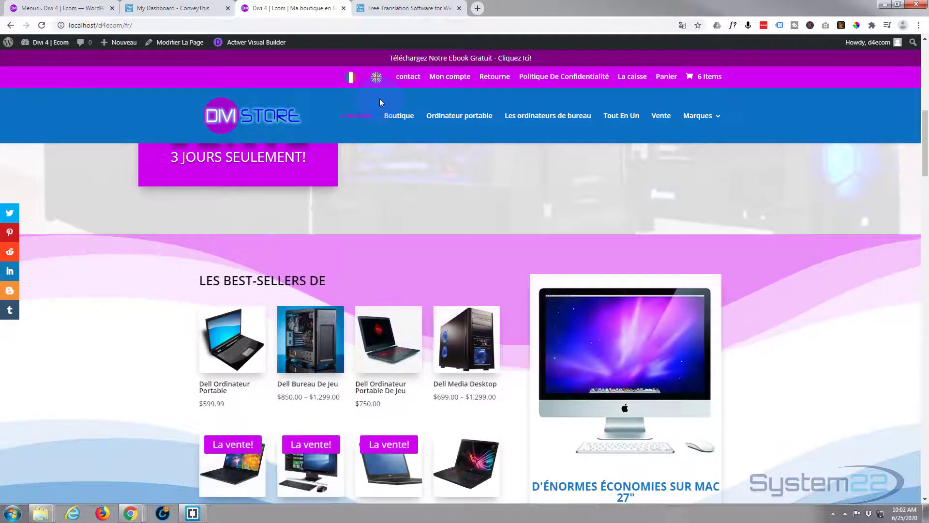
scroll("down", 3)
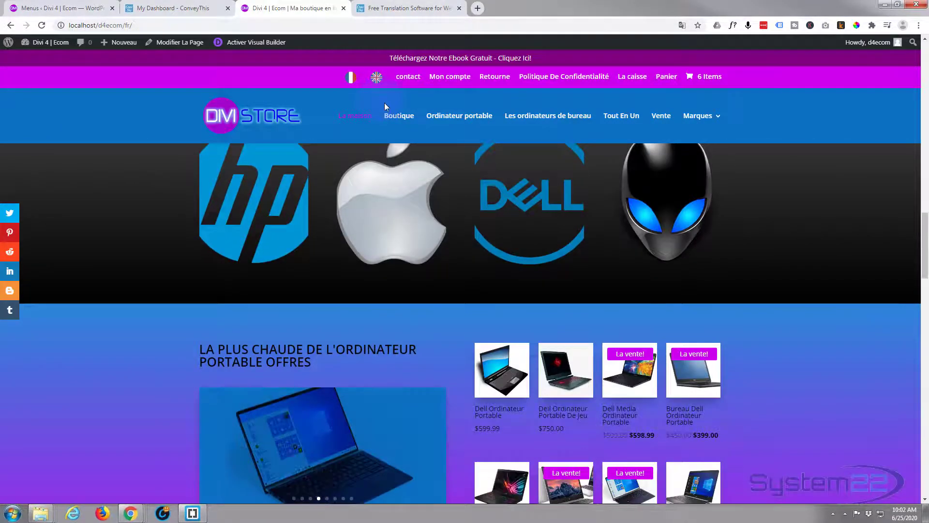
scroll("down", 3)
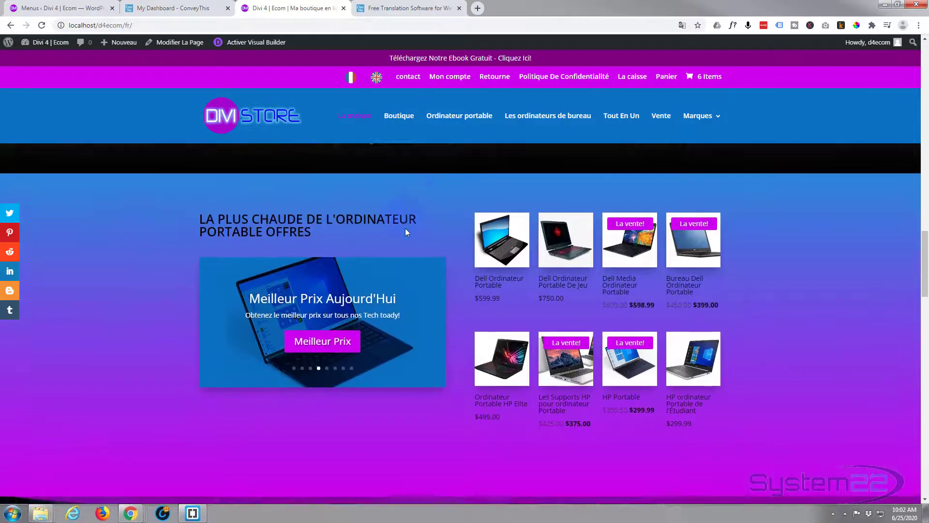
scroll("down", 3)
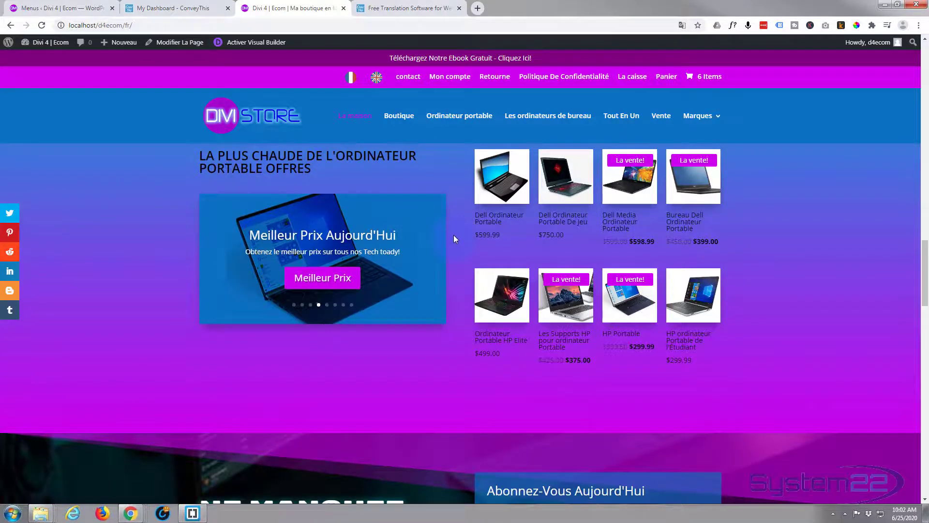
scroll("down", 3)
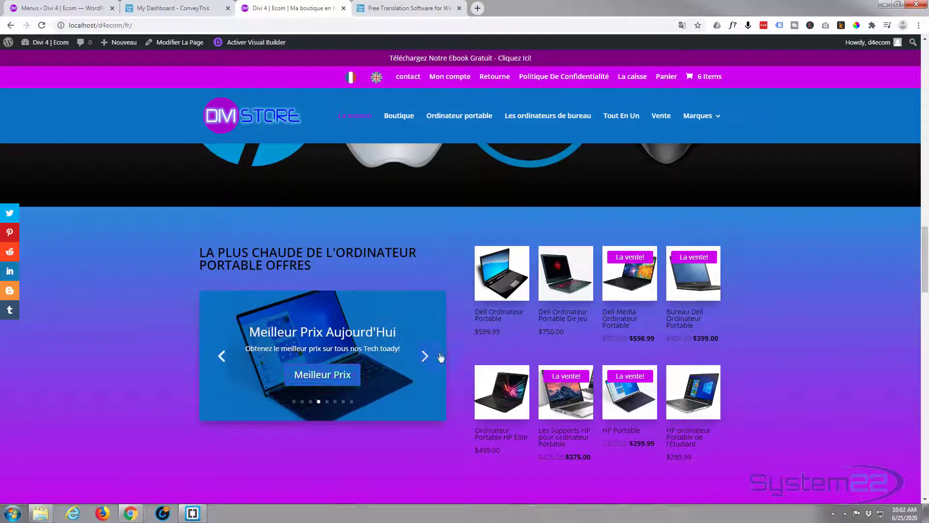
scroll("down", 3)
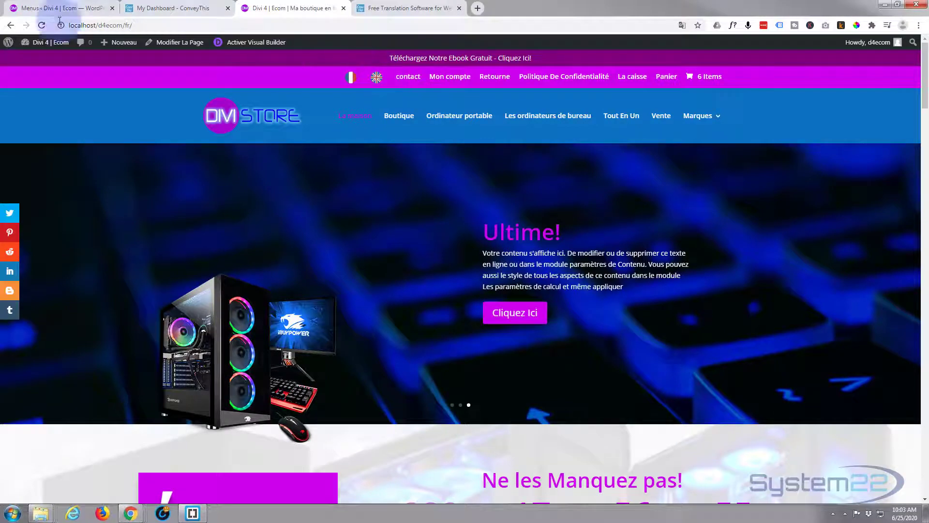
mouse_move(172, 8)
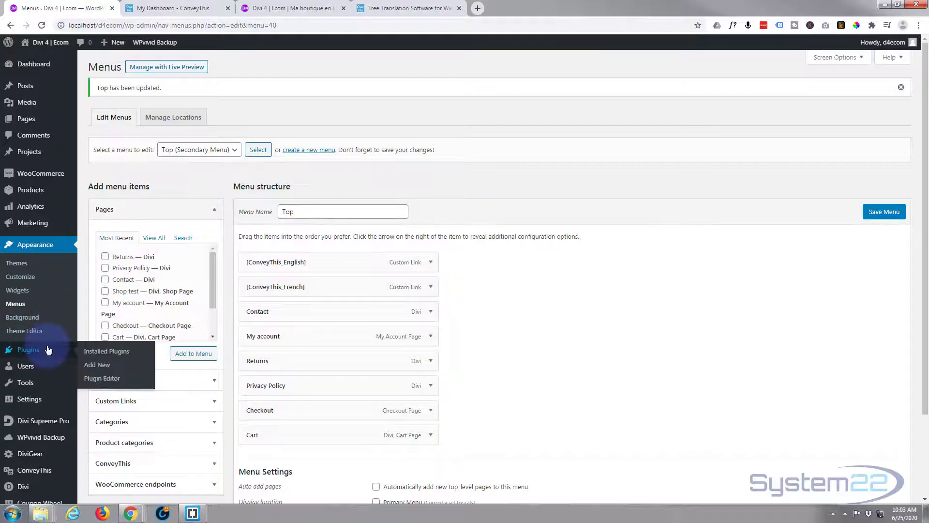
mouse_move(34, 470)
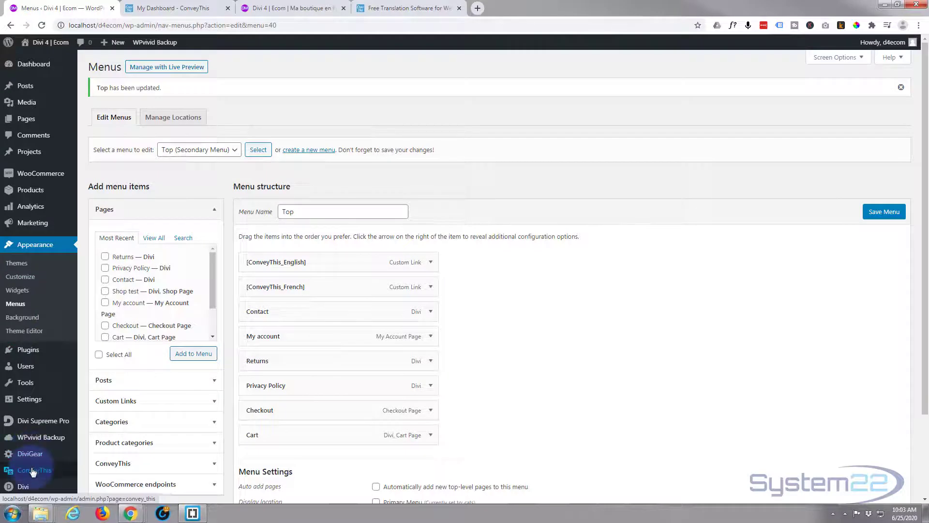
Step: Set the ConveyThis switcher to Rectangle flags with Short text and save
left_click(34, 470)
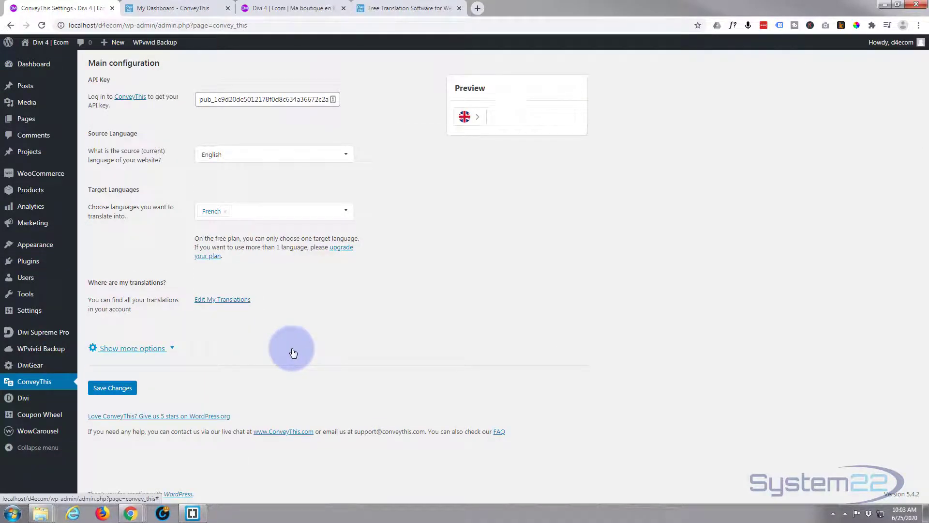
mouse_move(301, 343)
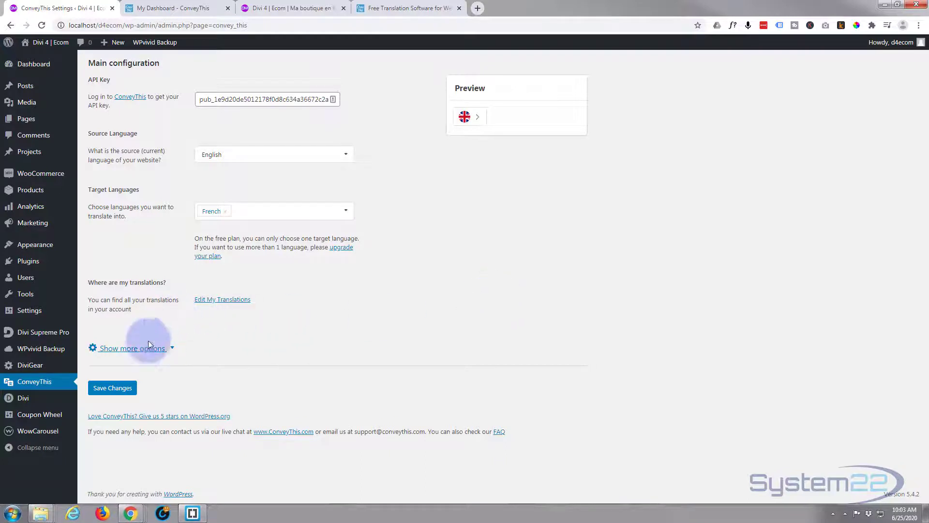
left_click(127, 347)
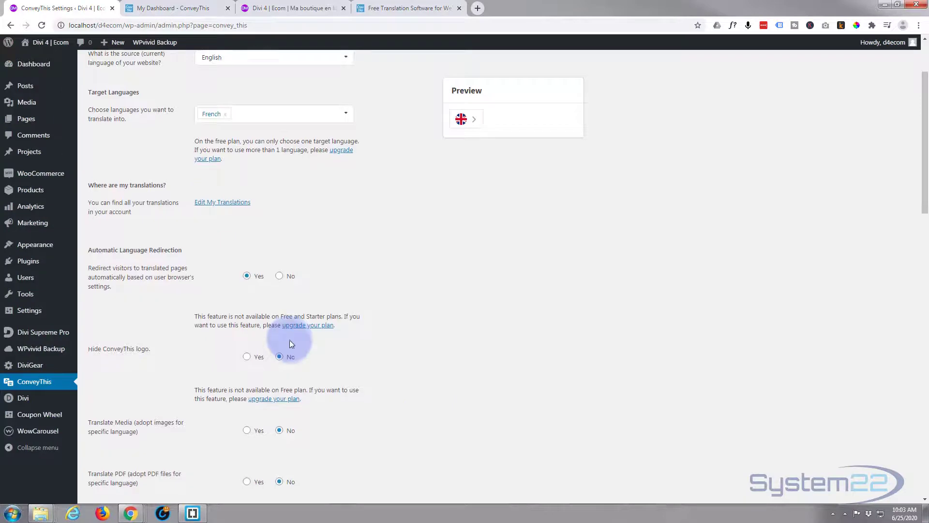
scroll("down", 3)
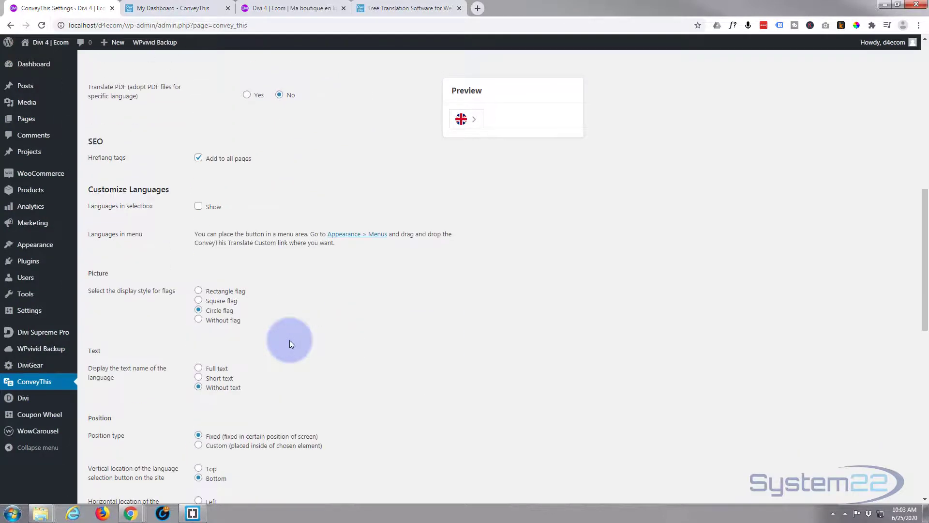
left_click(199, 290)
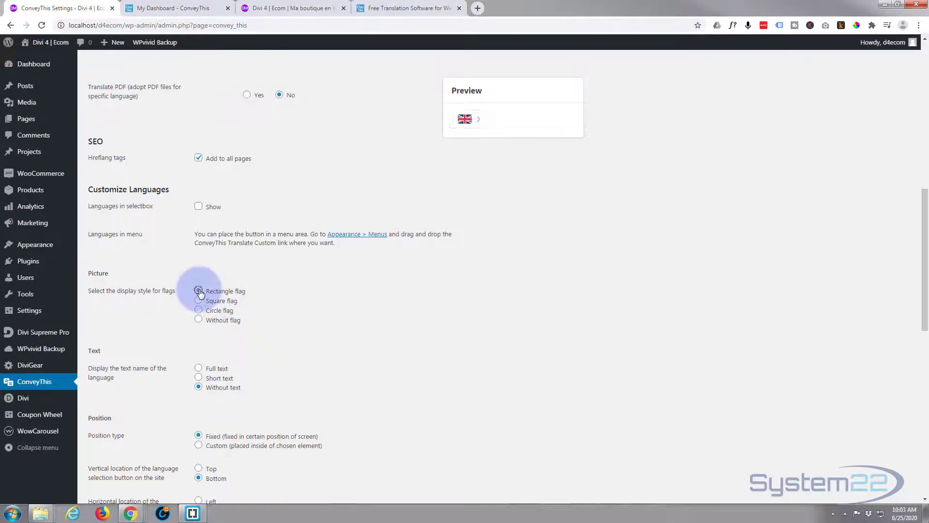
left_click(198, 291)
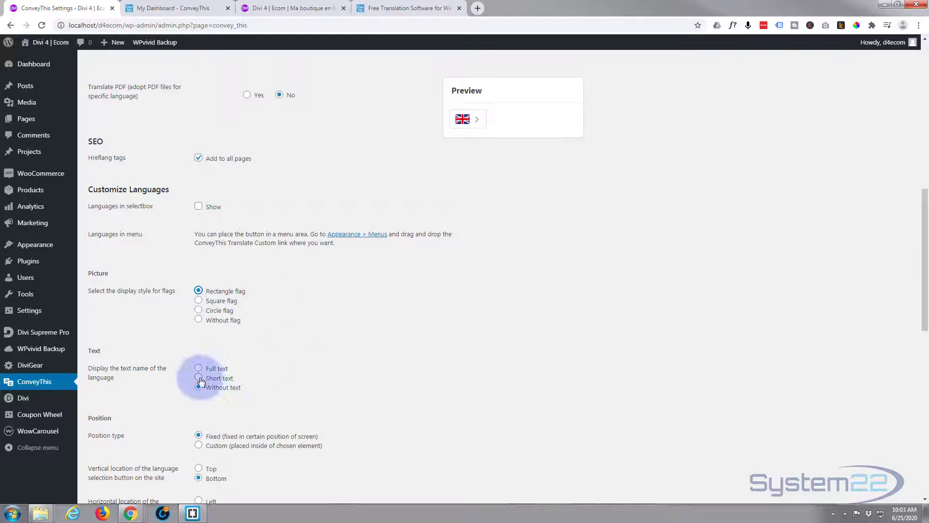
left_click(198, 378)
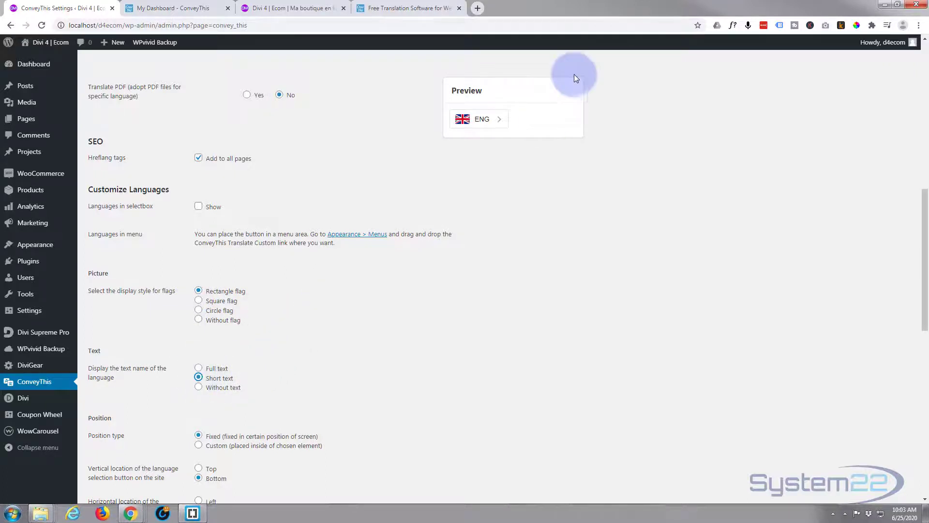
mouse_move(388, 341)
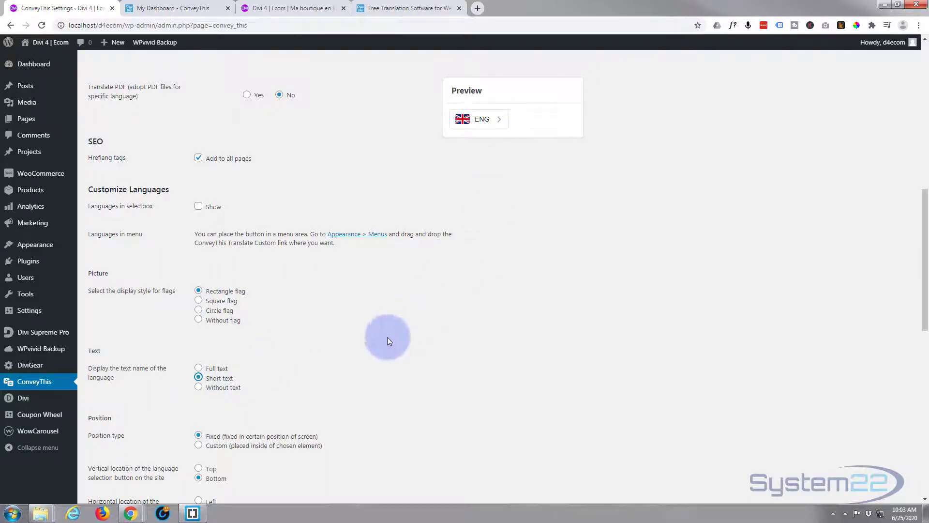
scroll("down", 3)
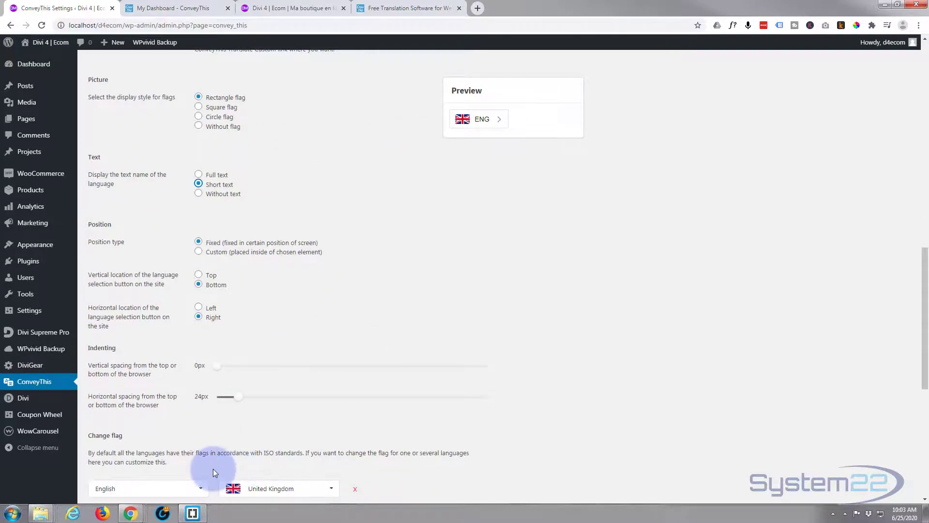
scroll("down", 3)
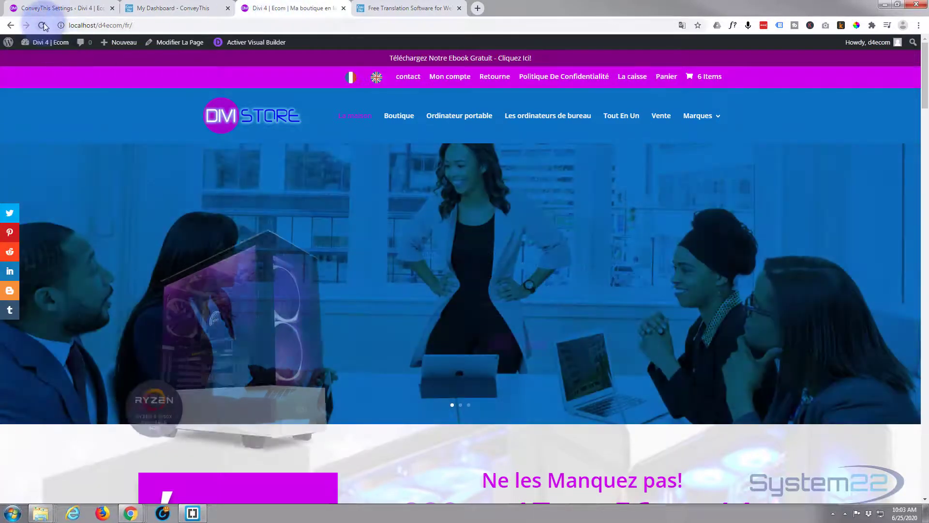
Step: Reload the store, dismiss Google Translate's offer, and check the FRE/ENG flags
left_click(682, 25)
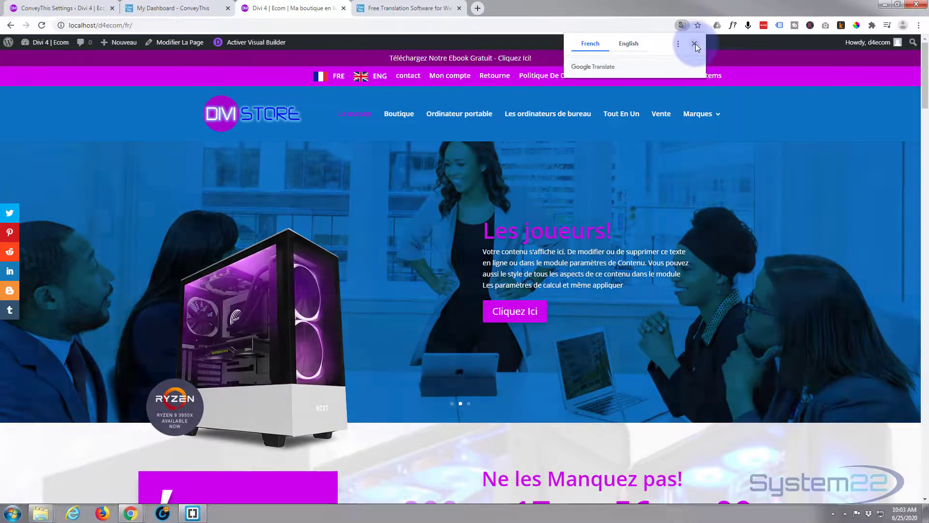
left_click(696, 47)
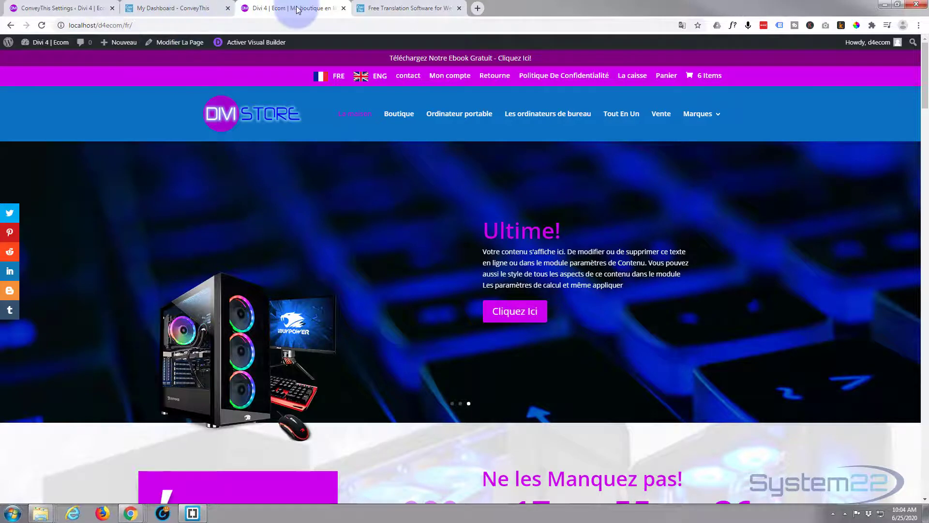
left_click(177, 8)
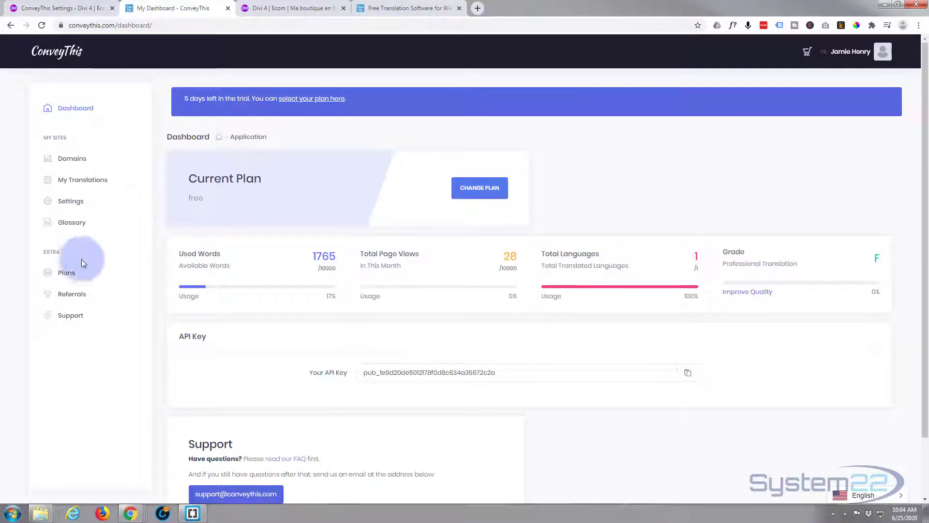
Step: Review the ConveyThis pricing plans (Free subscribed), then return to the French Divi store tab
left_click(66, 272)
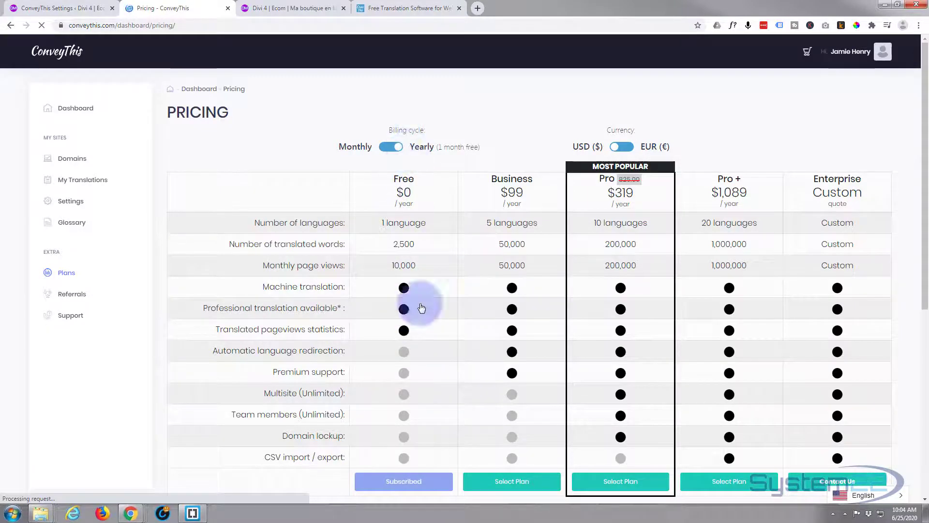
scroll("down", 3)
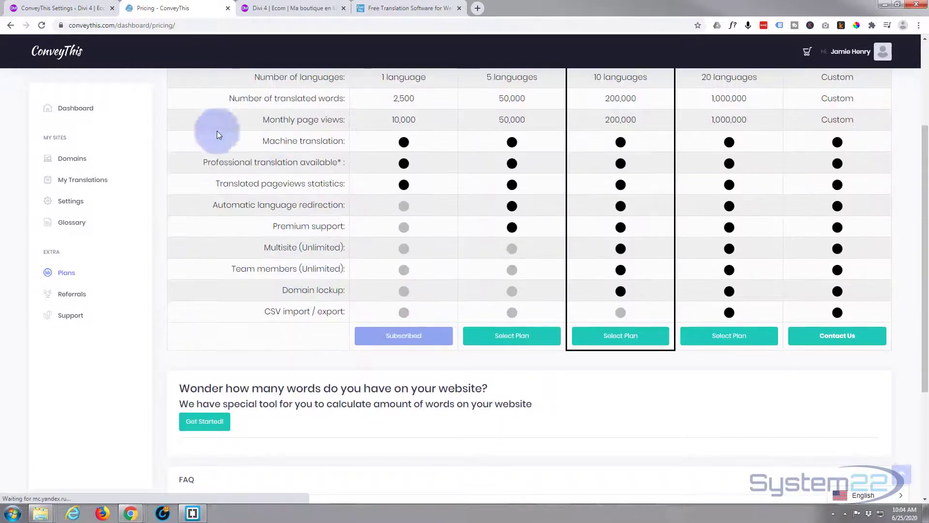
mouse_move(148, 316)
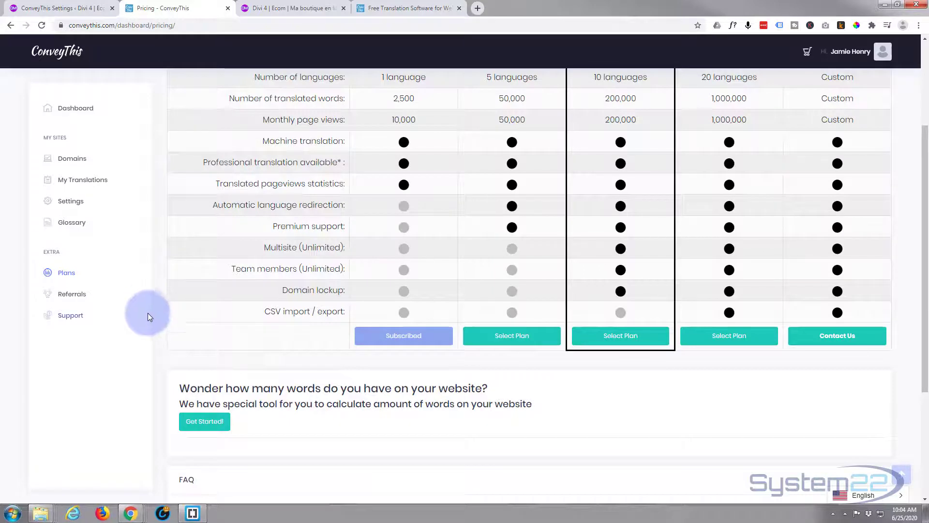
mouse_move(153, 322)
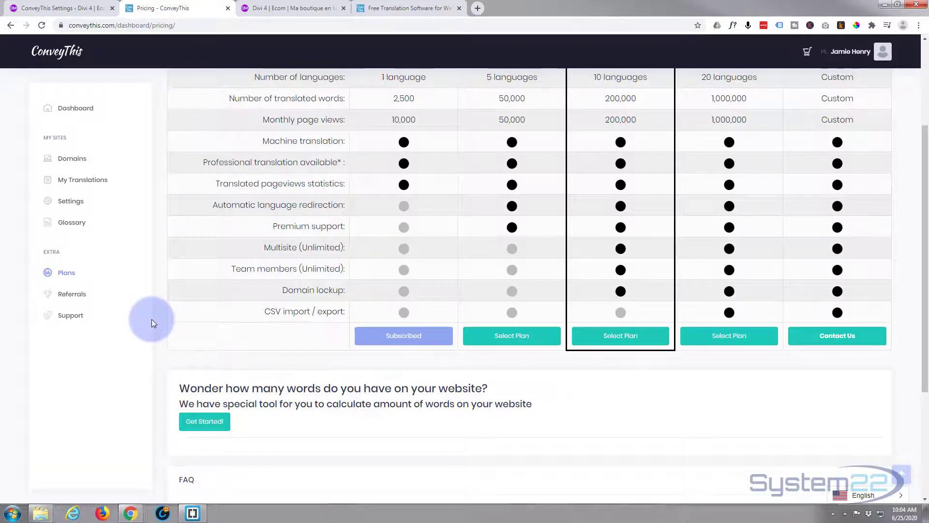
left_click(291, 8)
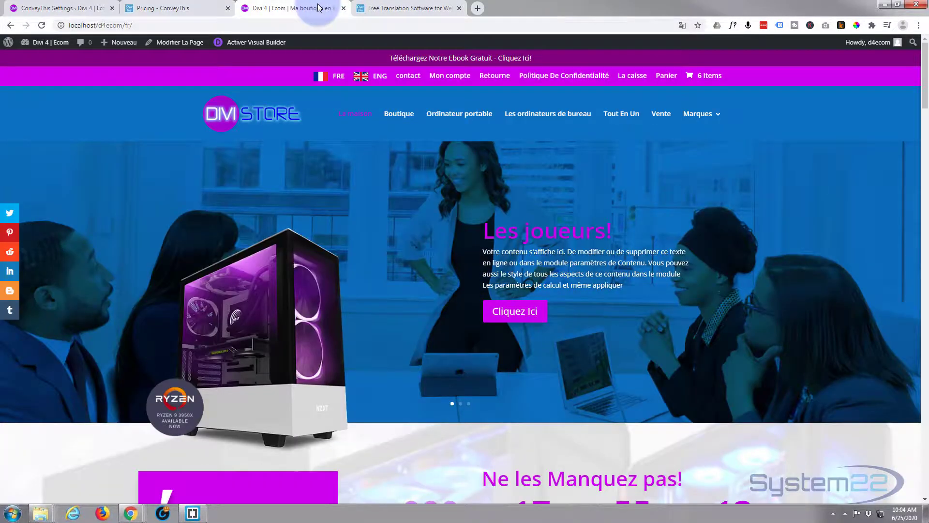